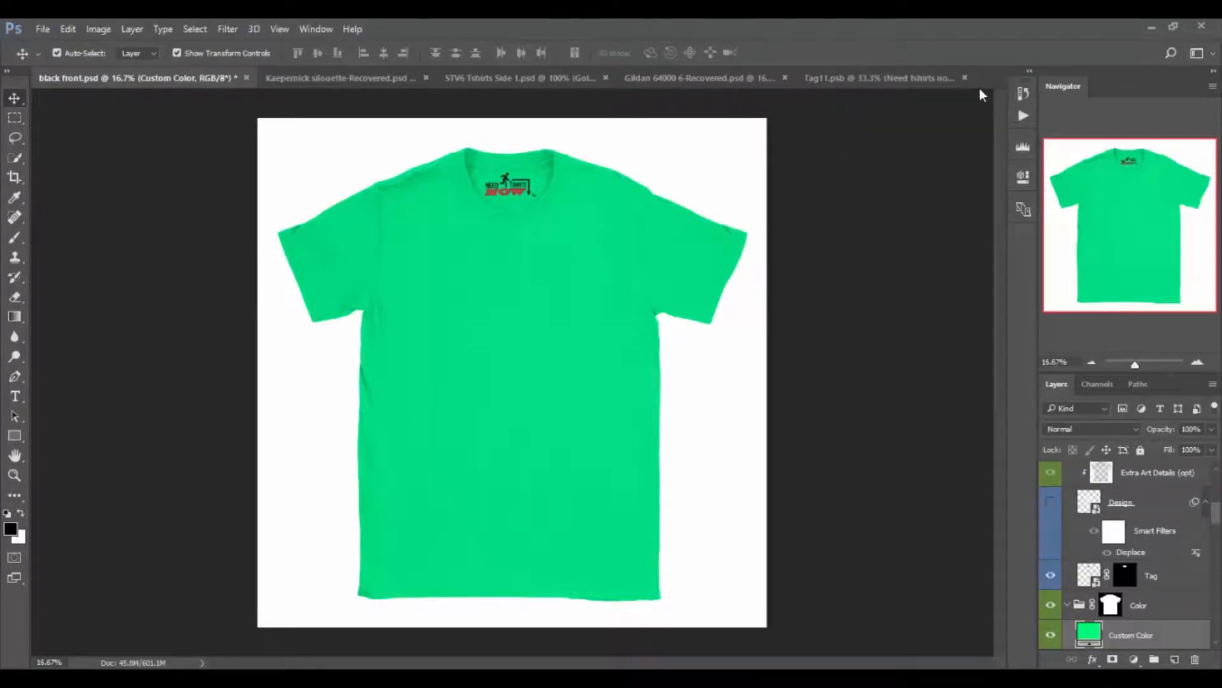
{"action": "mouse_move", "coordinate": [463, 169]}
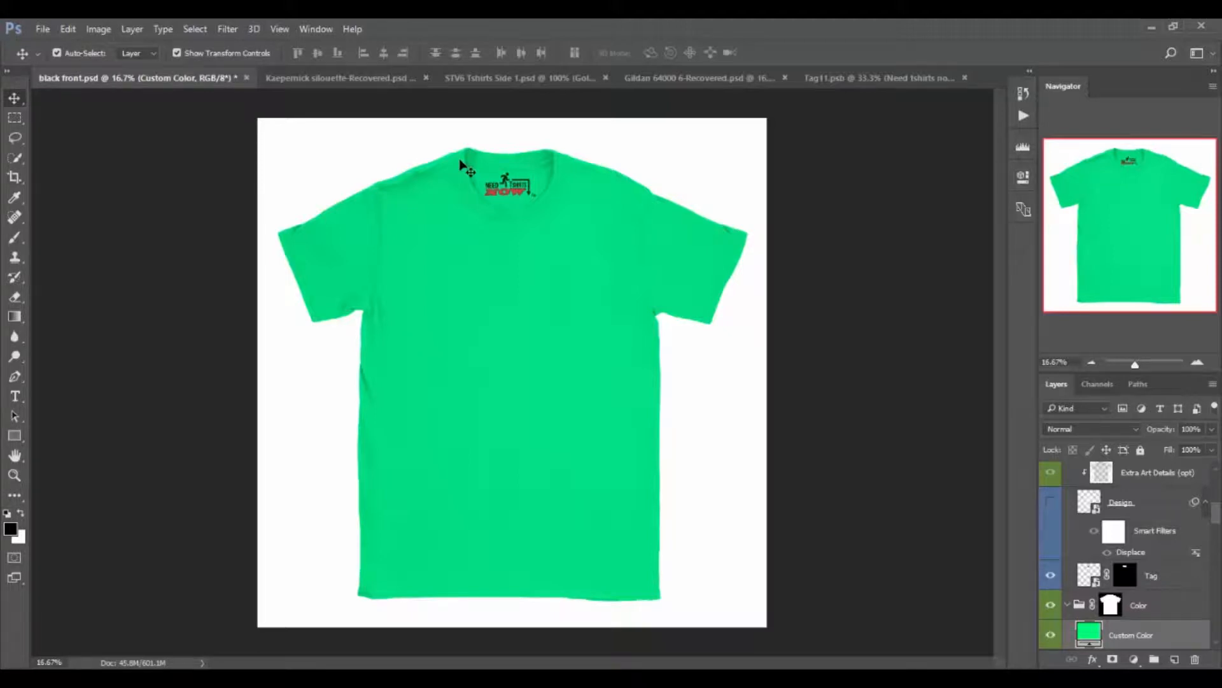
{"action": "mouse_move", "coordinate": [526, 169]}
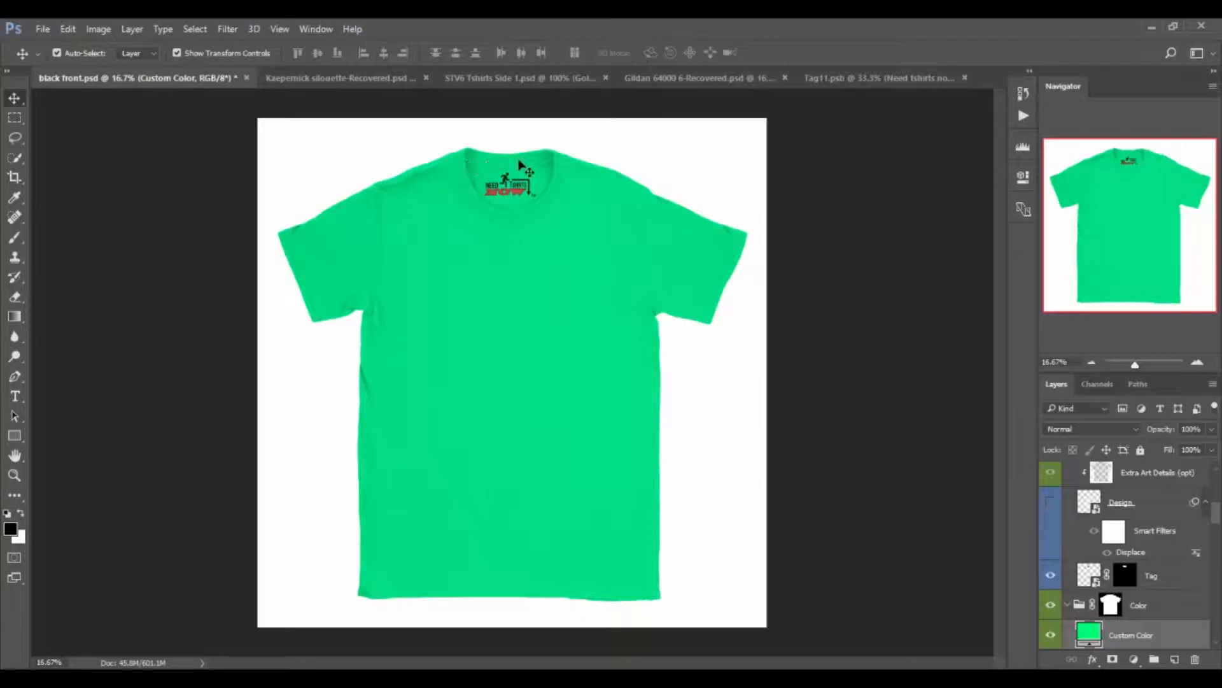
{"action": "mouse_move", "coordinate": [699, 70]}
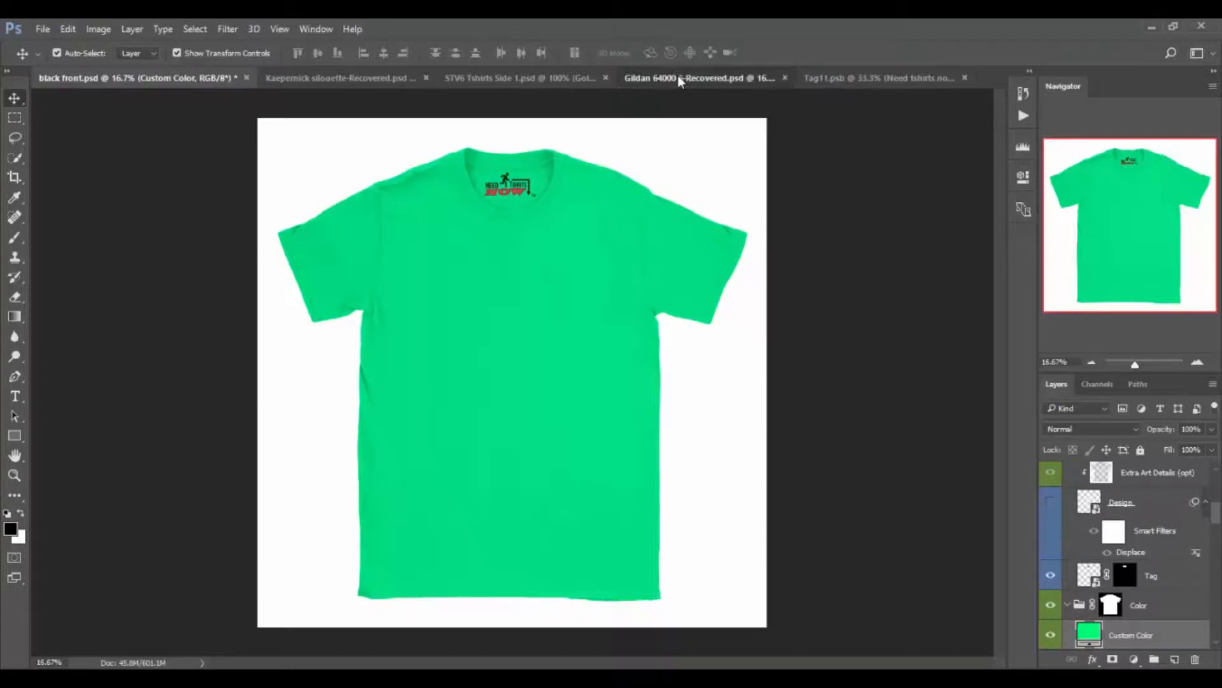
- Make STV6 Tshirts Side 1.psd the active document, showing its colour variant layers
{"action": "left_click", "coordinate": [499, 77]}
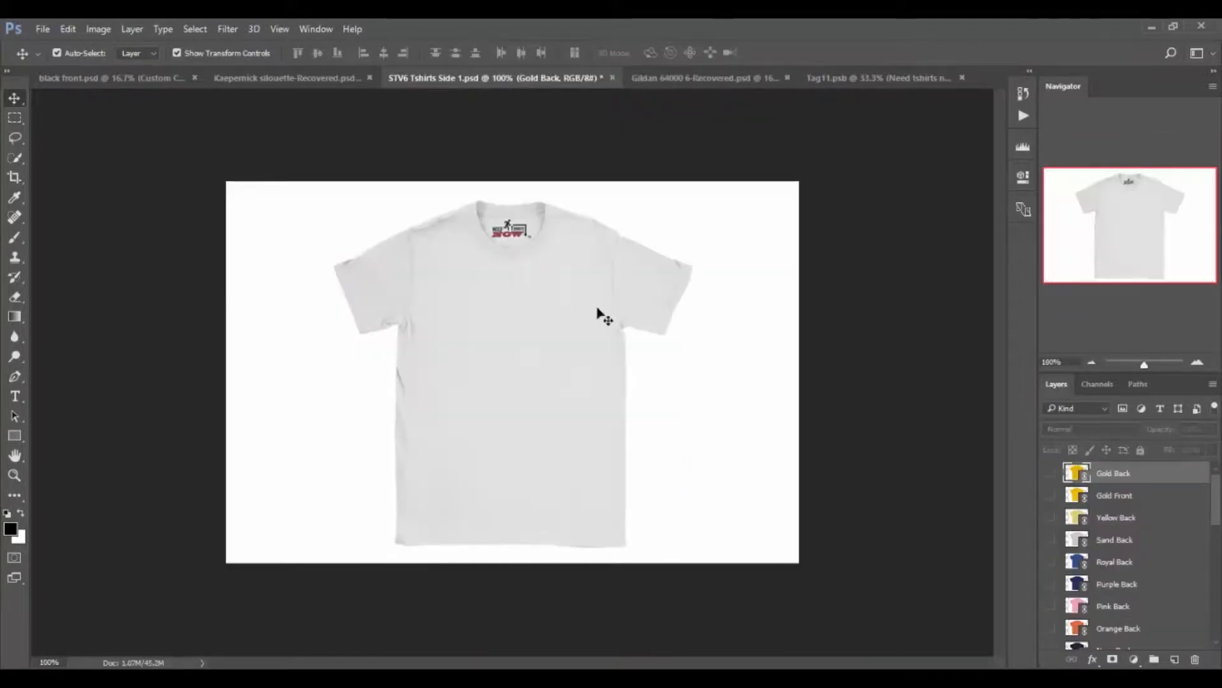
{"action": "mouse_move", "coordinate": [584, 342]}
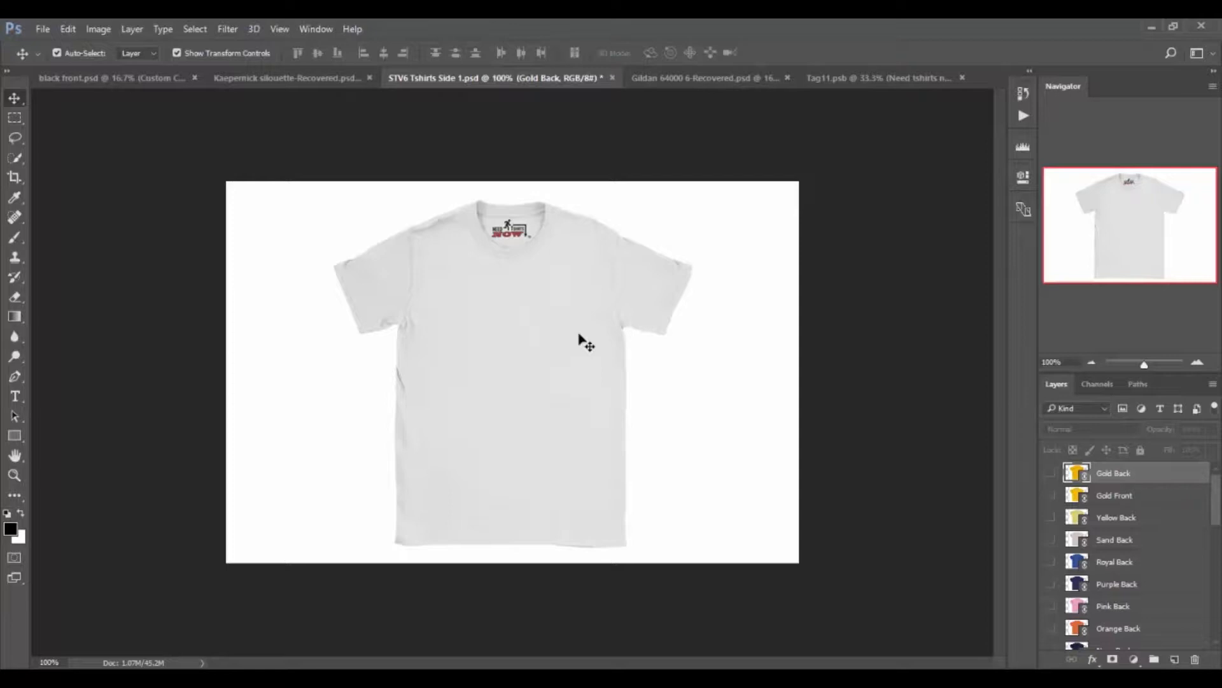
{"action": "mouse_move", "coordinate": [392, 85]}
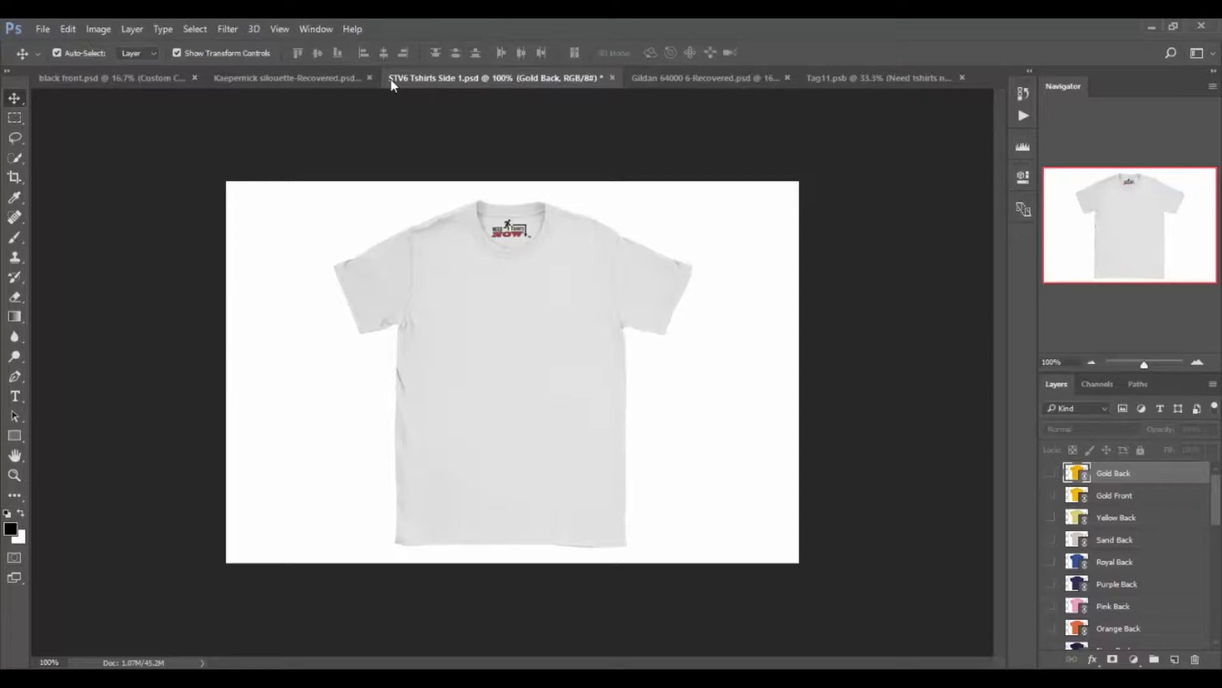
{"action": "mouse_move", "coordinate": [360, 61]}
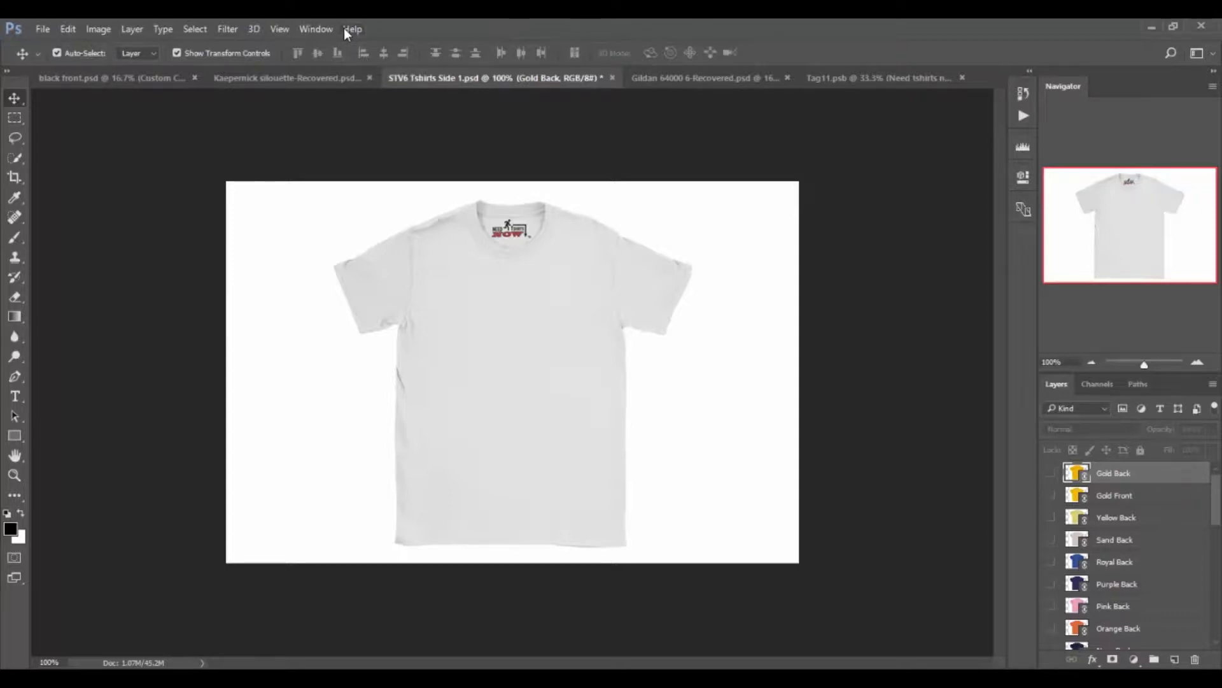
{"action": "mouse_move", "coordinate": [360, 79]}
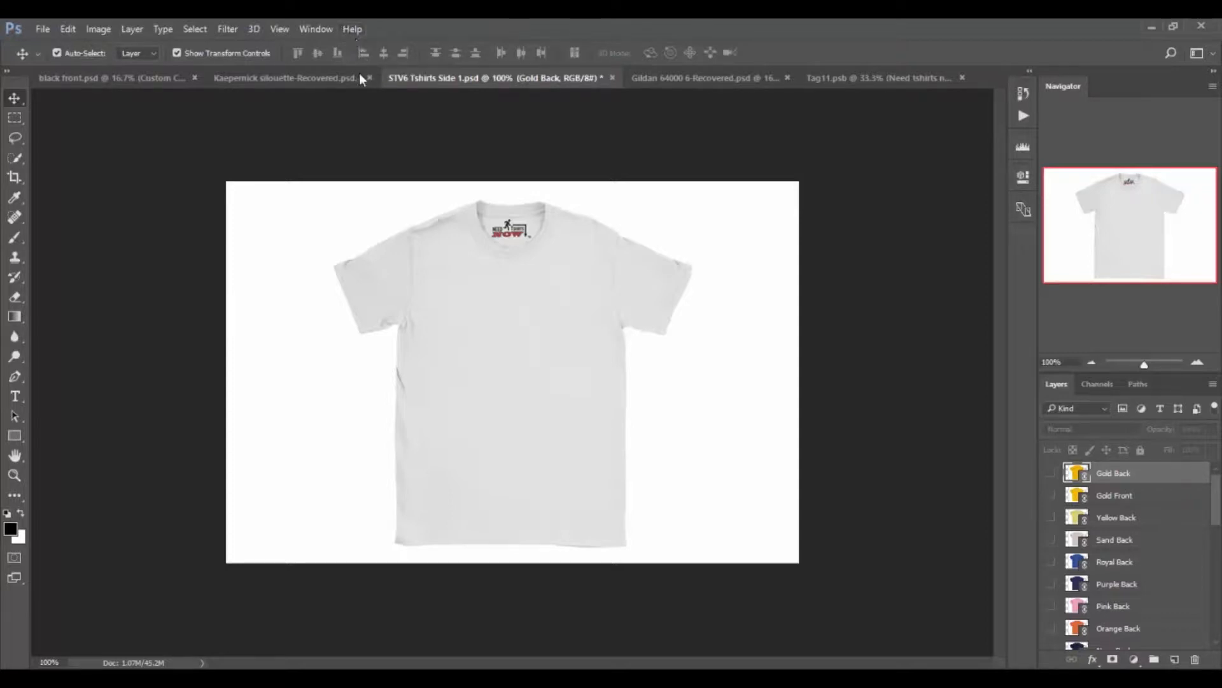
{"action": "mouse_move", "coordinate": [421, 179]}
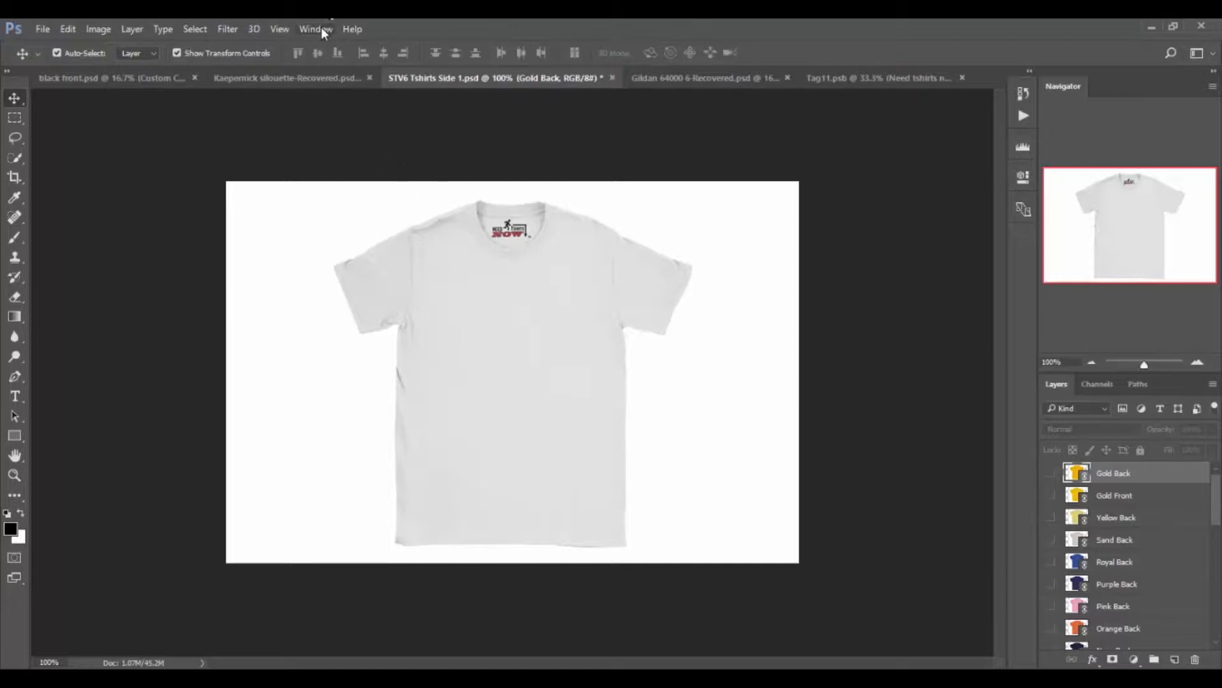
{"action": "mouse_move", "coordinate": [218, 122]}
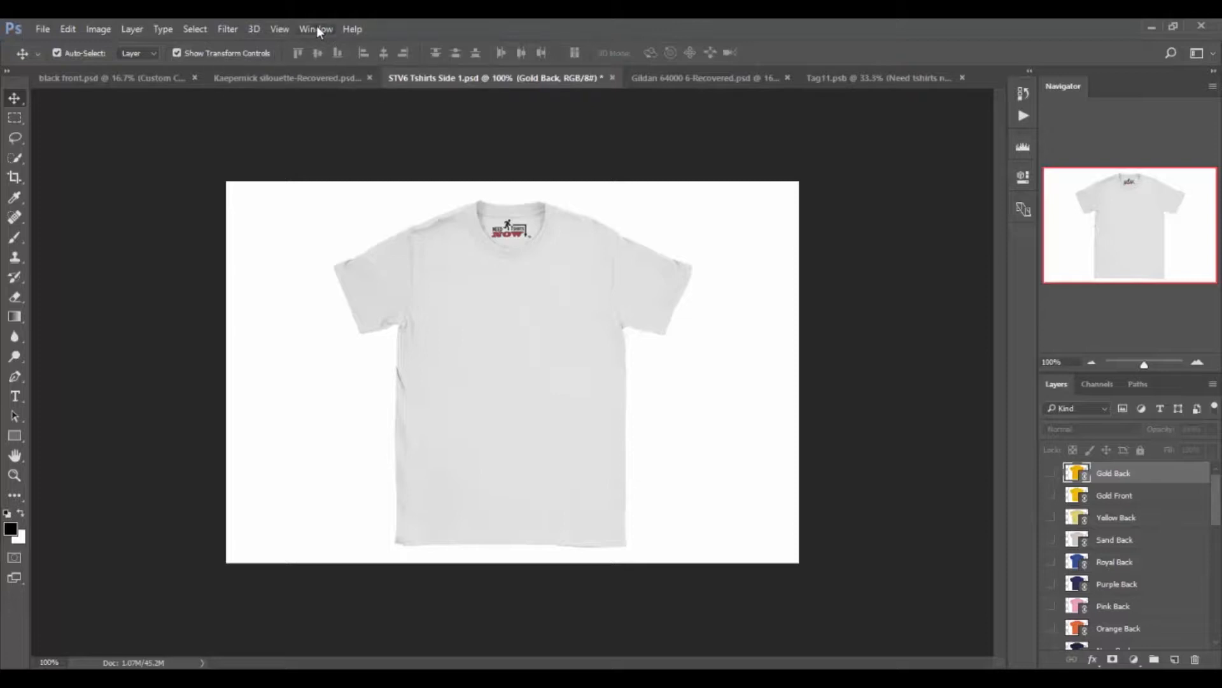
- Show the Actions panel via Window > Actions and collapse then re-expand the Save as PNG set
{"action": "left_click", "coordinate": [316, 29]}
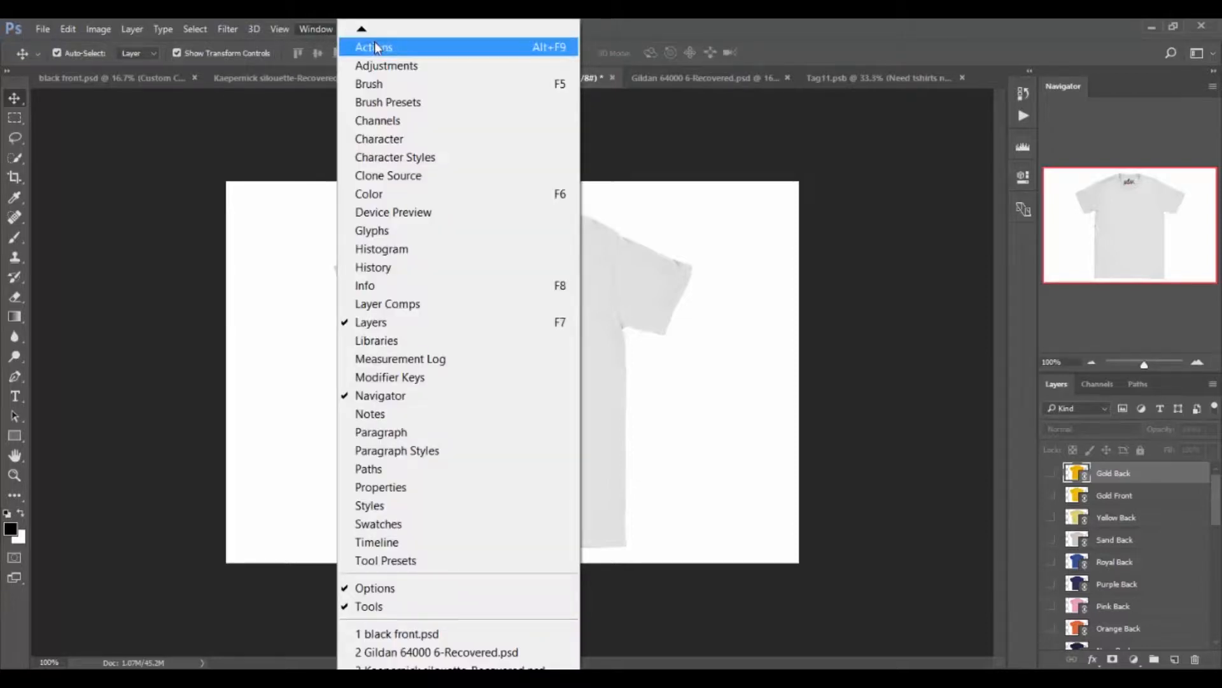
{"action": "left_click", "coordinate": [373, 47]}
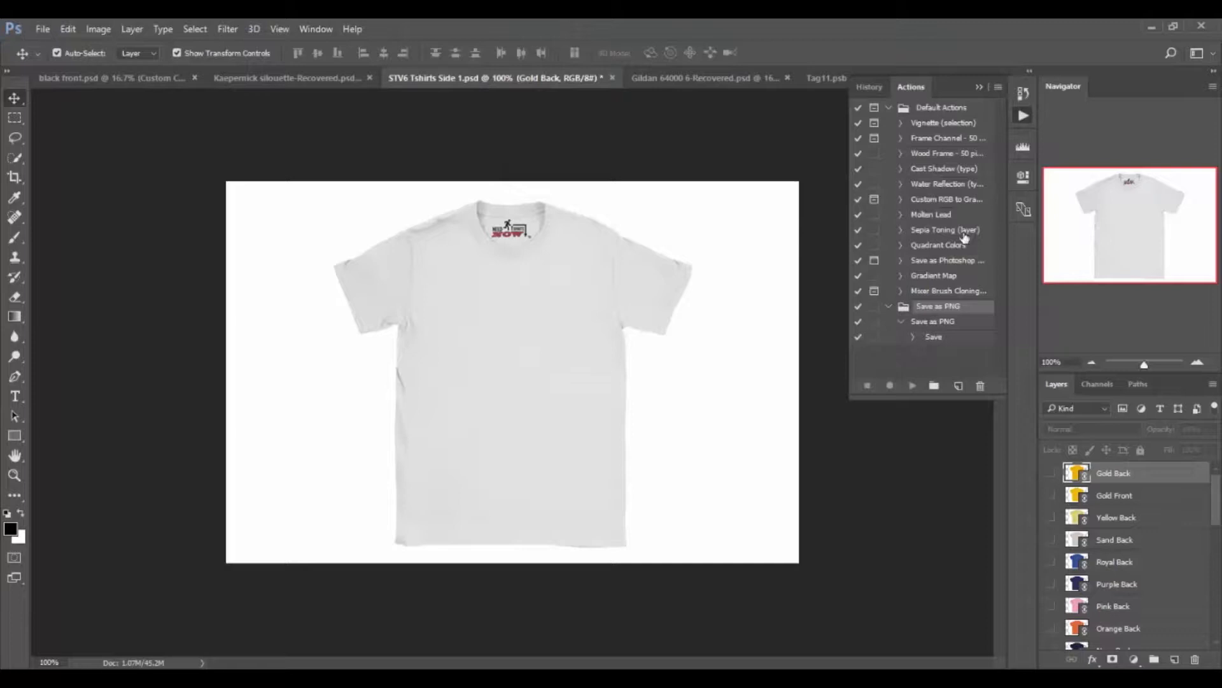
{"action": "mouse_move", "coordinate": [908, 164]}
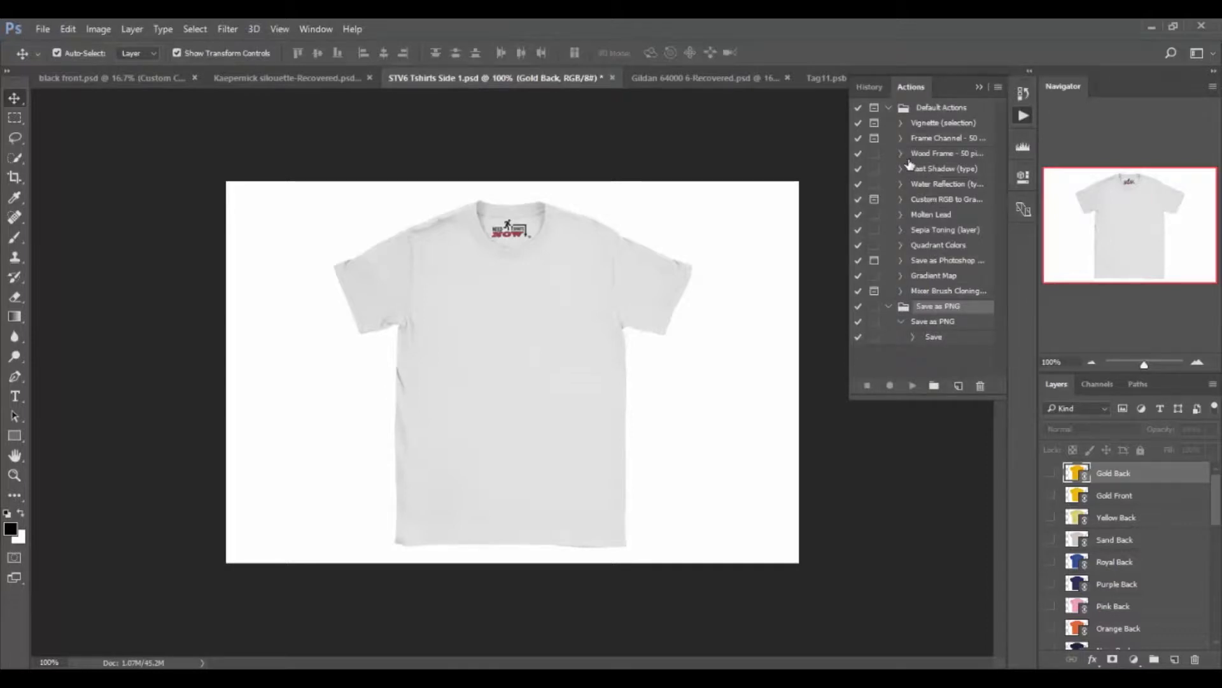
{"action": "mouse_move", "coordinate": [904, 160]}
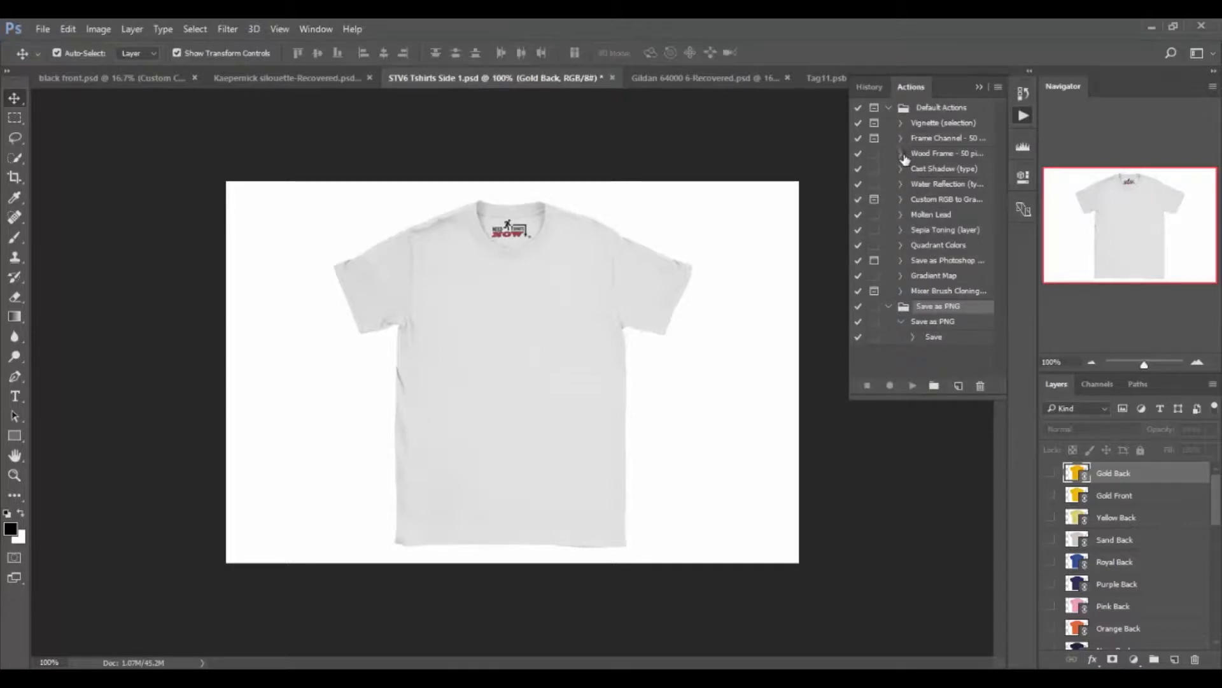
{"action": "mouse_move", "coordinate": [928, 275]}
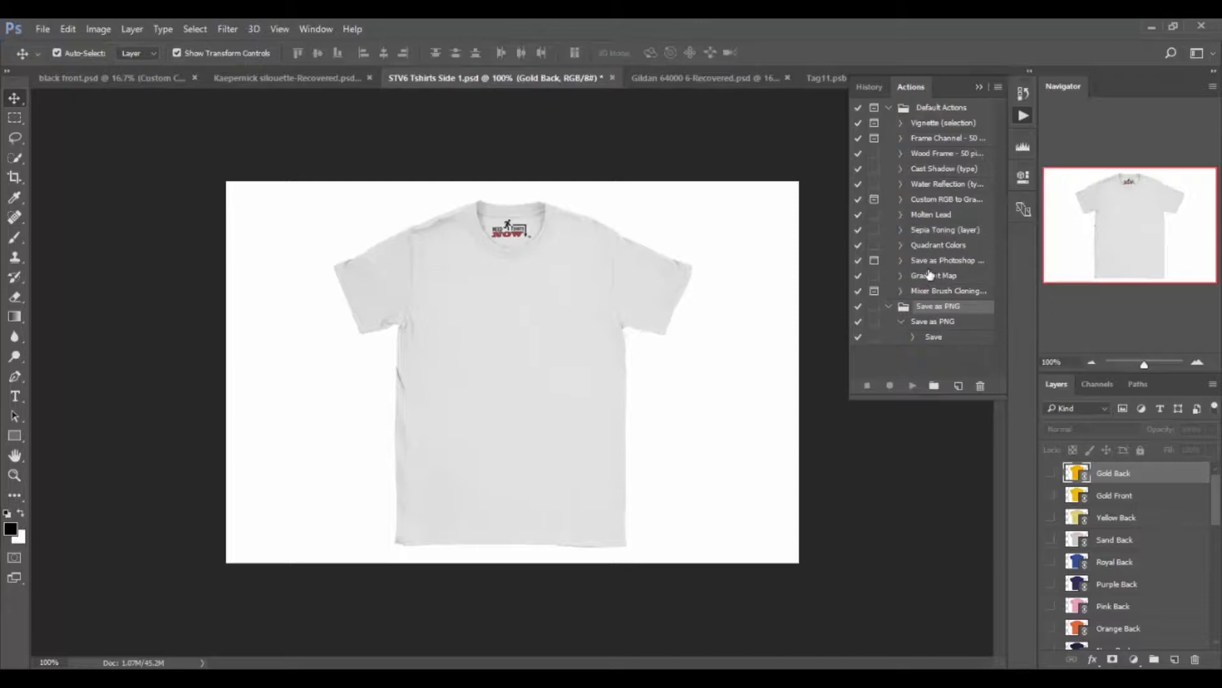
{"action": "mouse_move", "coordinate": [955, 243]}
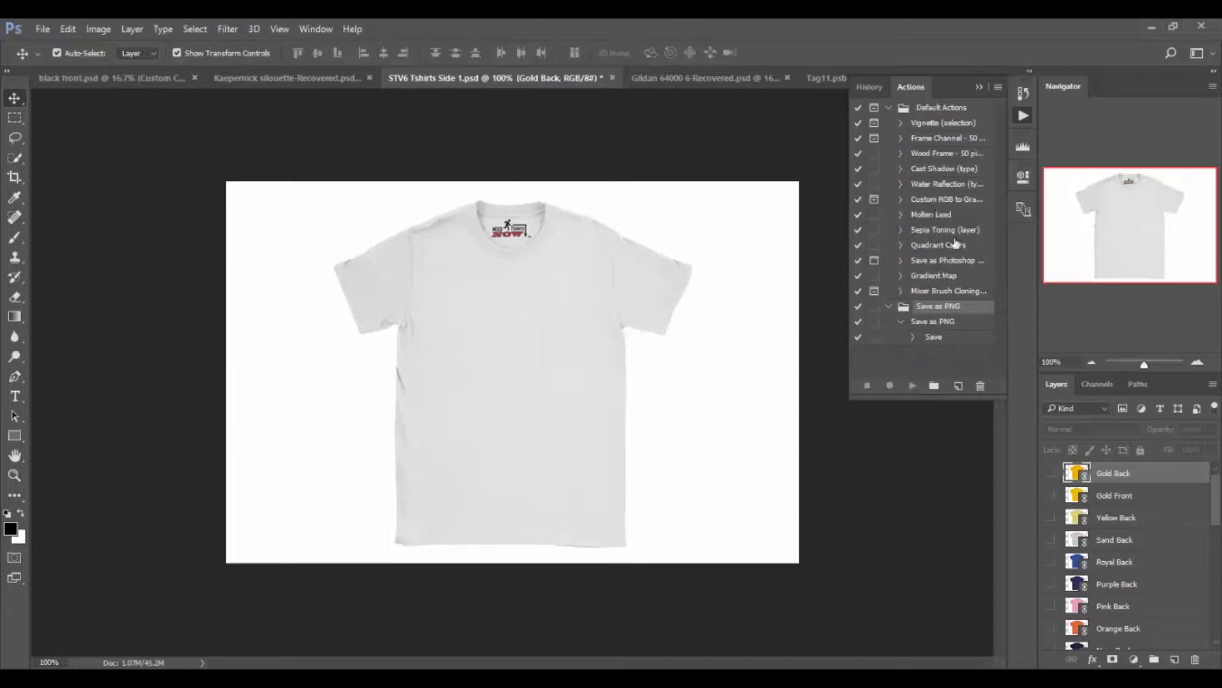
{"action": "mouse_move", "coordinate": [951, 138]}
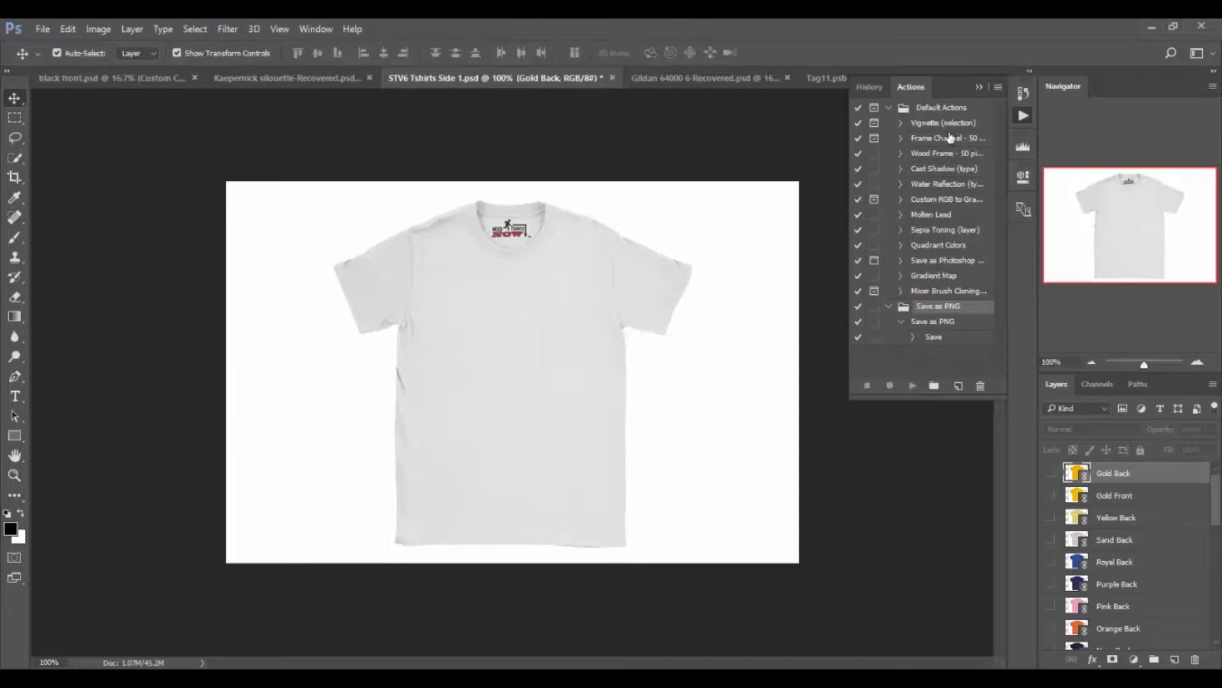
{"action": "mouse_move", "coordinate": [959, 259]}
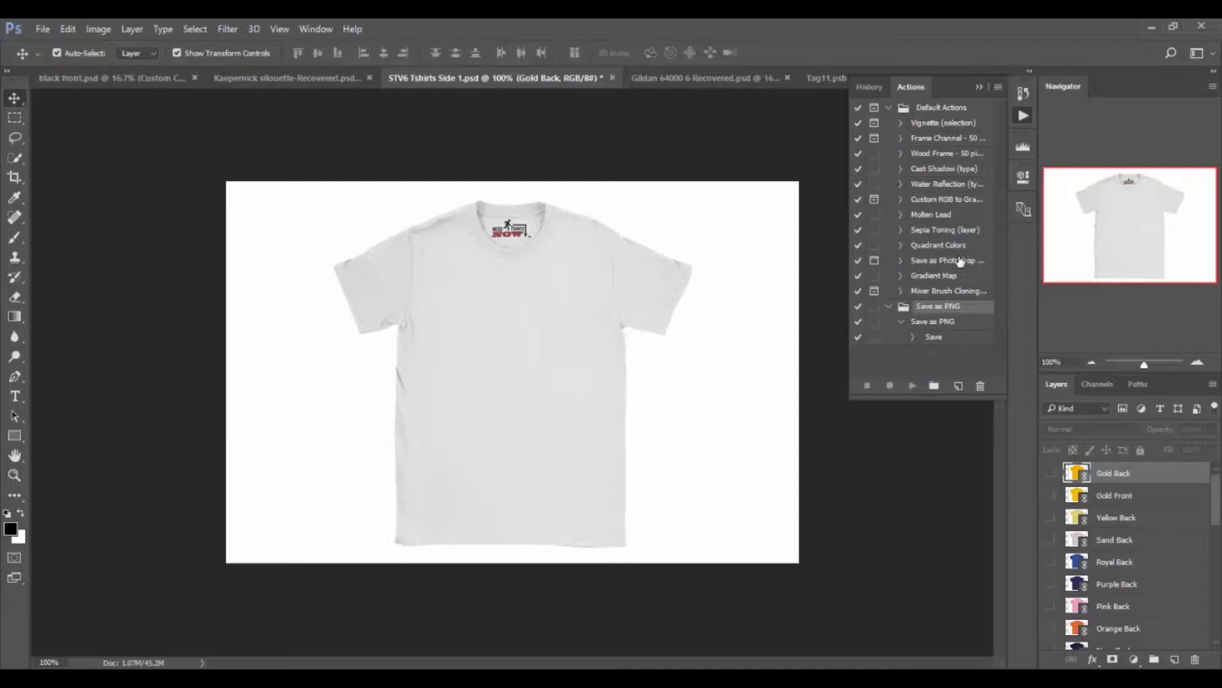
{"action": "mouse_move", "coordinate": [902, 214]}
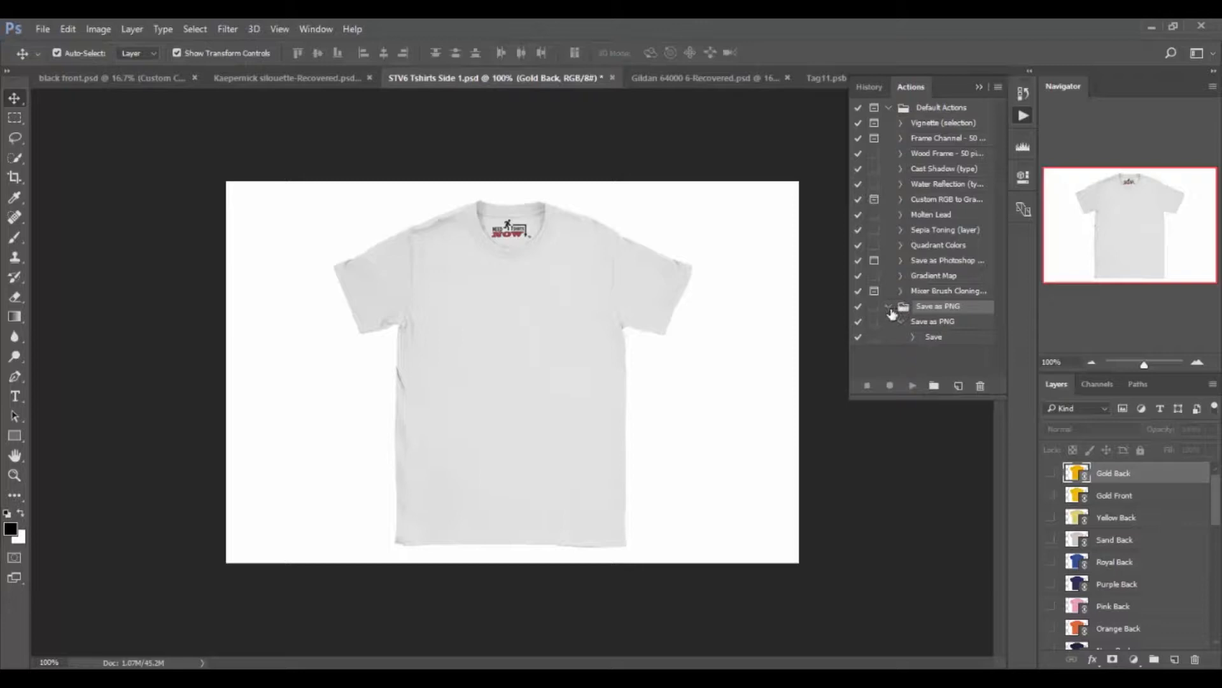
{"action": "left_click", "coordinate": [888, 305]}
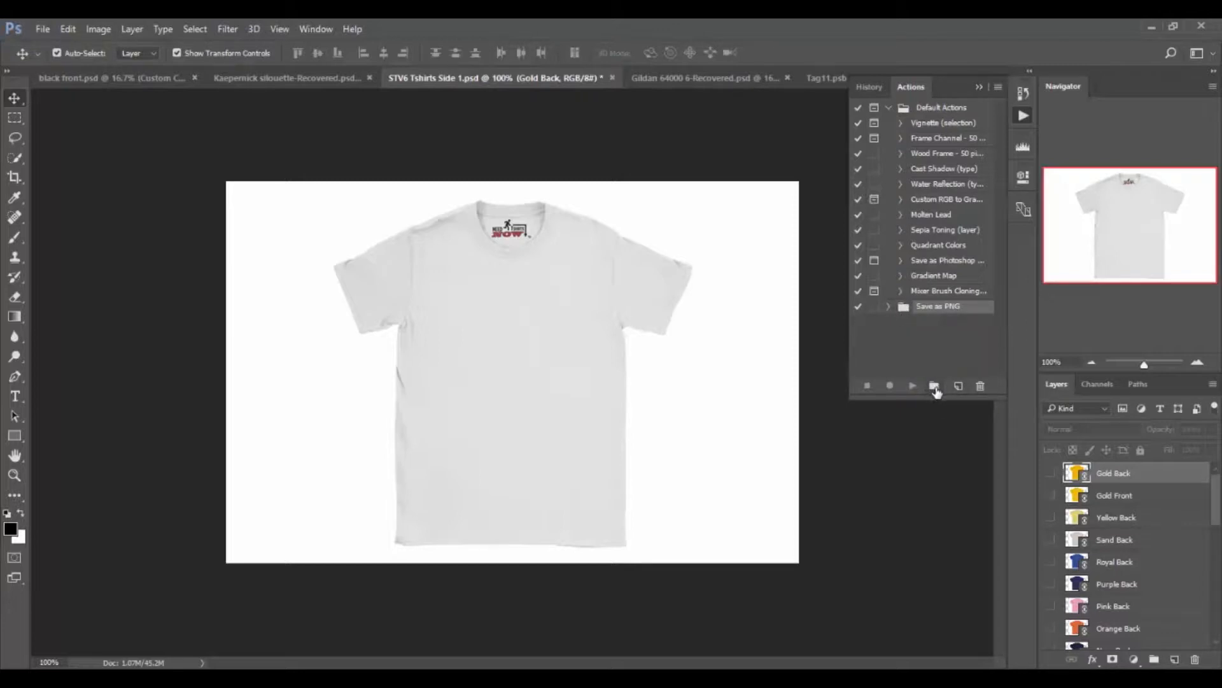
{"action": "mouse_move", "coordinate": [935, 385]}
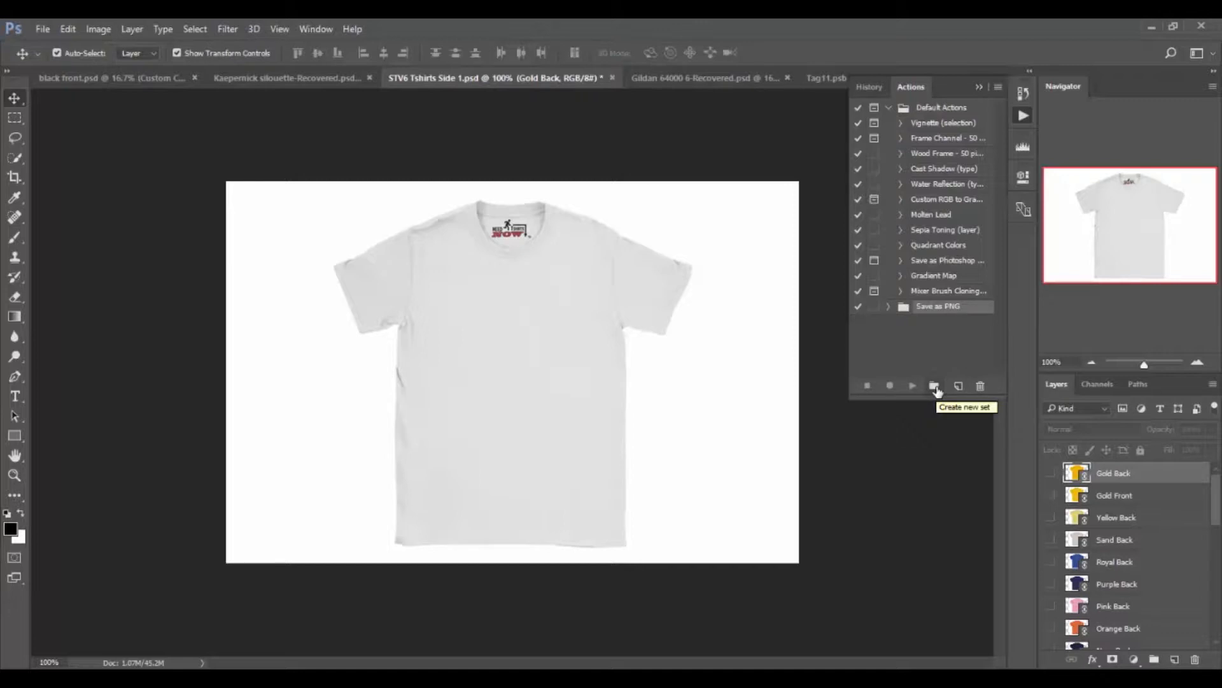
{"action": "left_click", "coordinate": [887, 306]}
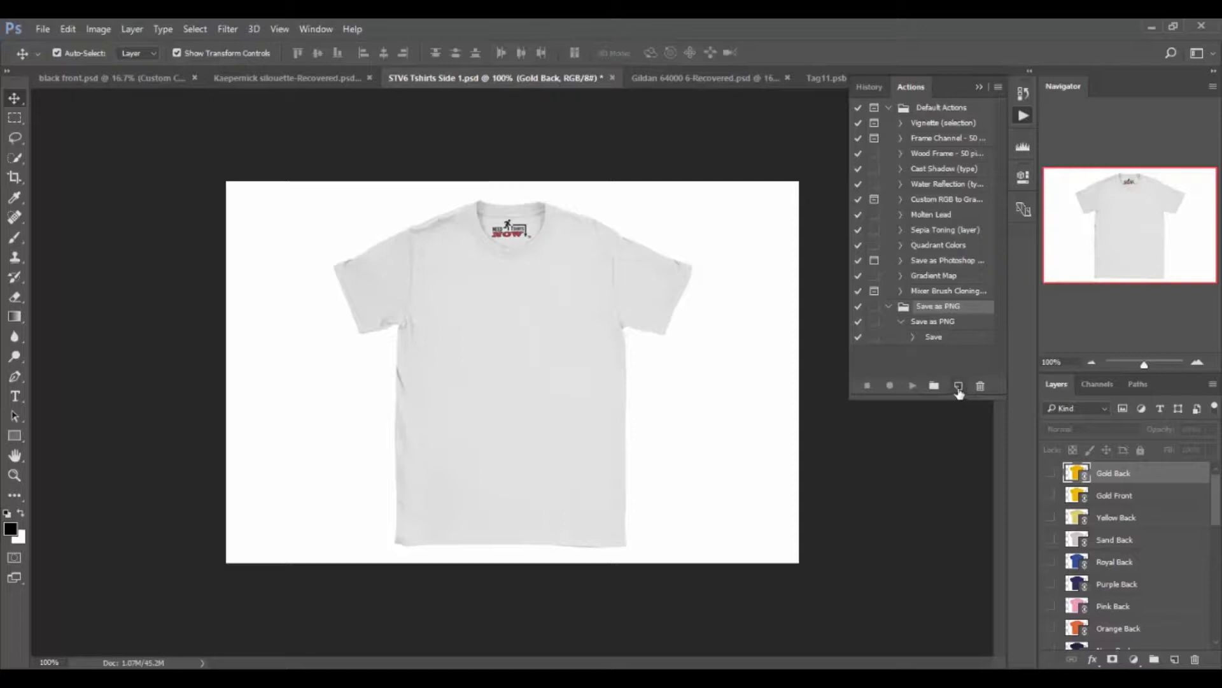
{"action": "mouse_move", "coordinate": [957, 386]}
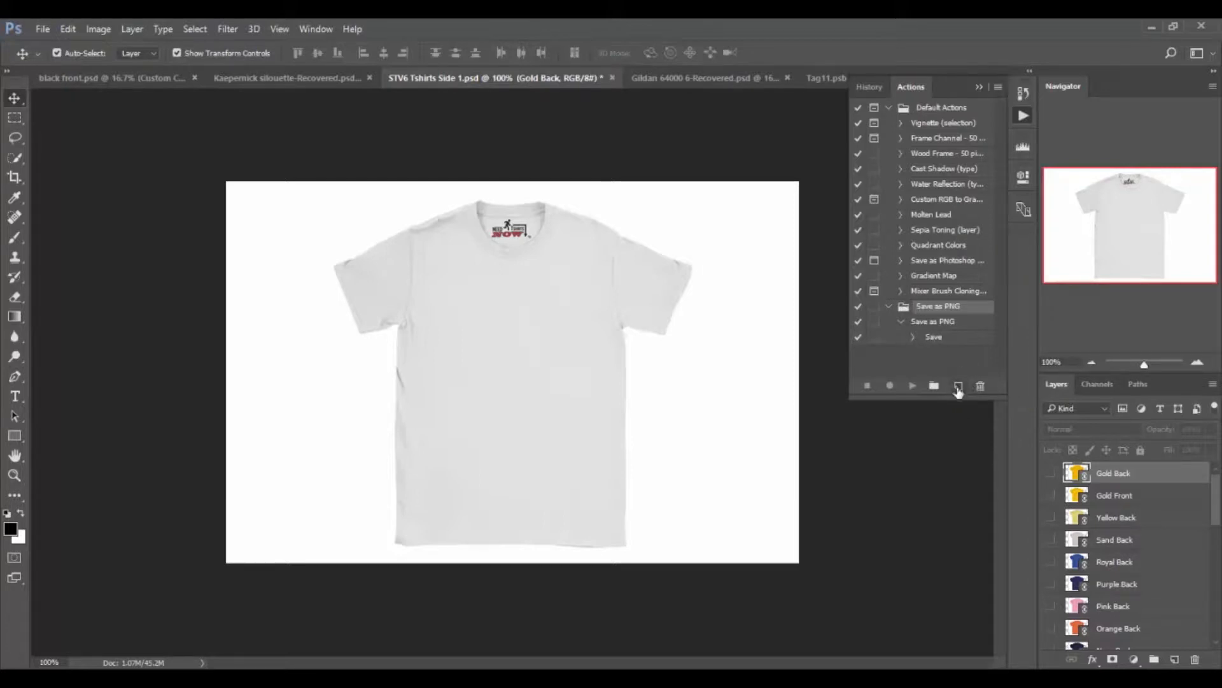
- Create a new action named Tutorial in the Save as PNG set and start recording
{"action": "left_click", "coordinate": [957, 385]}
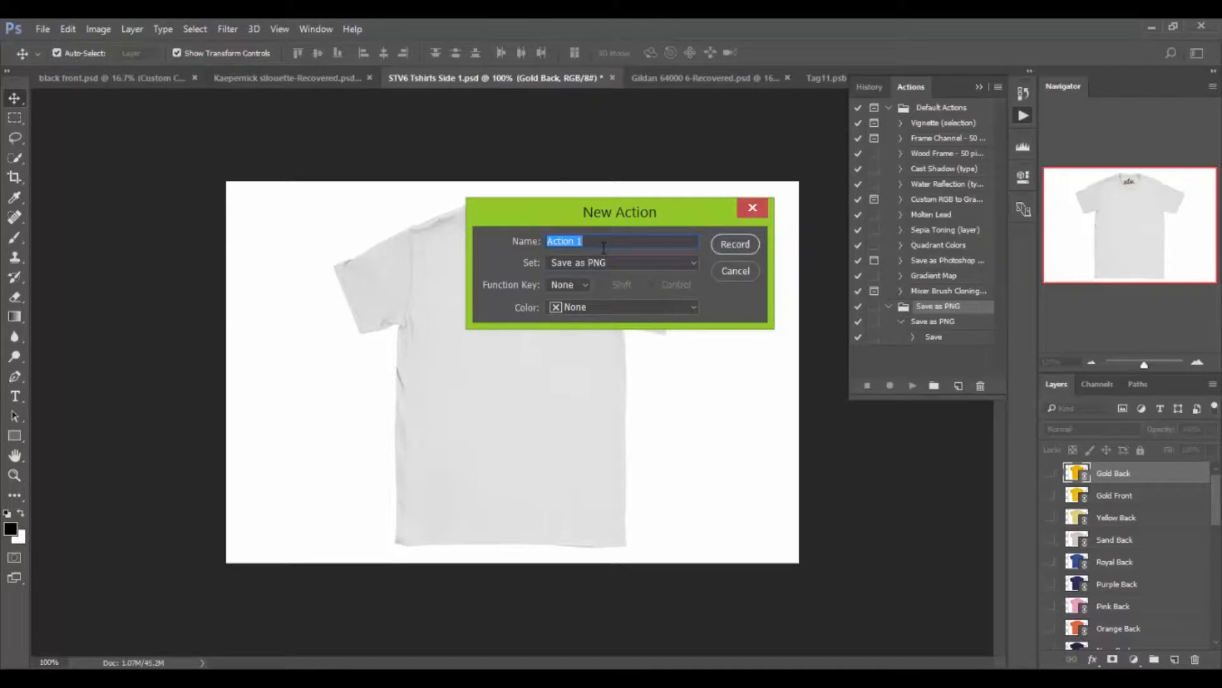
{"action": "type", "text": "Tut"}
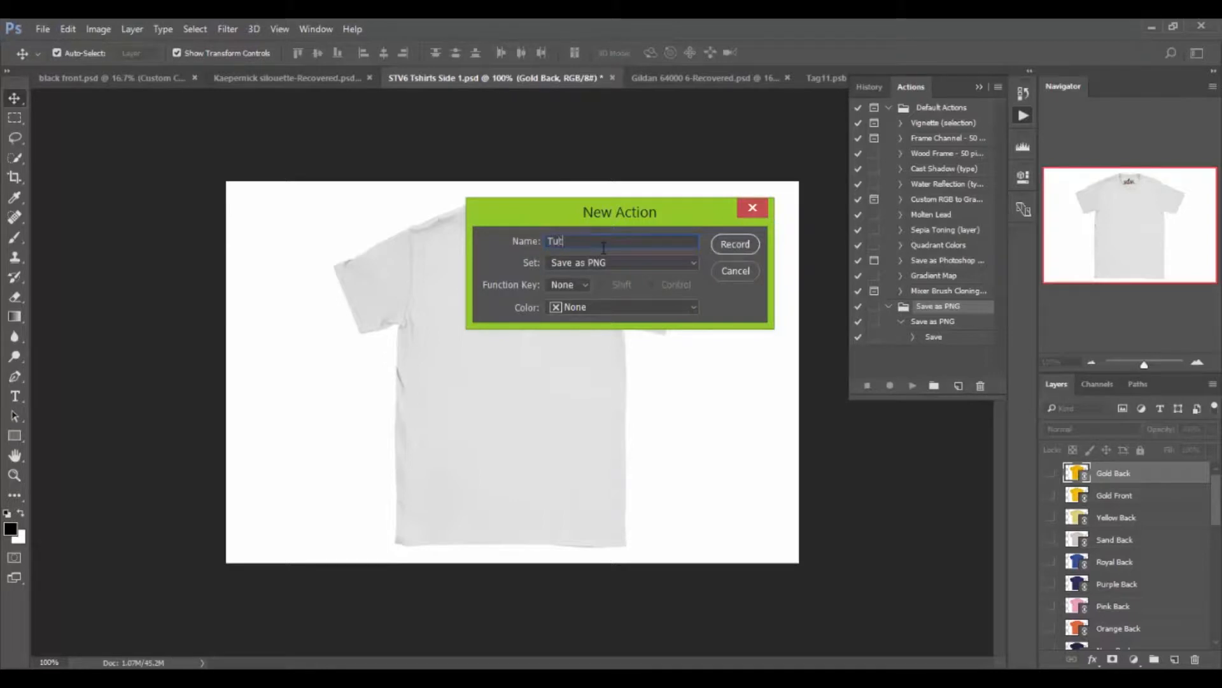
{"action": "type", "text": "orial"}
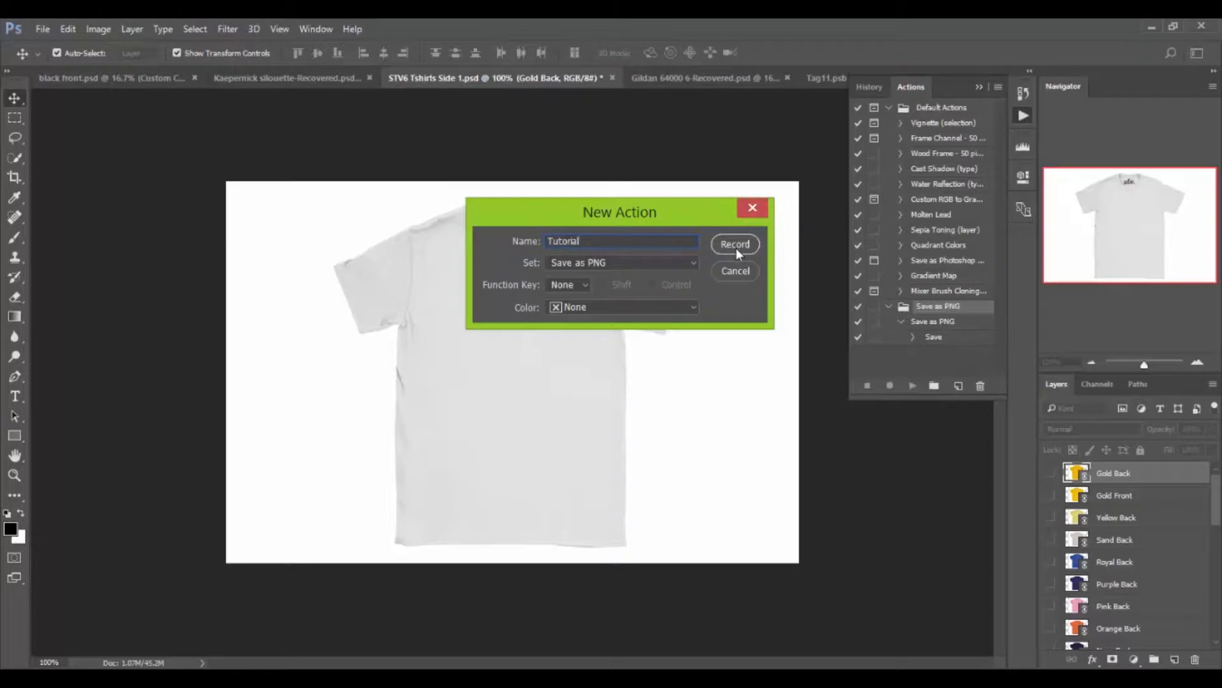
{"action": "left_click", "coordinate": [734, 245]}
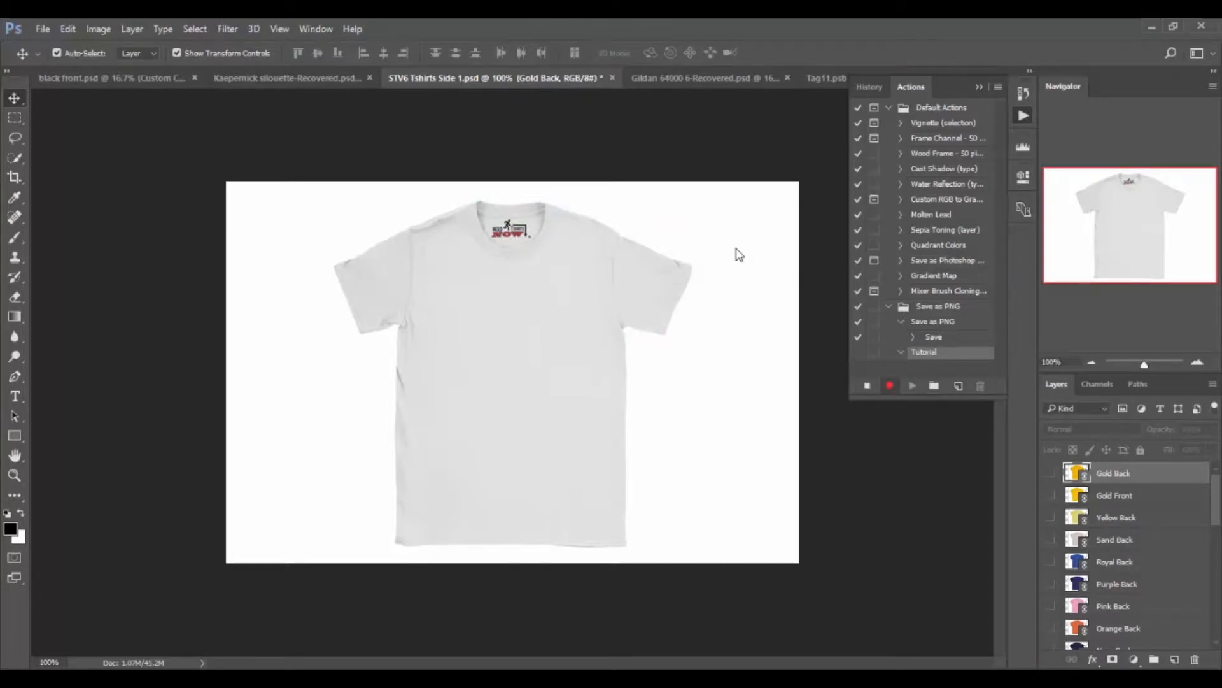
{"action": "mouse_move", "coordinate": [43, 37]}
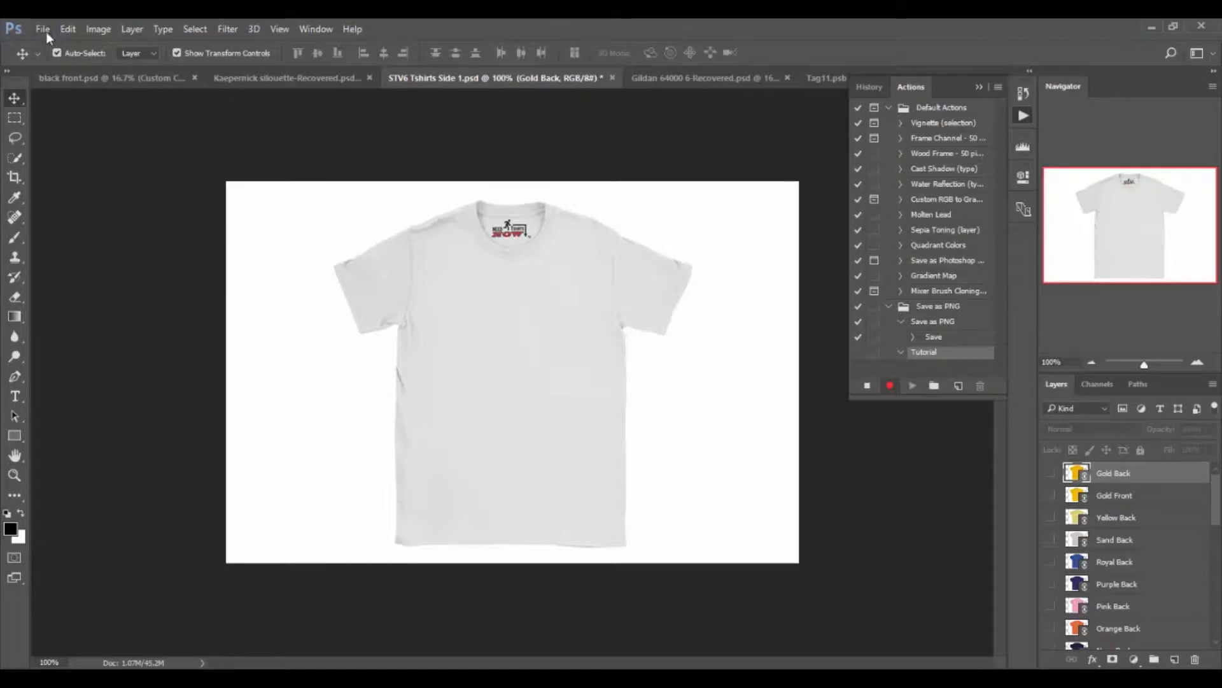
{"action": "mouse_move", "coordinate": [70, 43]}
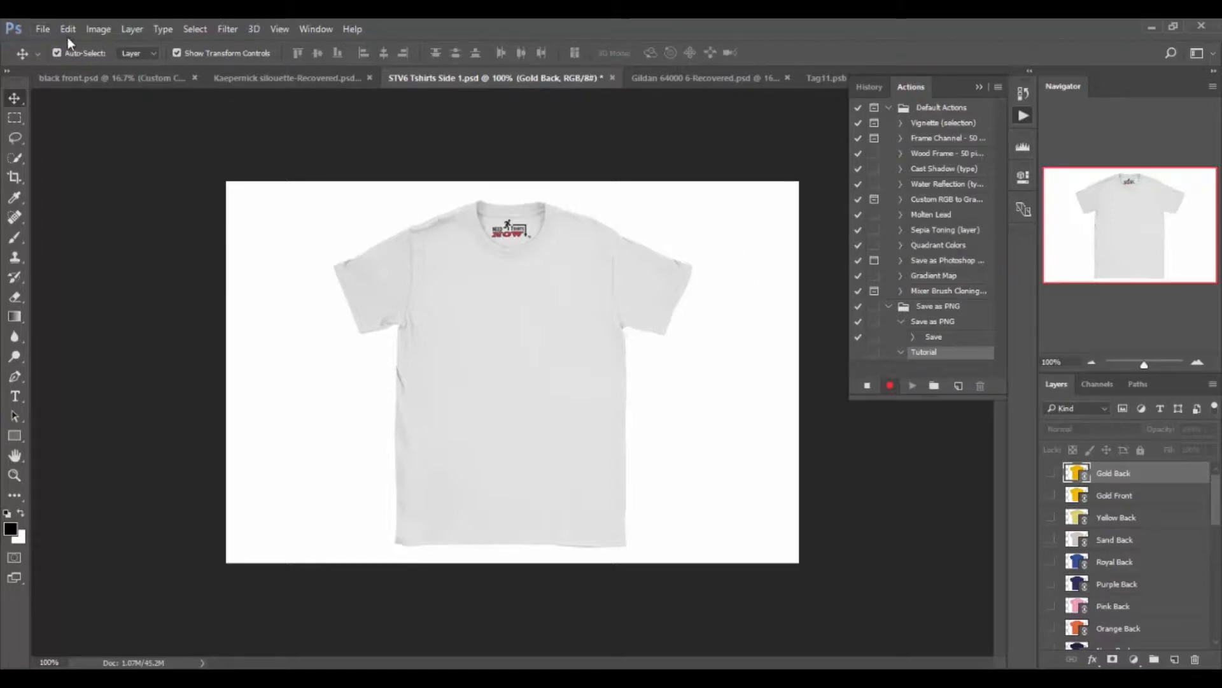
- Save a PNG copy of the mockup named tutorial via File > Save As
{"action": "left_click", "coordinate": [42, 29]}
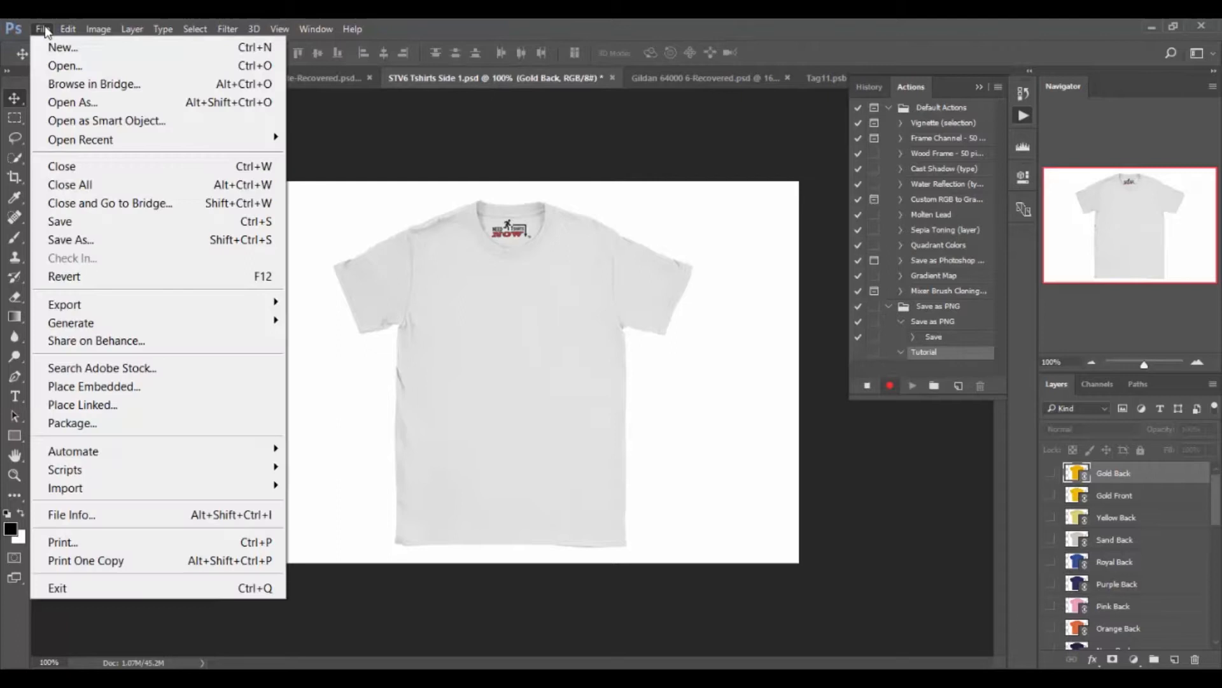
{"action": "mouse_move", "coordinate": [131, 248]}
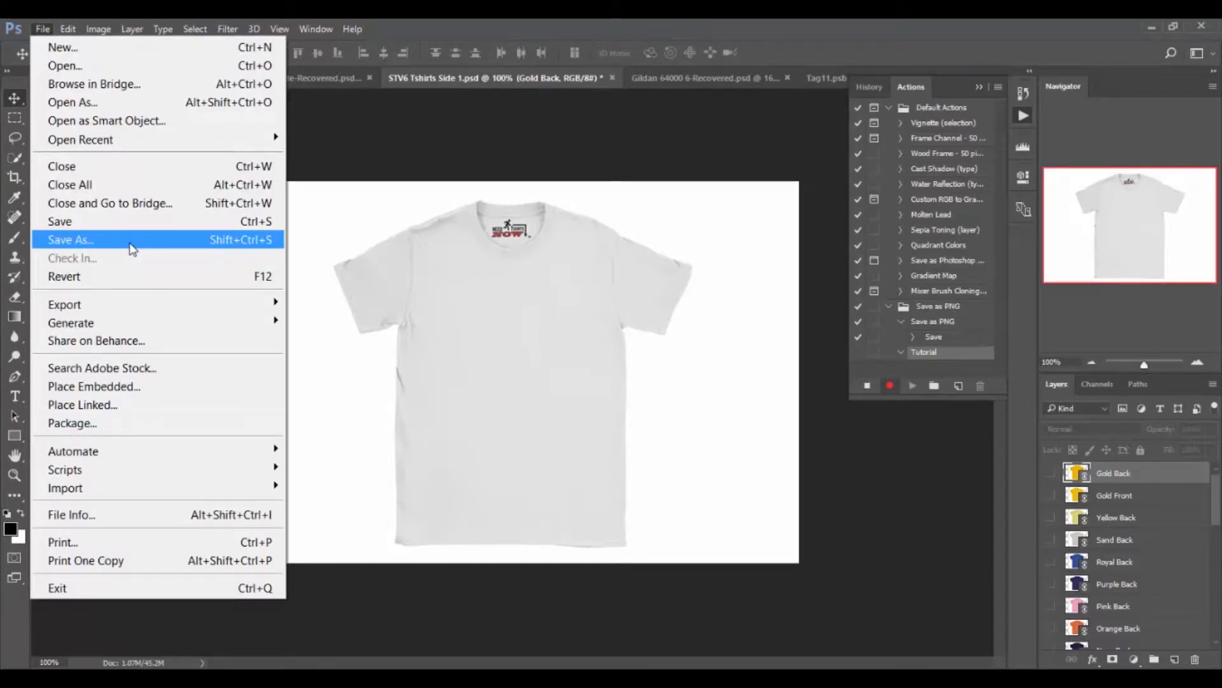
{"action": "left_click", "coordinate": [69, 240]}
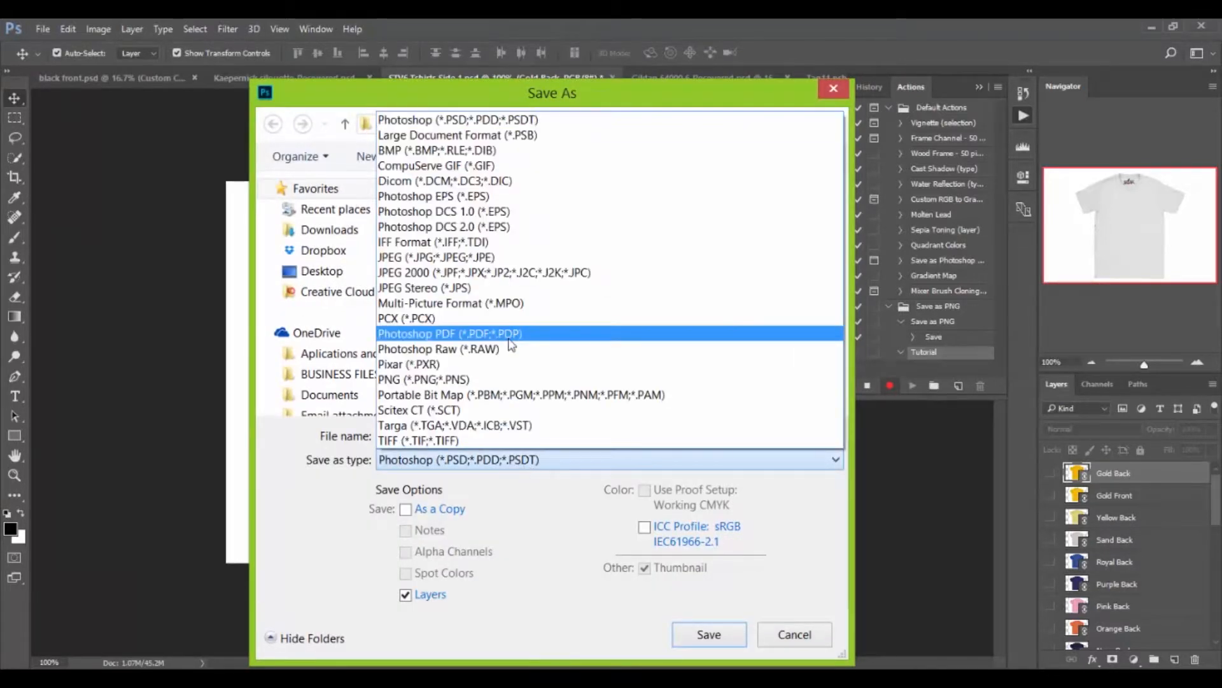
{"action": "left_click", "coordinate": [422, 379]}
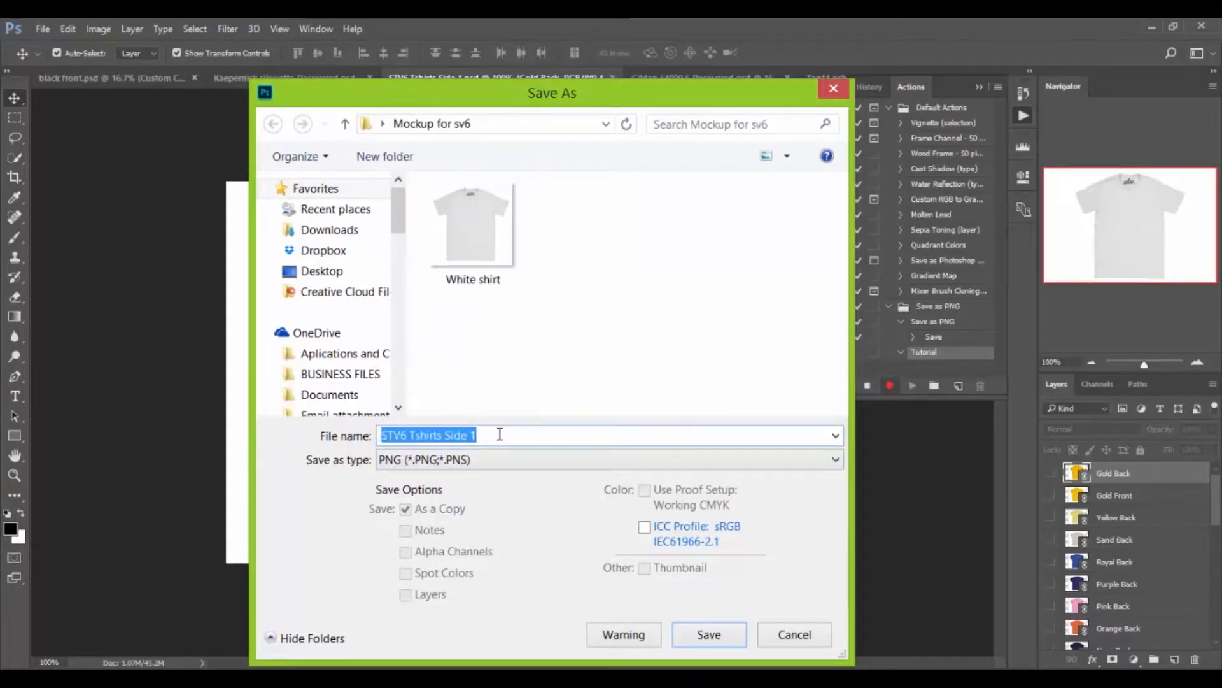
{"action": "type", "text": "tutorial"}
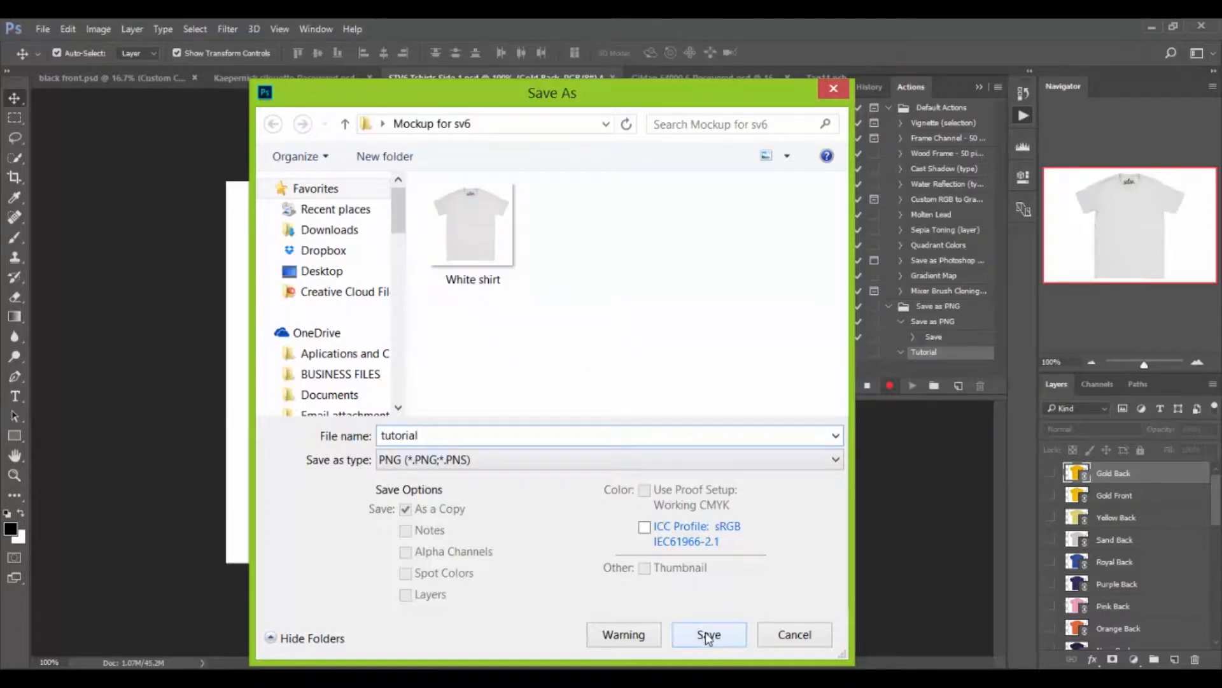
{"action": "mouse_move", "coordinate": [586, 508]}
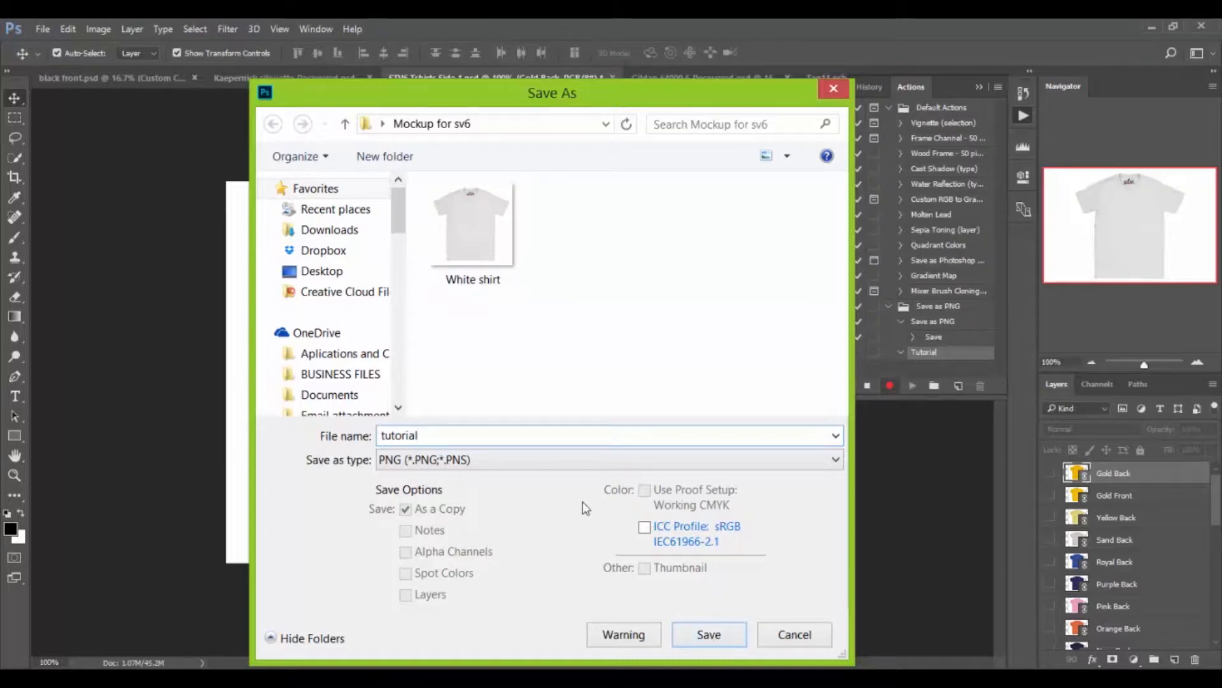
{"action": "left_click", "coordinate": [608, 436]}
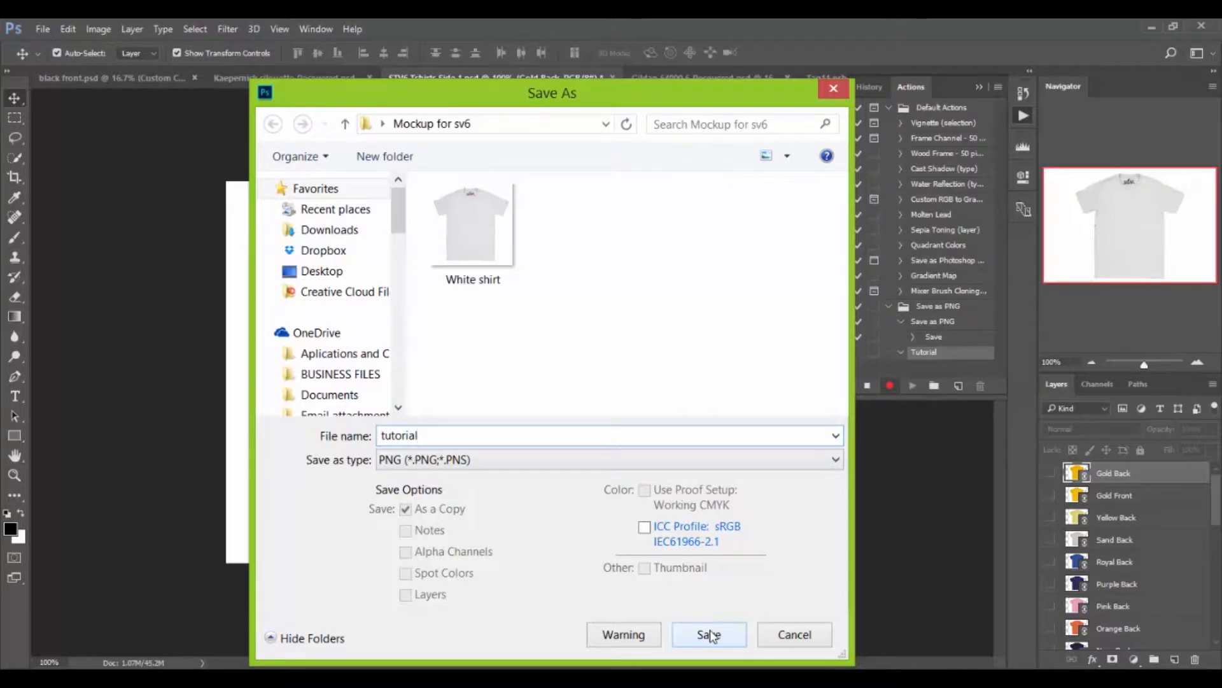
{"action": "left_click", "coordinate": [708, 634]}
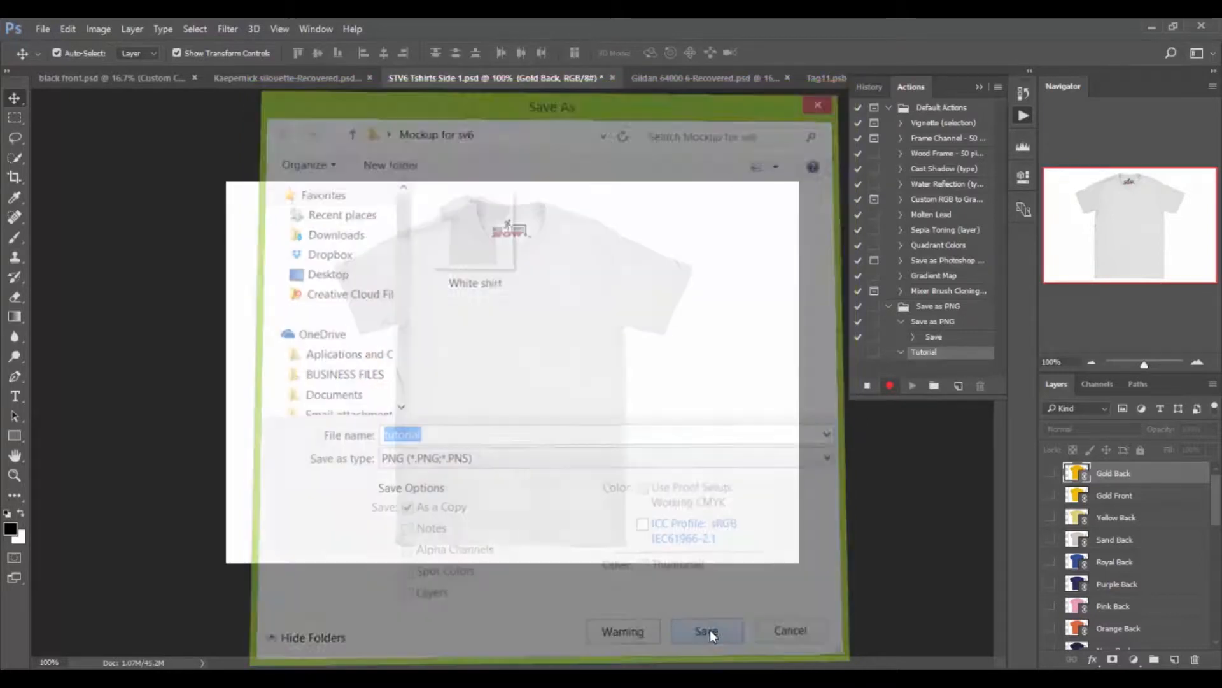
- Accept the PNG Options and stop recording so Tutorial holds the save step
{"action": "left_click", "coordinate": [705, 631]}
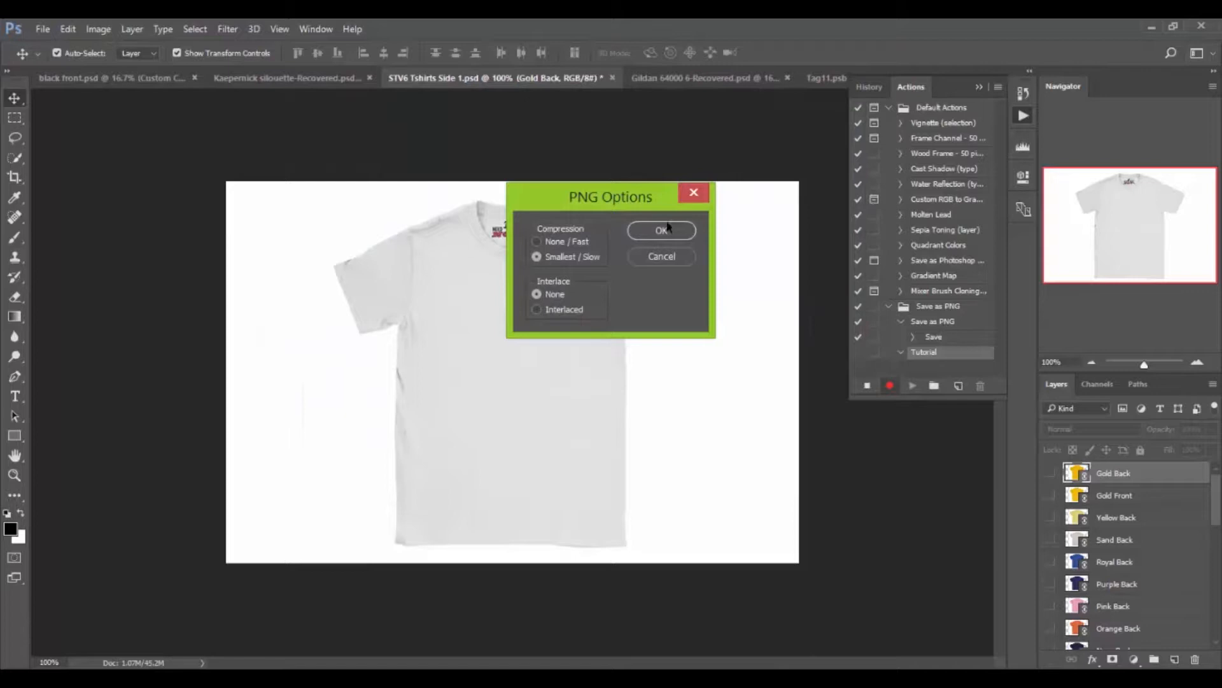
{"action": "left_click", "coordinate": [660, 231]}
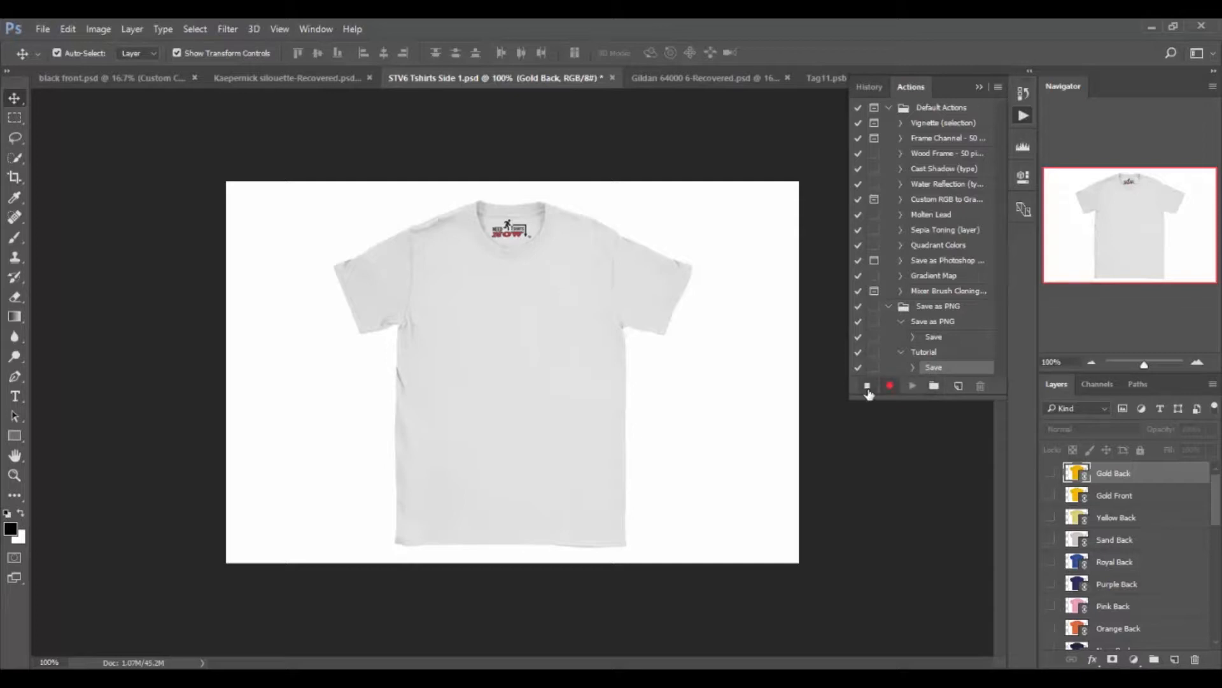
{"action": "mouse_move", "coordinate": [867, 387]}
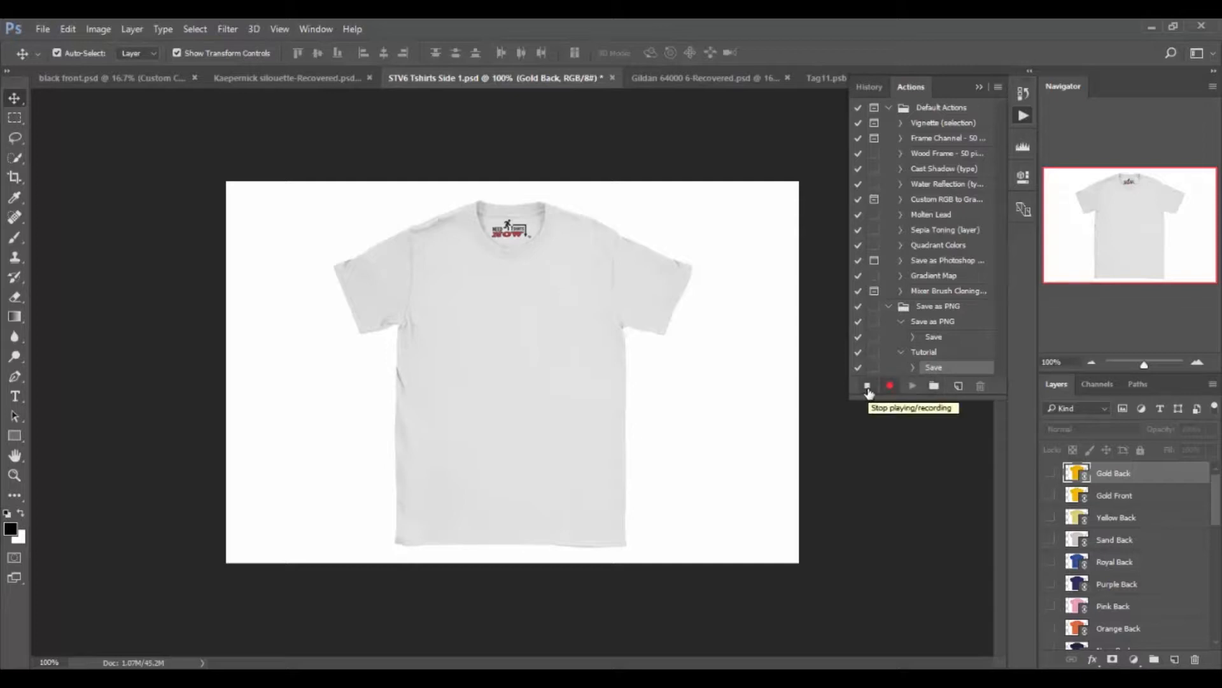
{"action": "left_click", "coordinate": [867, 385]}
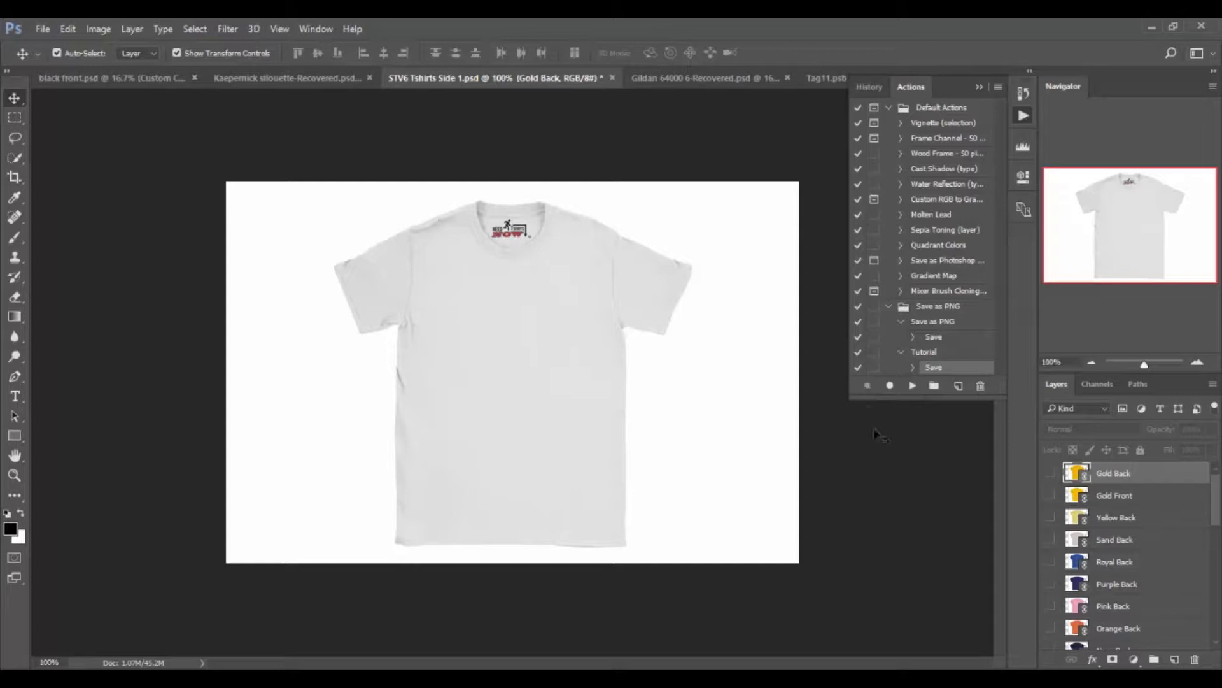
{"action": "mouse_move", "coordinate": [737, 429]}
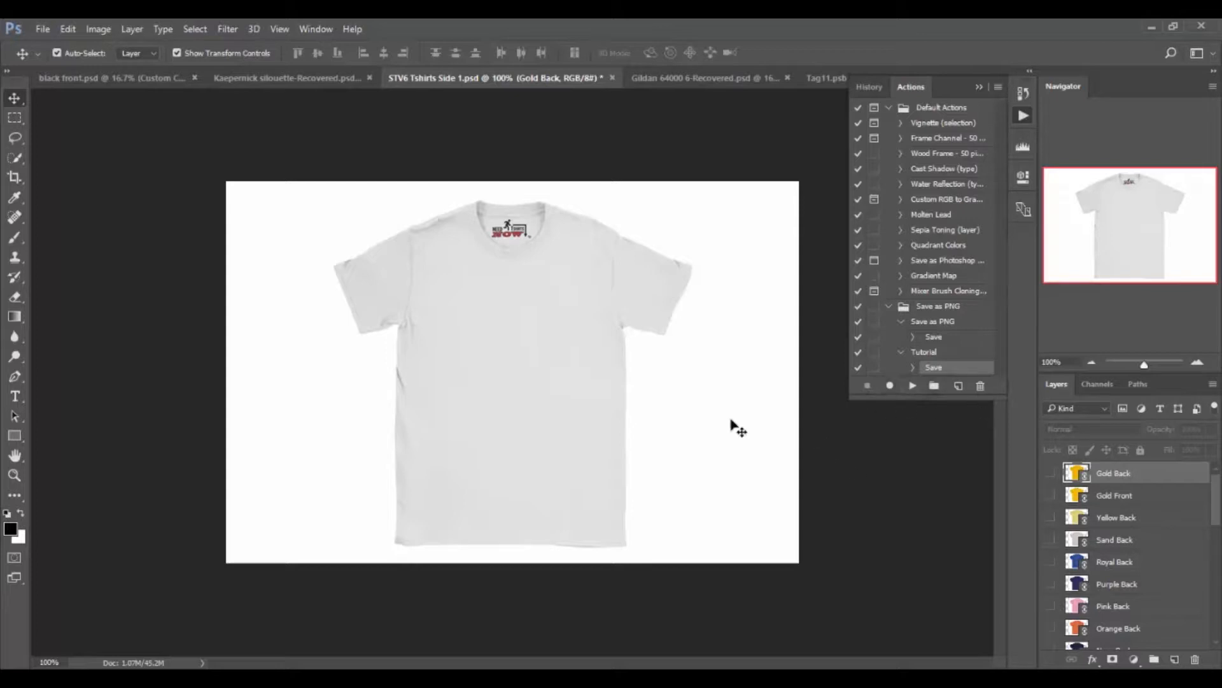
{"action": "mouse_move", "coordinate": [25, 108]}
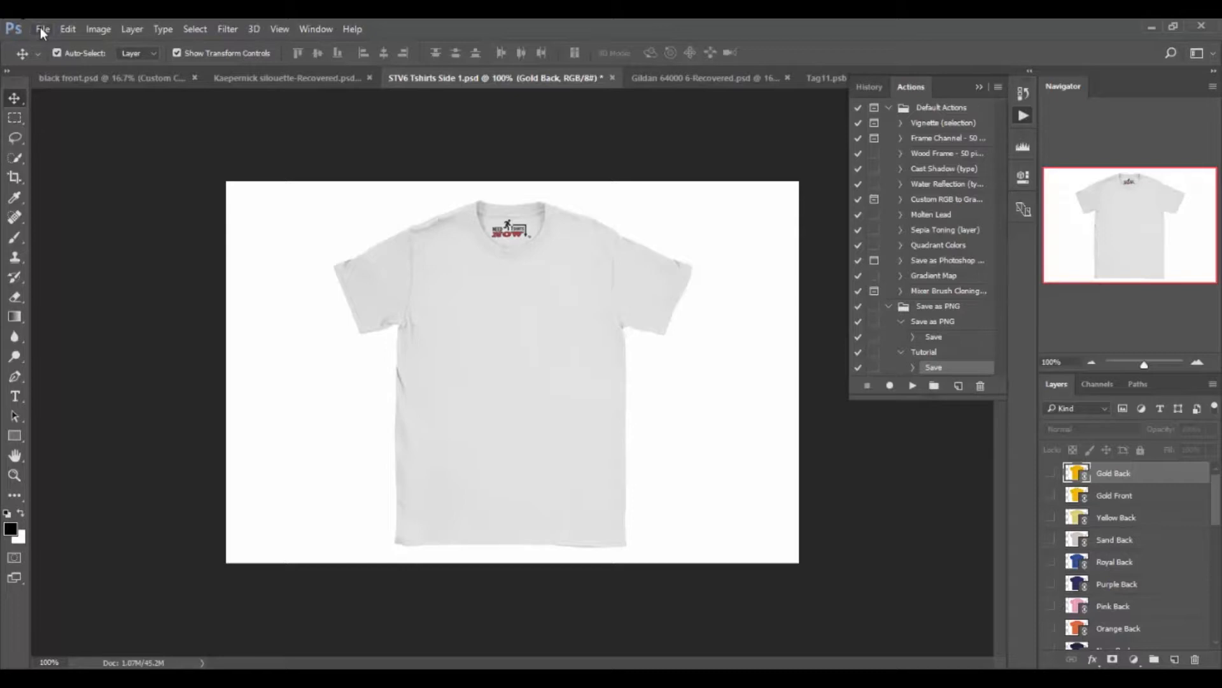
- Bring up the Batch dialog from File > Automate
{"action": "left_click", "coordinate": [42, 30]}
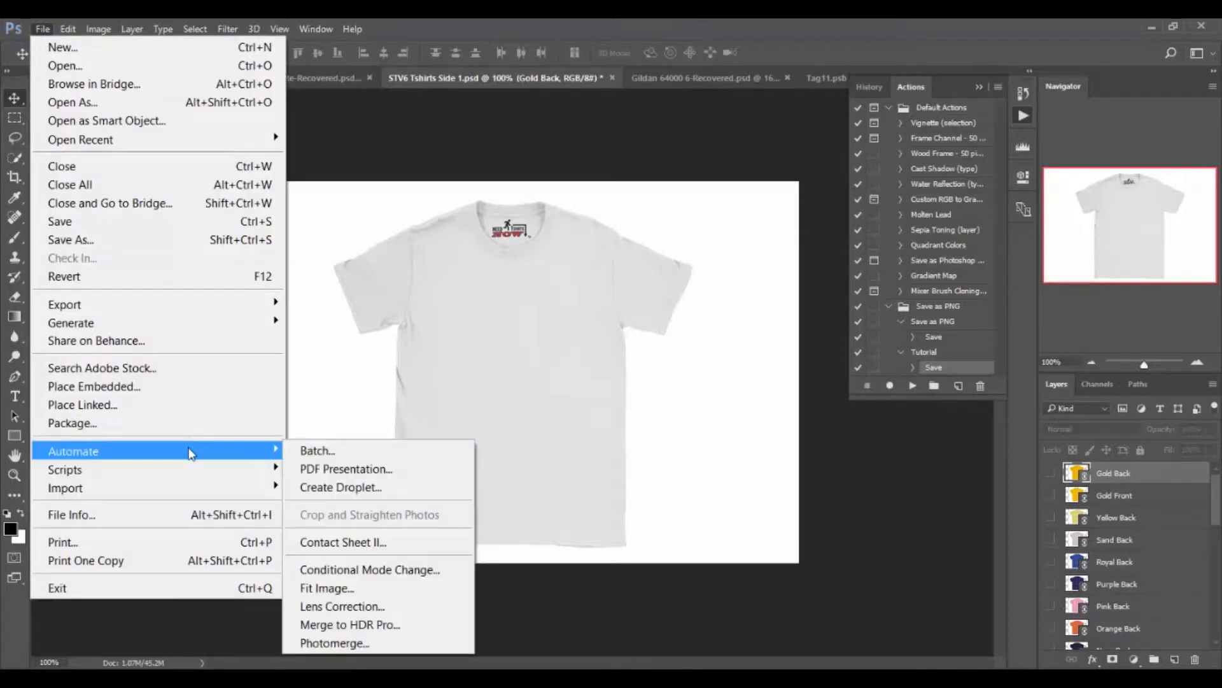
{"action": "mouse_move", "coordinate": [212, 457]}
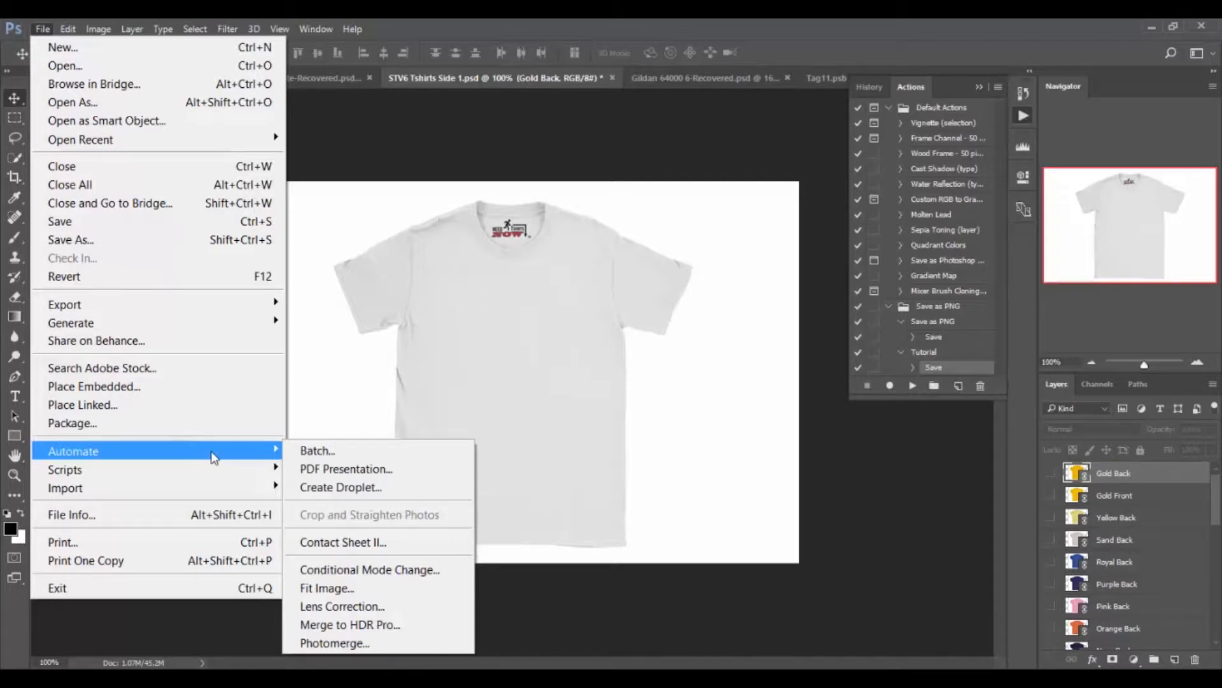
{"action": "left_click", "coordinate": [317, 449]}
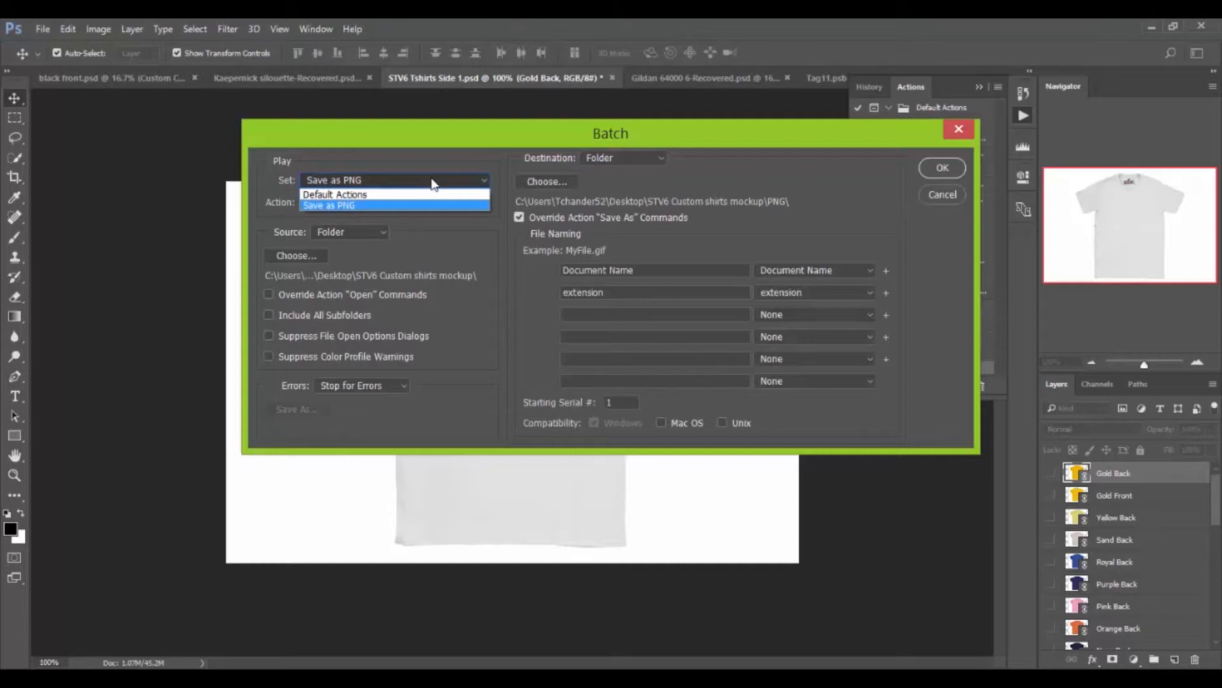
- Set the batch to play the Tutorial action from the Save as PNG set with Folder as source
{"action": "left_click", "coordinate": [328, 205]}
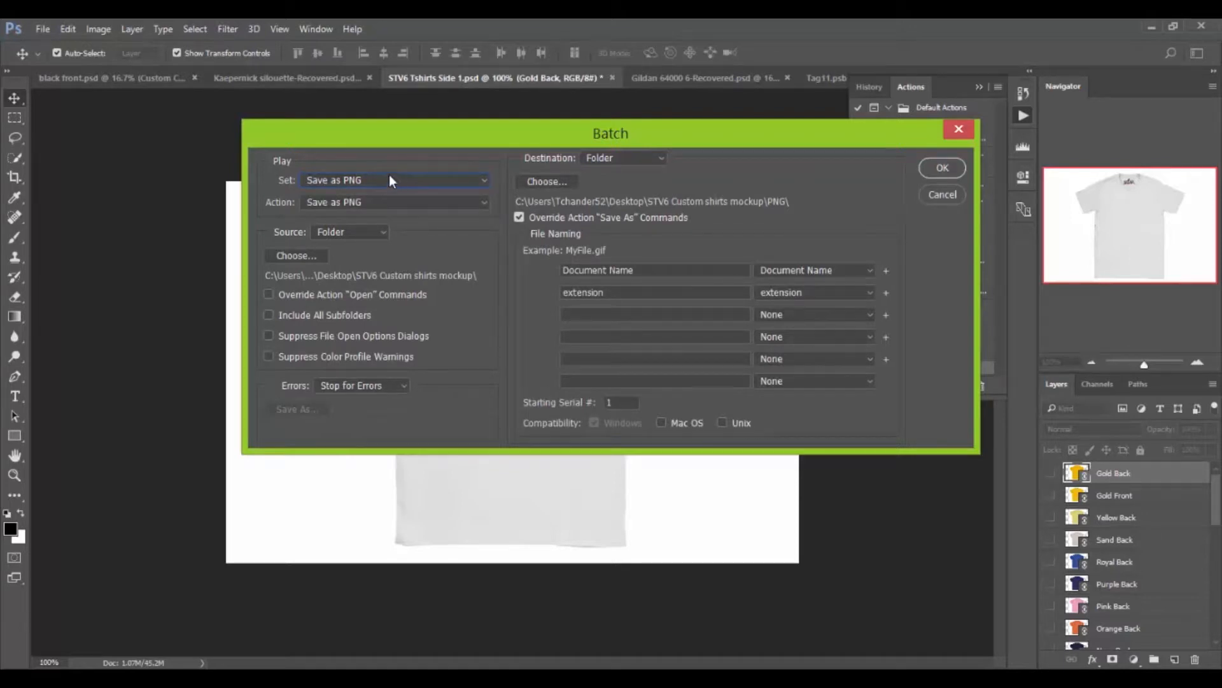
{"action": "left_click", "coordinate": [393, 202]}
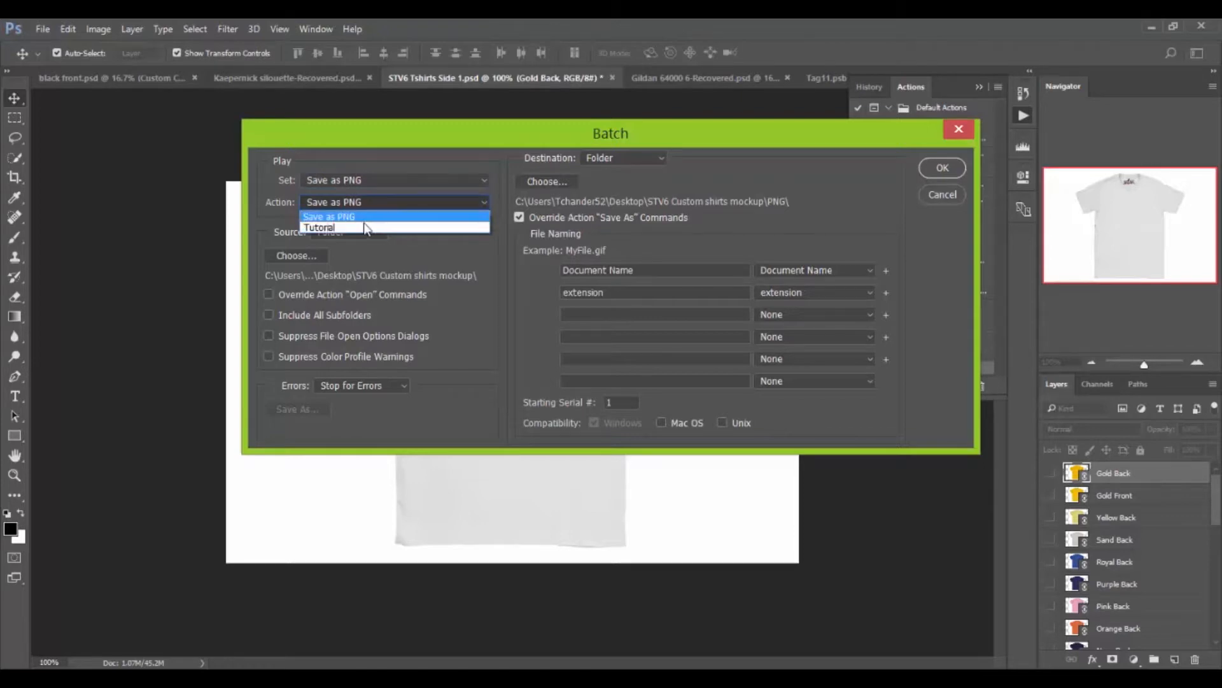
{"action": "mouse_move", "coordinate": [393, 224]}
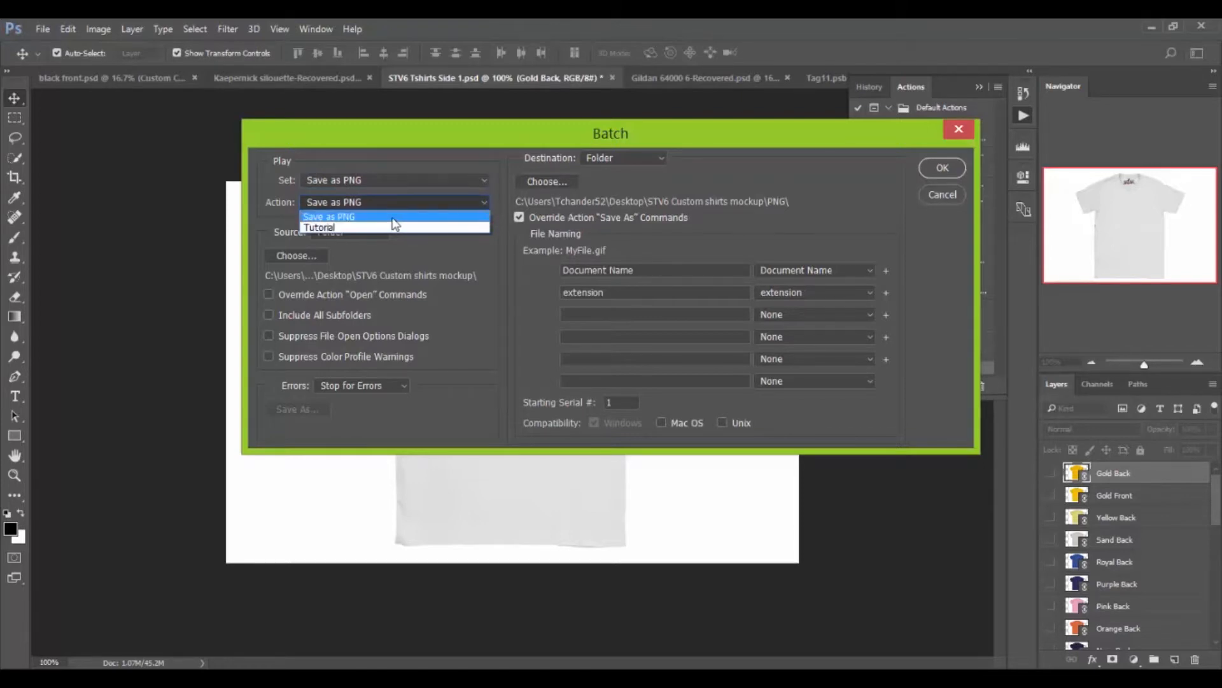
{"action": "mouse_move", "coordinate": [382, 227]}
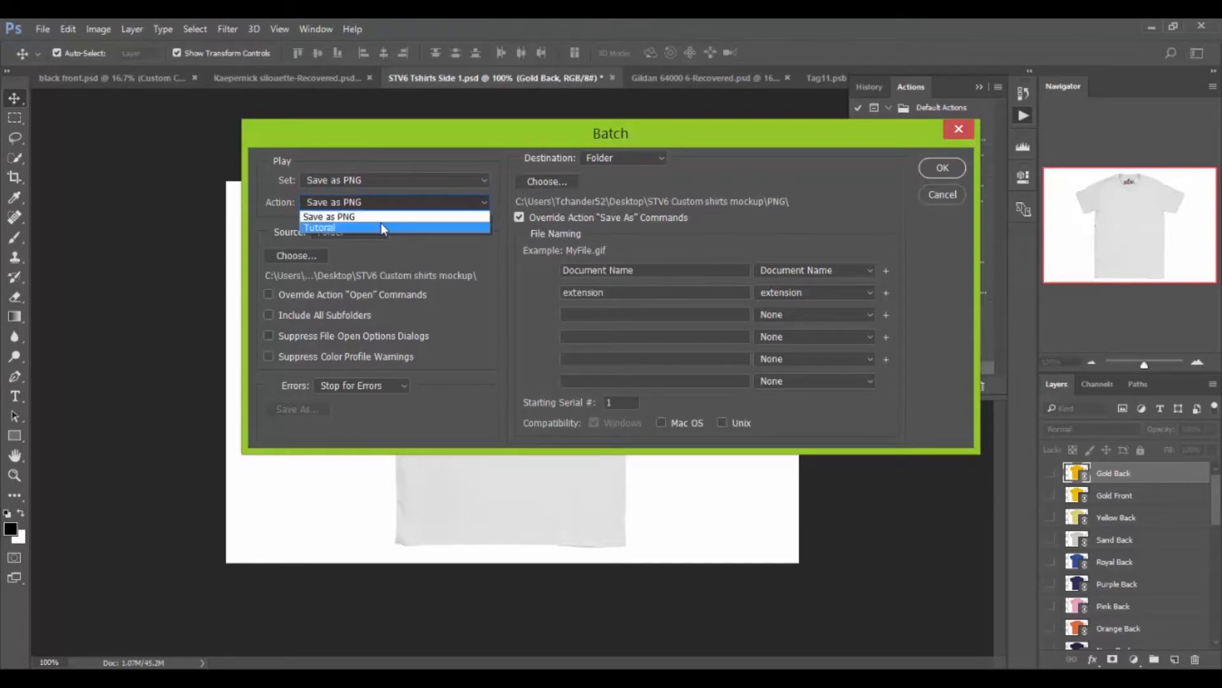
{"action": "mouse_move", "coordinate": [372, 230]}
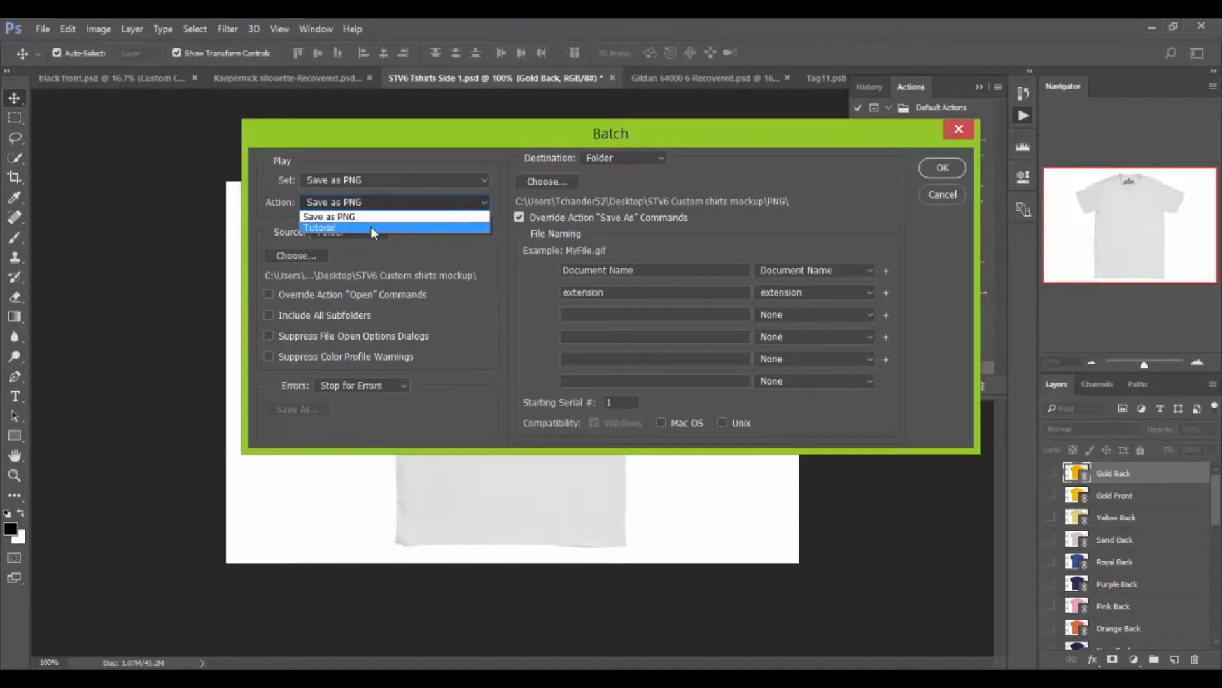
{"action": "left_click", "coordinate": [318, 227]}
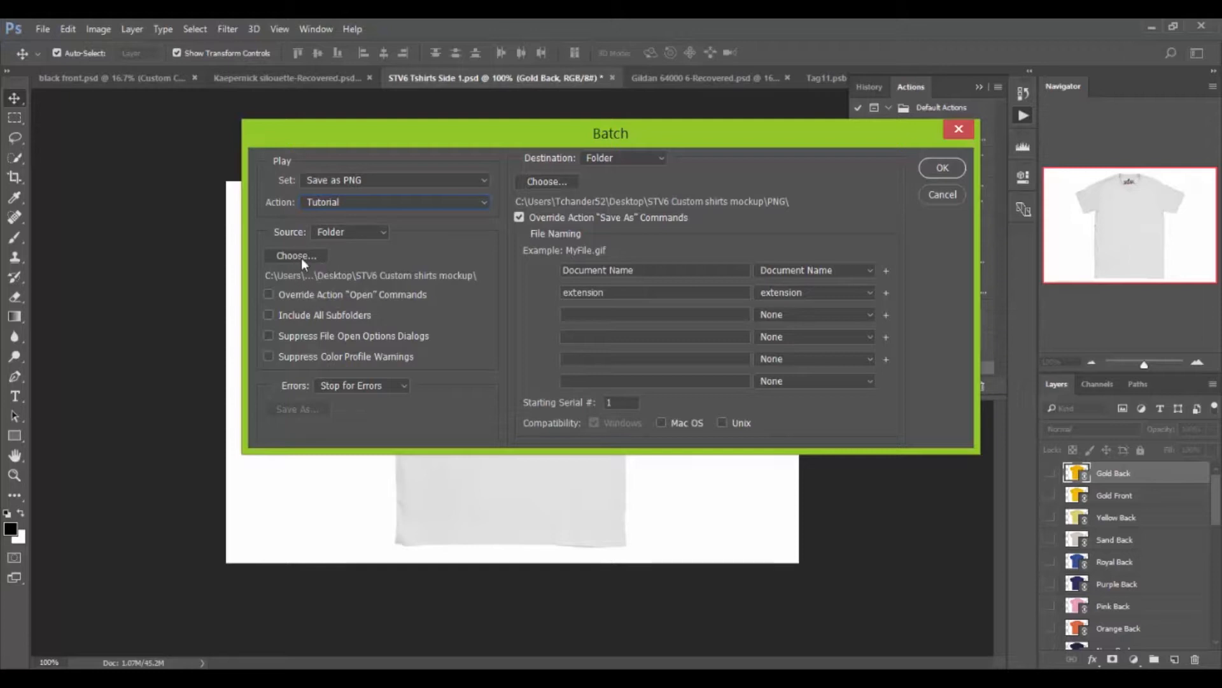
{"action": "mouse_move", "coordinate": [336, 232]}
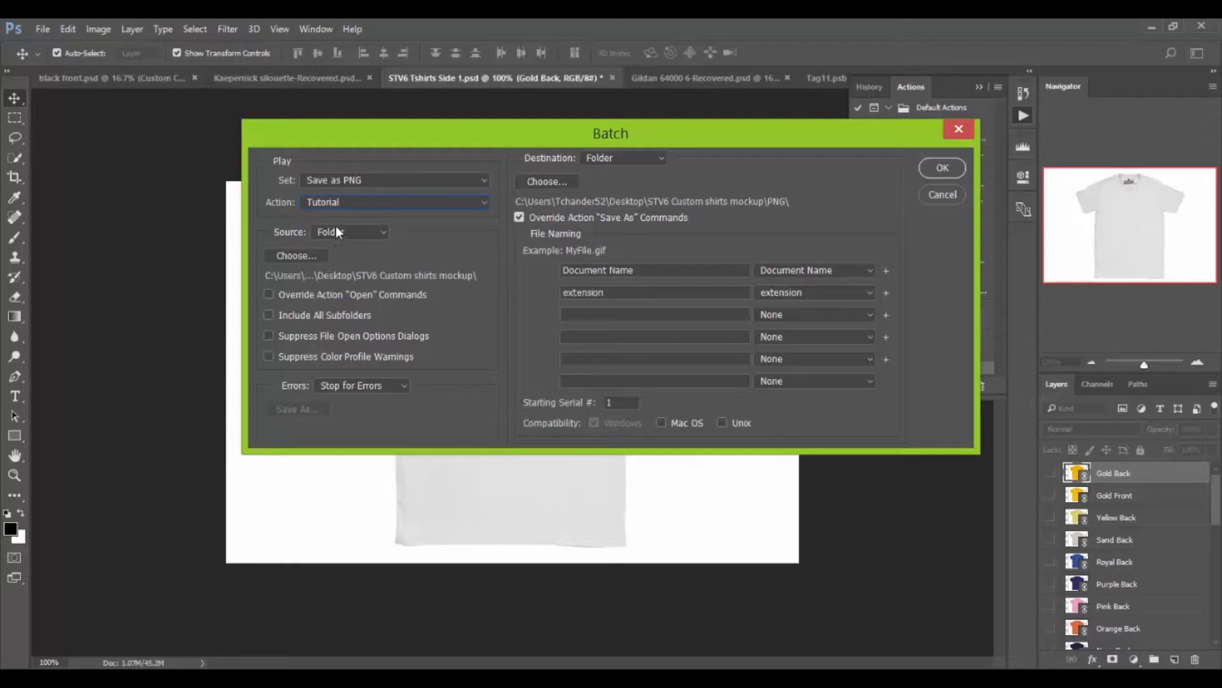
{"action": "left_click", "coordinate": [349, 232]}
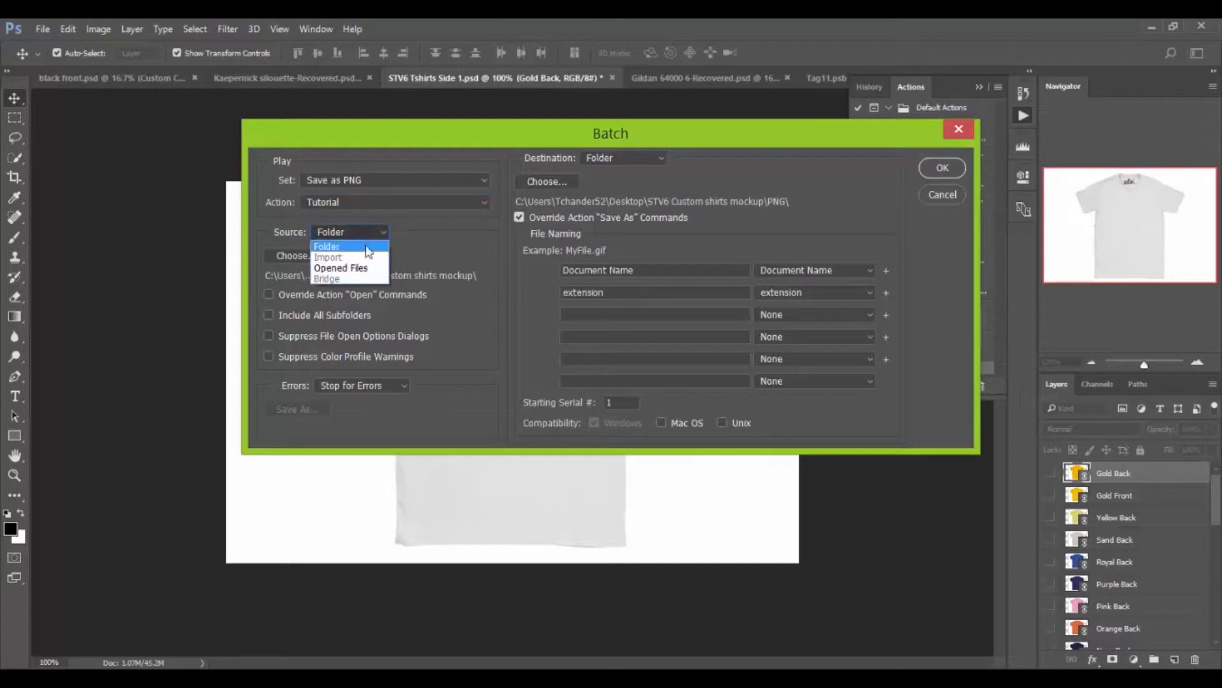
{"action": "left_click", "coordinate": [349, 245]}
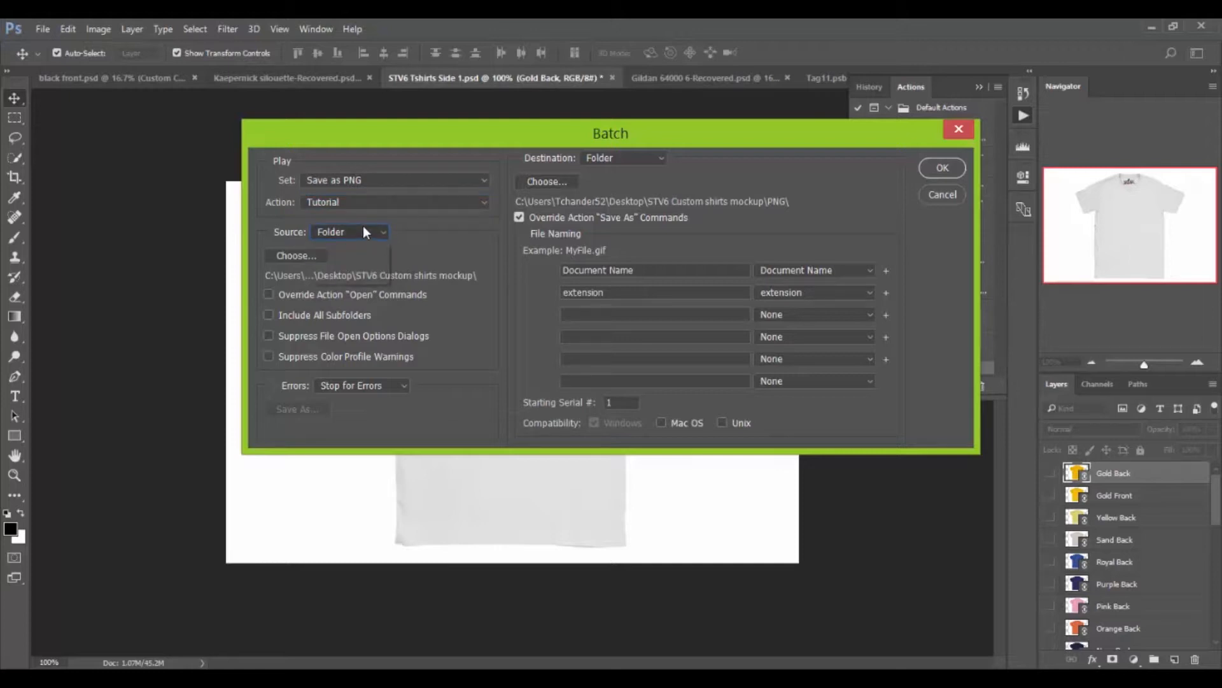
{"action": "mouse_move", "coordinate": [308, 258]}
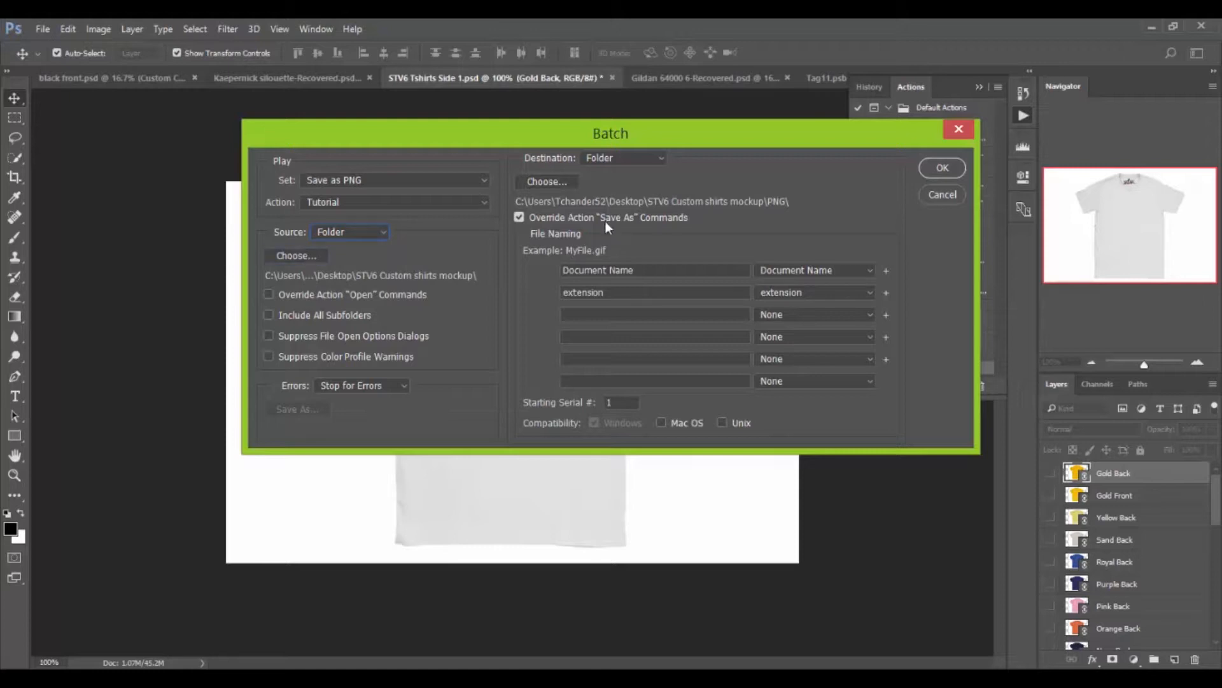
{"action": "mouse_move", "coordinate": [602, 176]}
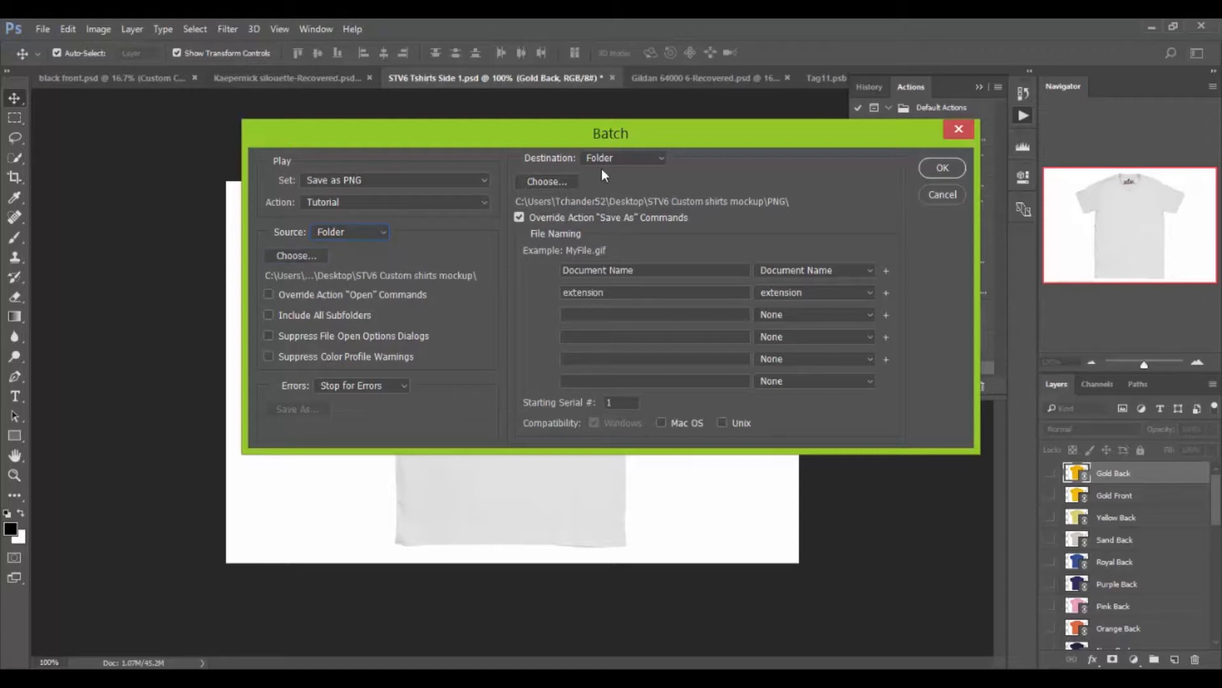
{"action": "mouse_move", "coordinate": [632, 169]}
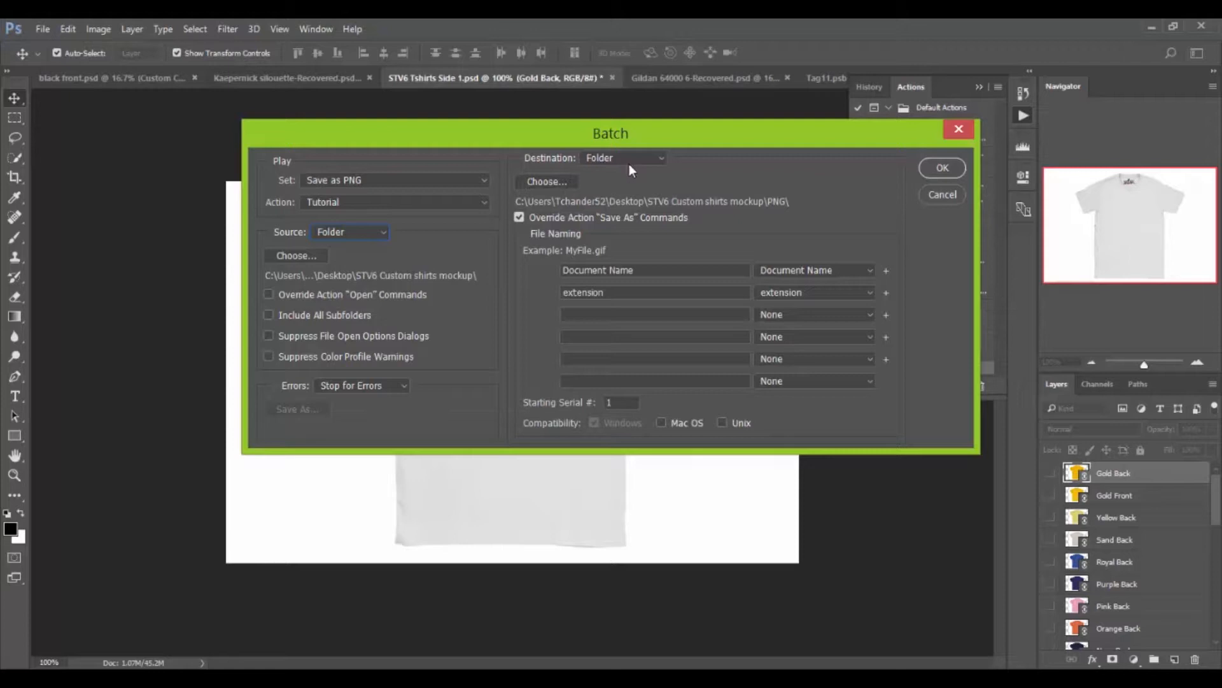
- Choose the Tutorial folder inside STV6 Custom shirts mockup as the batch destination
{"action": "left_click", "coordinate": [546, 181]}
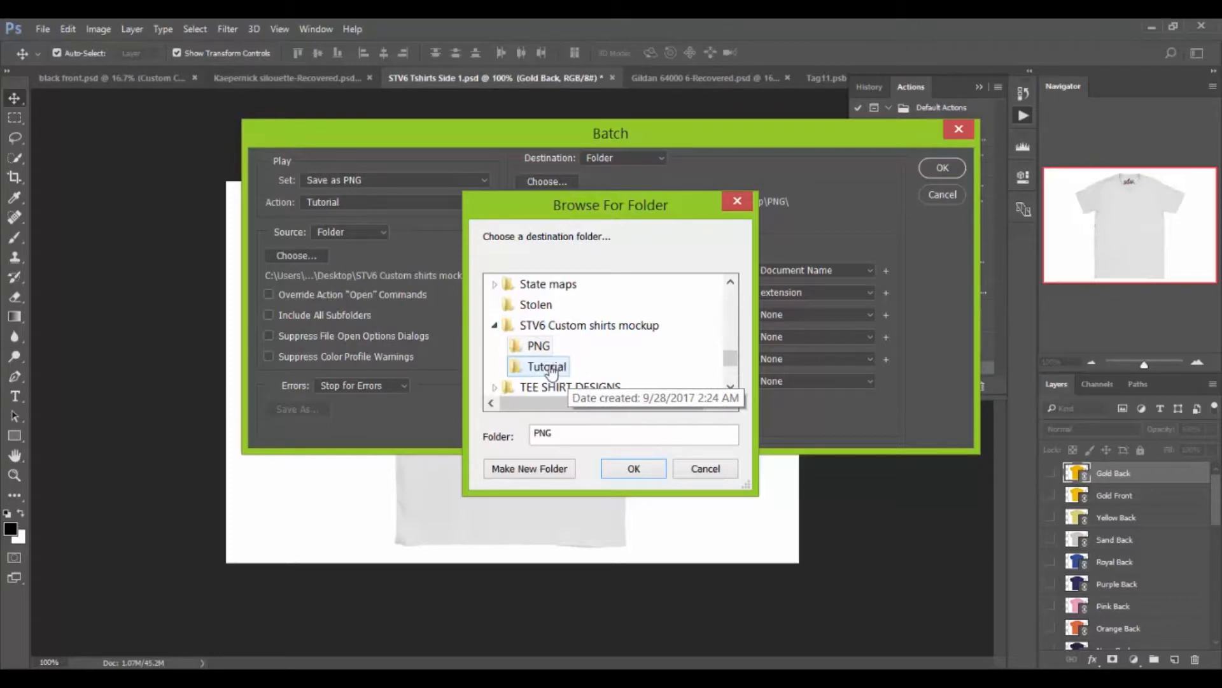
{"action": "left_click", "coordinate": [547, 367]}
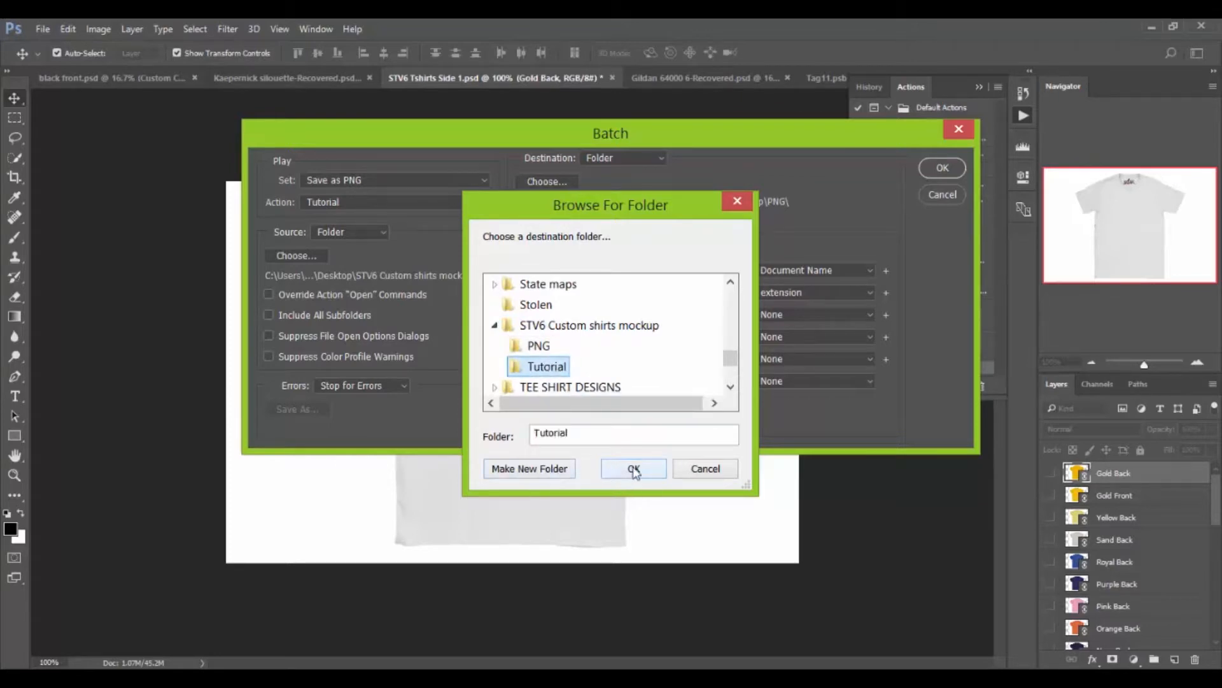
{"action": "left_click", "coordinate": [634, 467]}
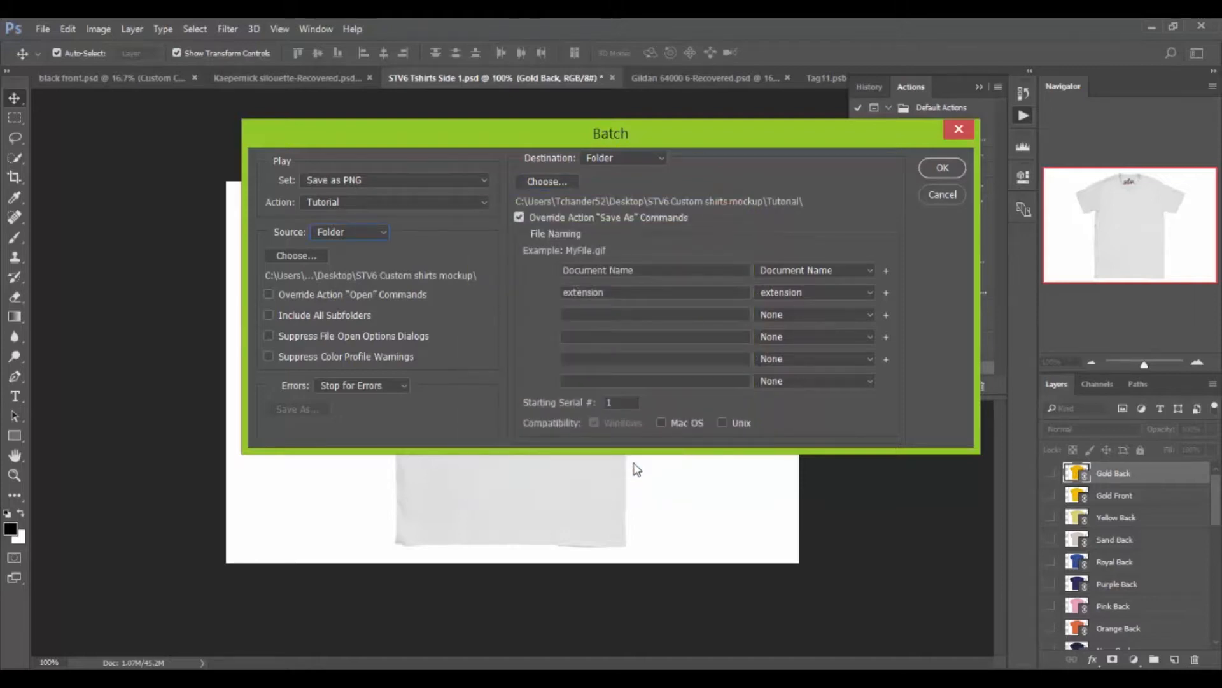
{"action": "mouse_move", "coordinate": [583, 263]}
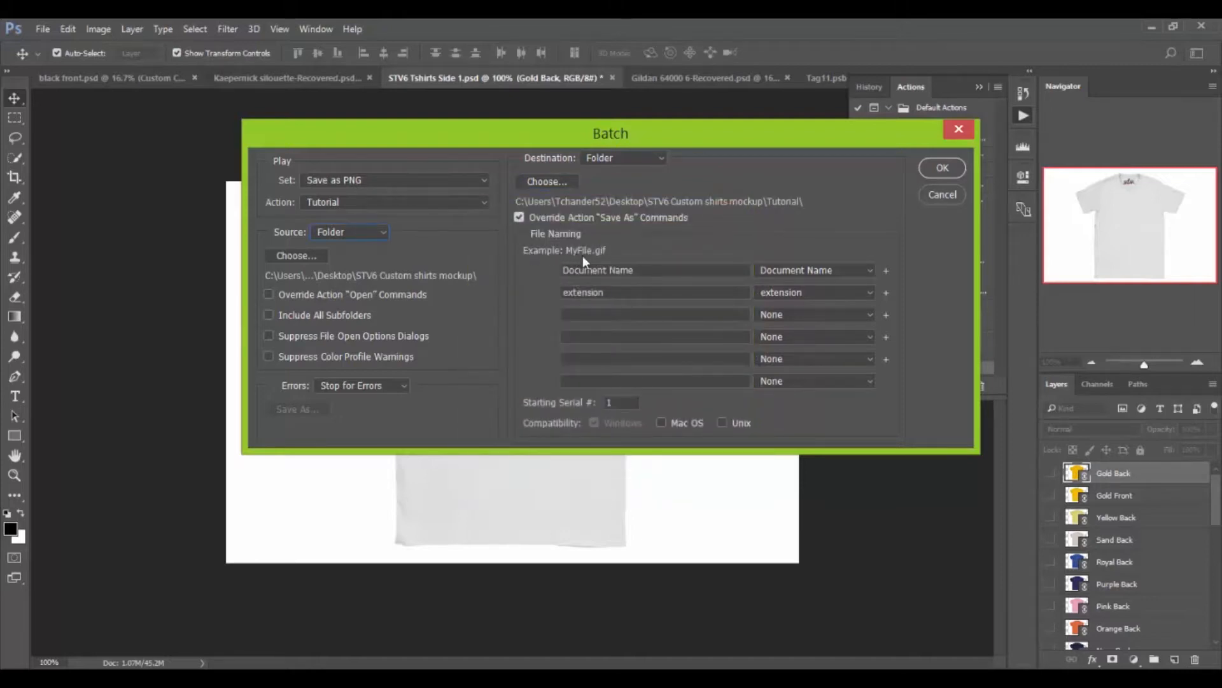
{"action": "mouse_move", "coordinate": [562, 265]}
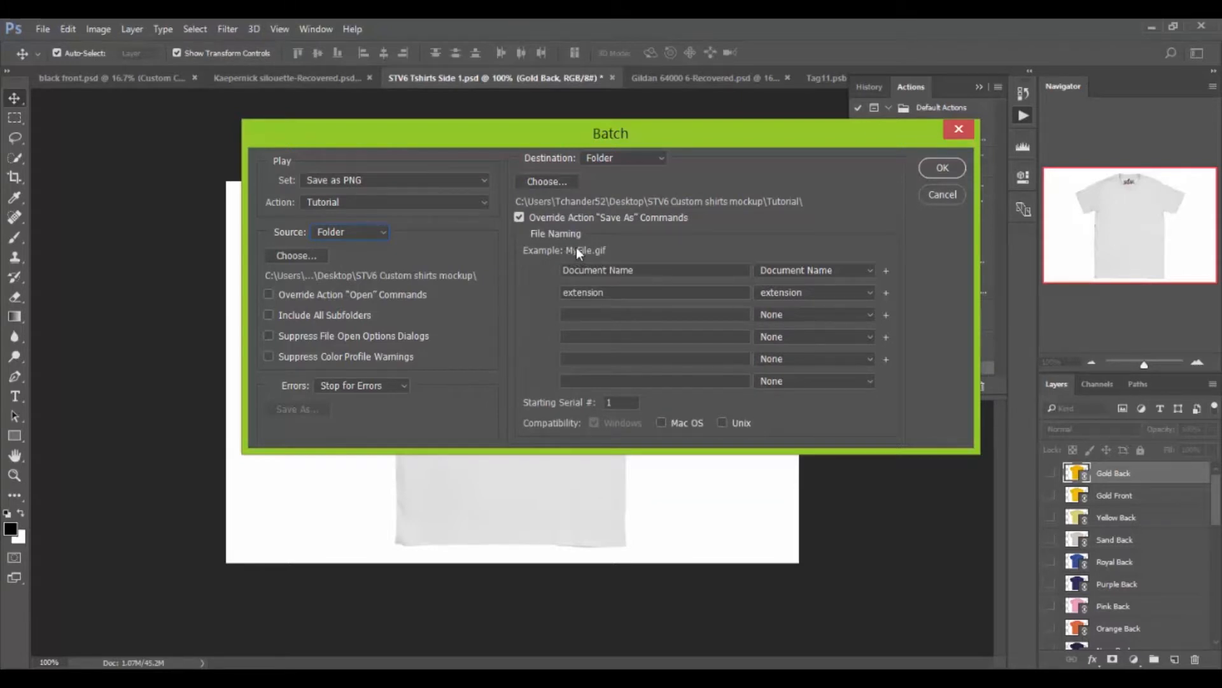
{"action": "mouse_move", "coordinate": [590, 262]}
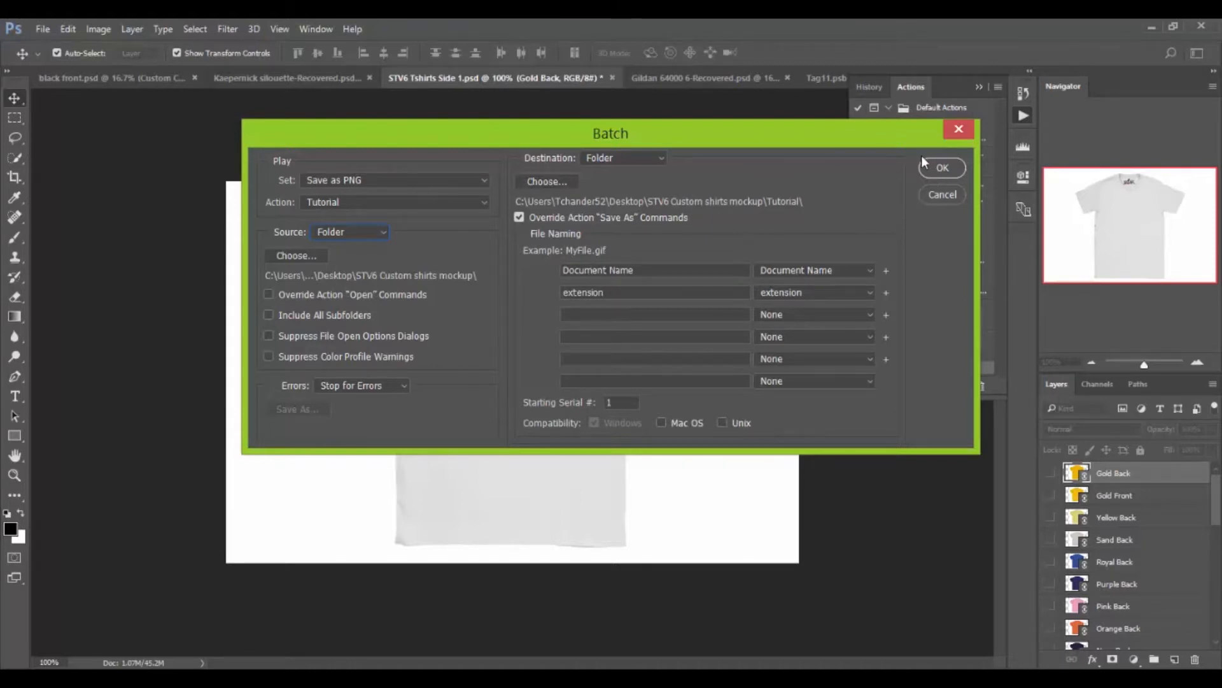
{"action": "mouse_move", "coordinate": [318, 270]}
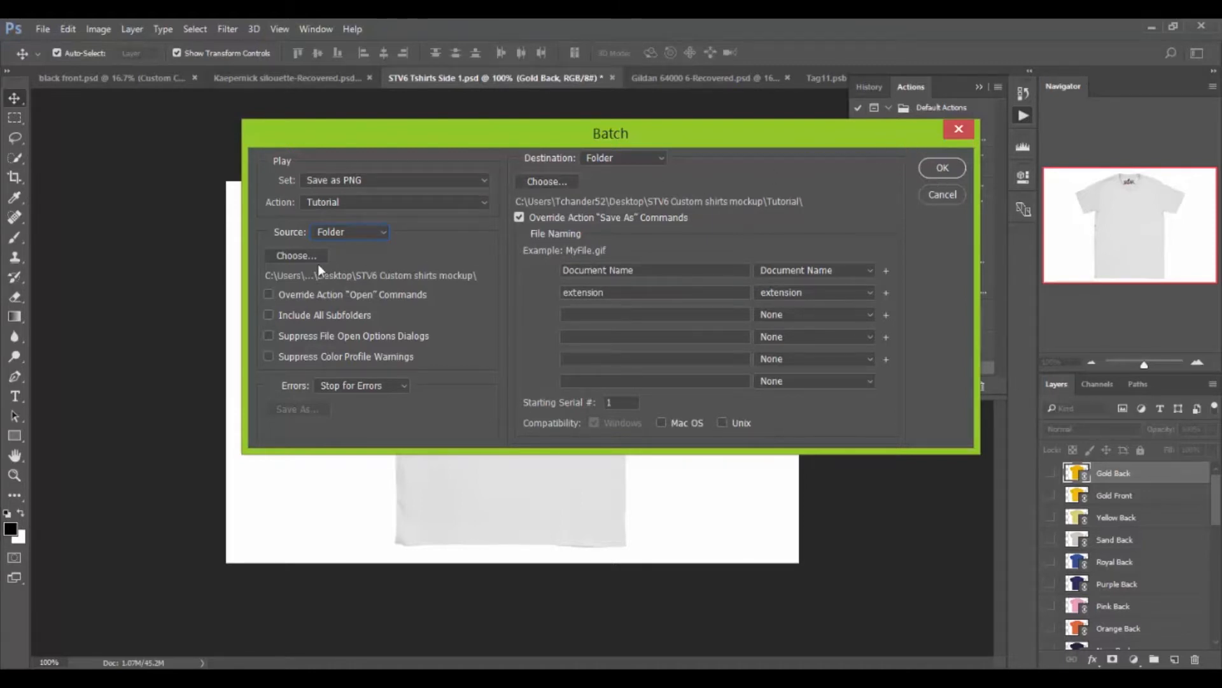
{"action": "mouse_move", "coordinate": [338, 209]}
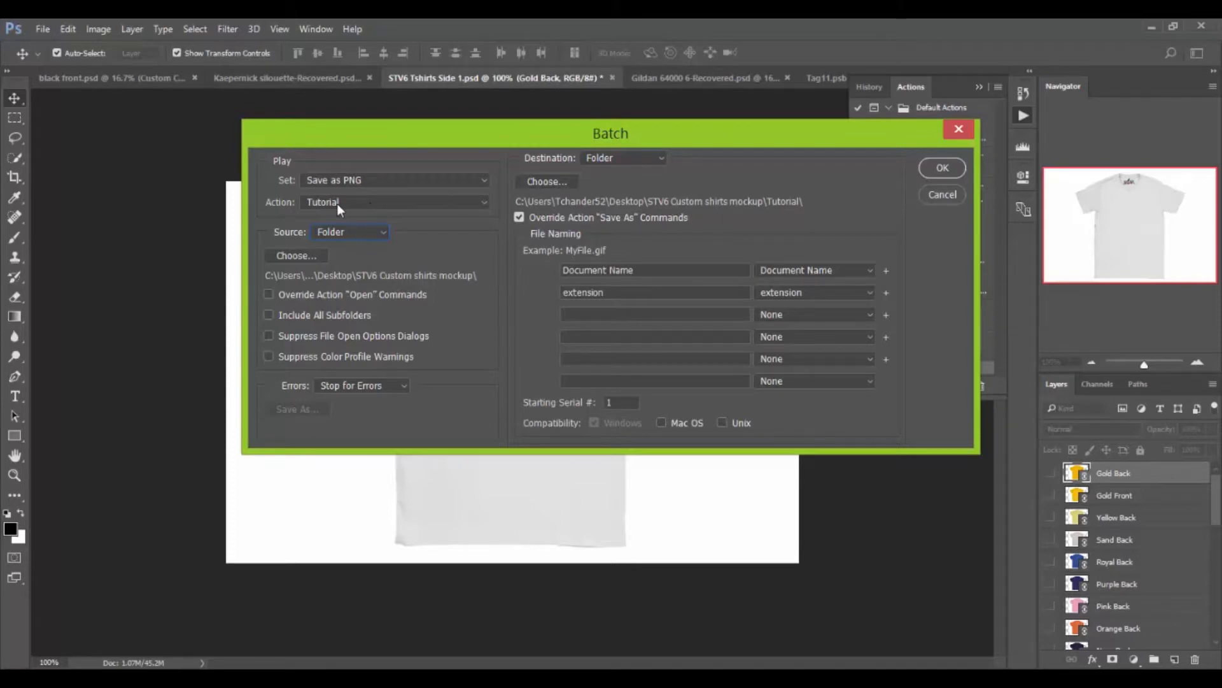
{"action": "mouse_move", "coordinate": [371, 179]}
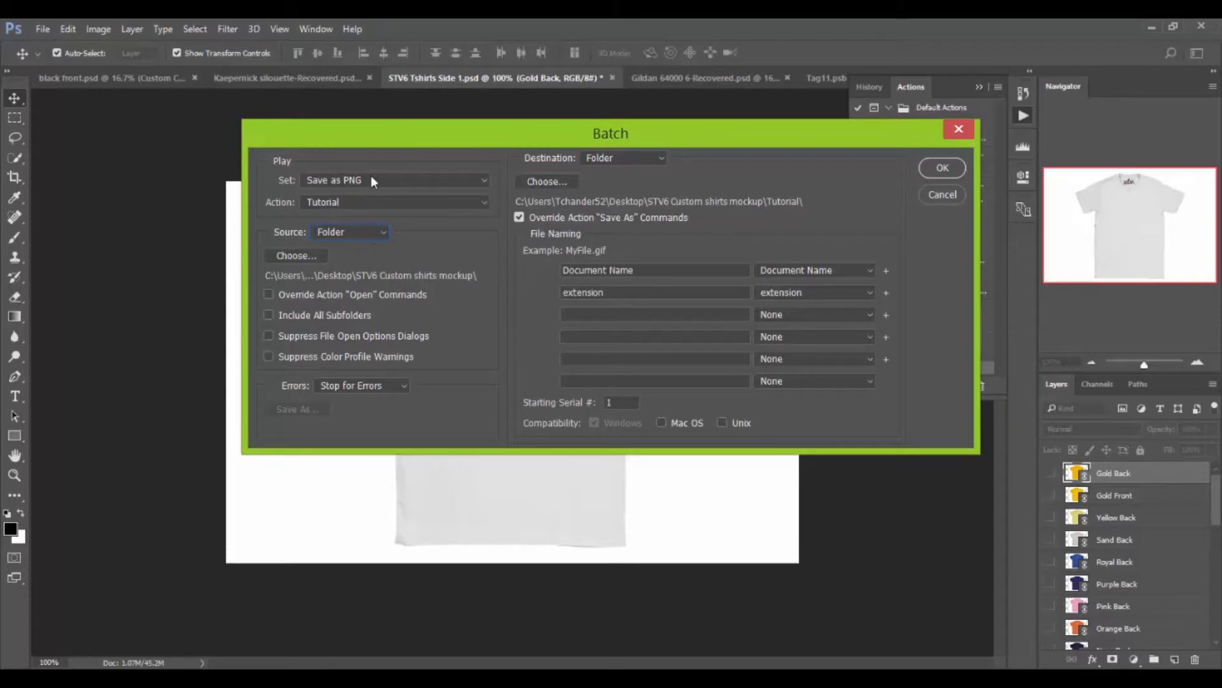
{"action": "mouse_move", "coordinate": [464, 257]}
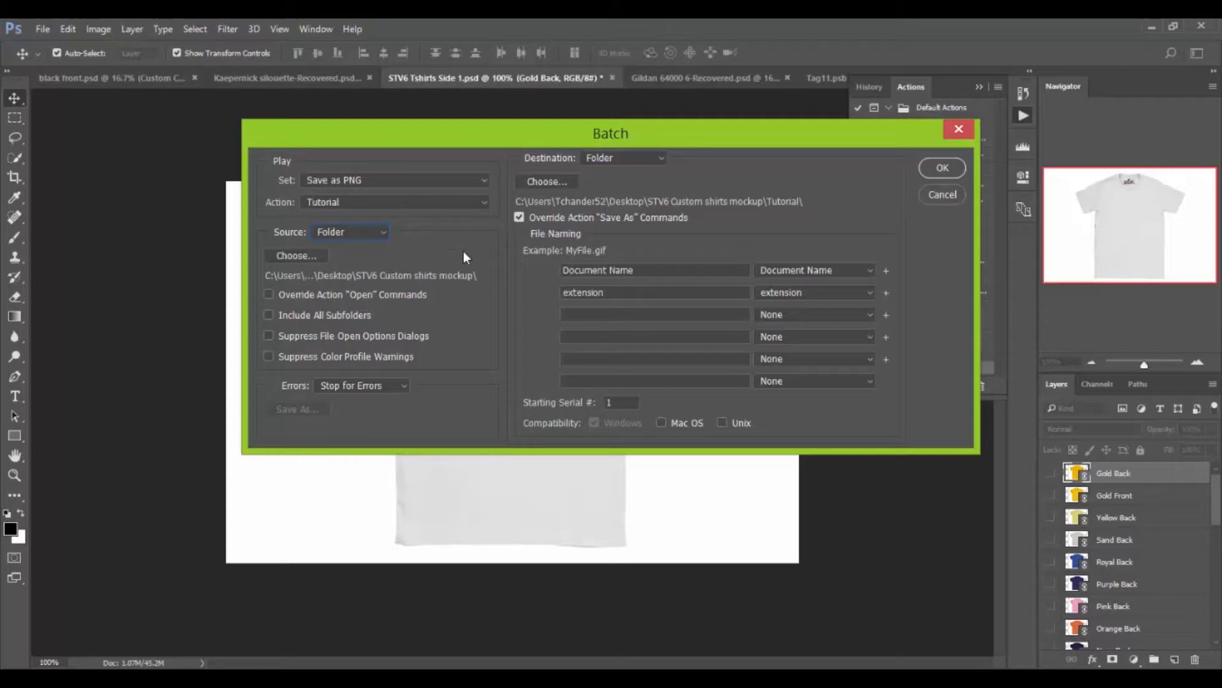
{"action": "mouse_move", "coordinate": [440, 230]}
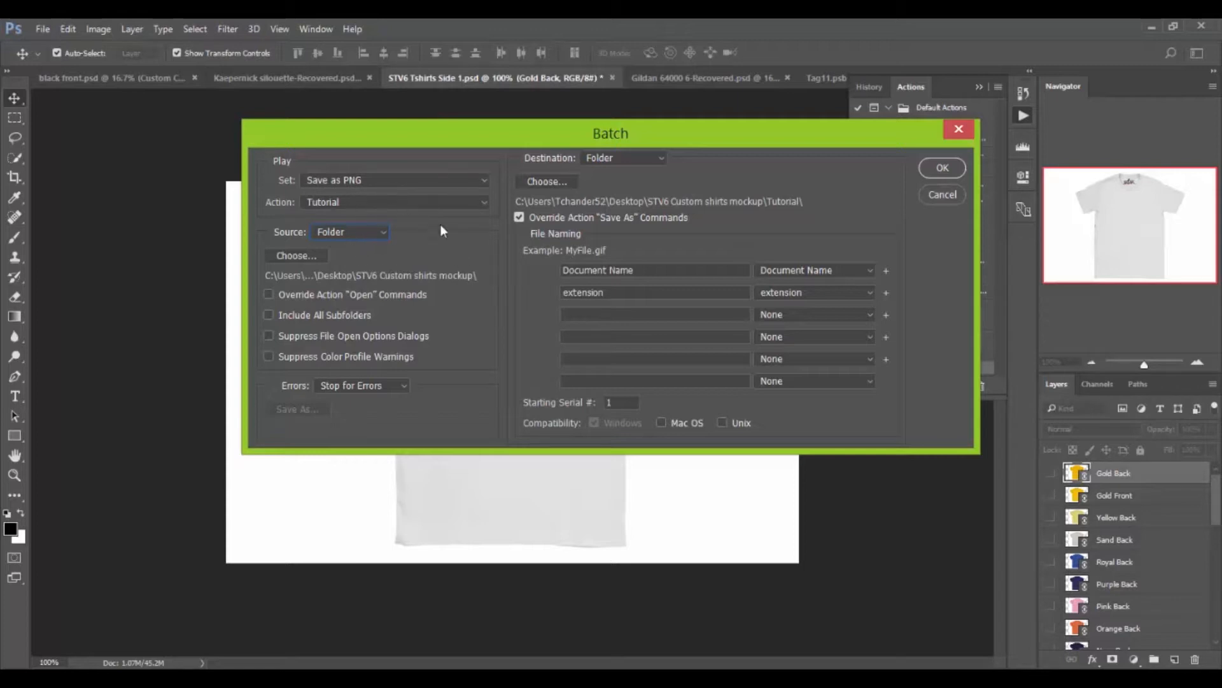
{"action": "mouse_move", "coordinate": [396, 298]}
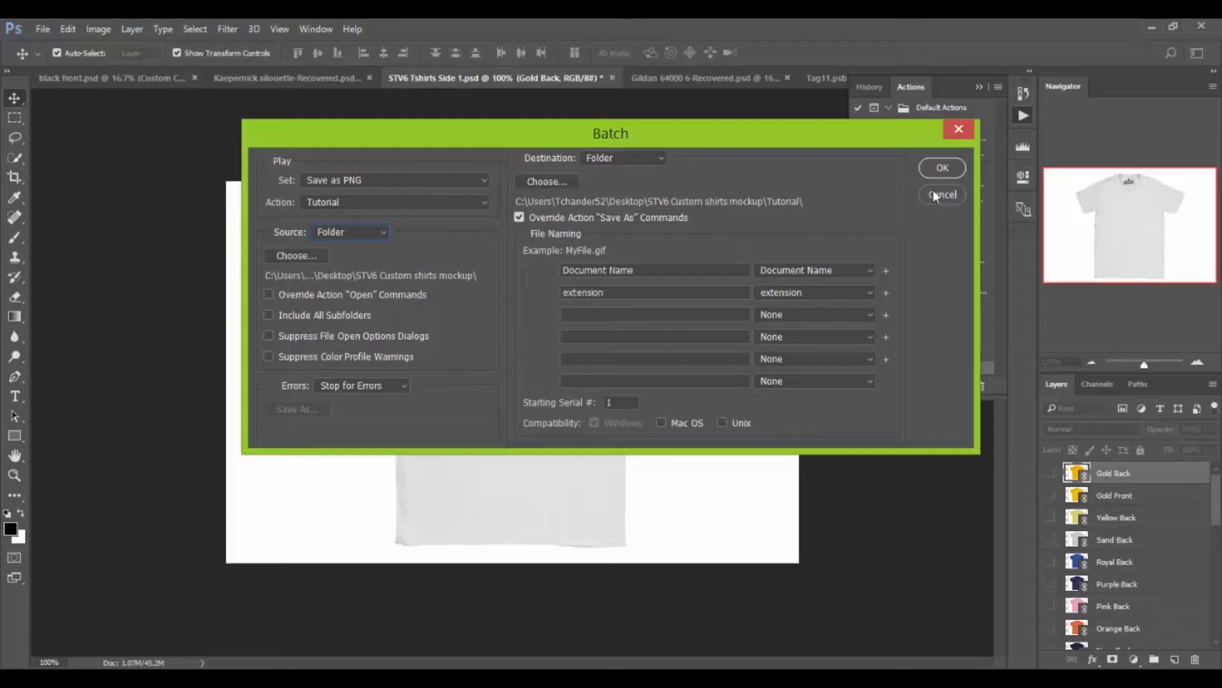
{"action": "mouse_move", "coordinate": [942, 169]}
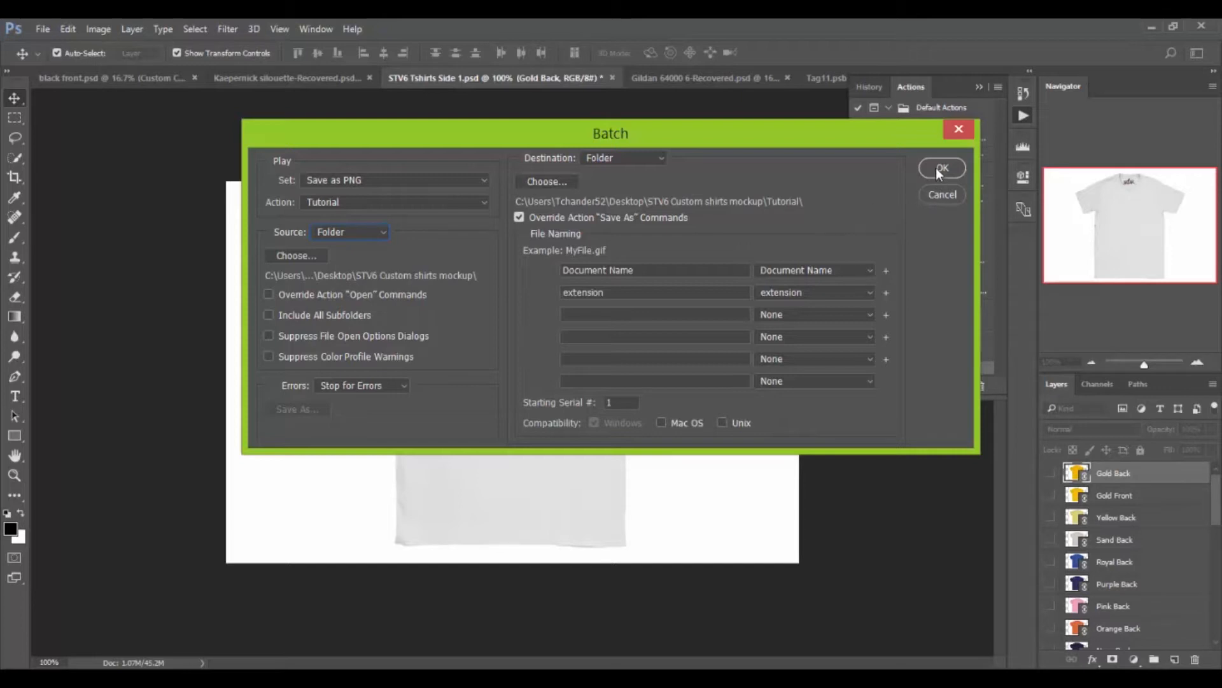
{"action": "left_click", "coordinate": [942, 168]}
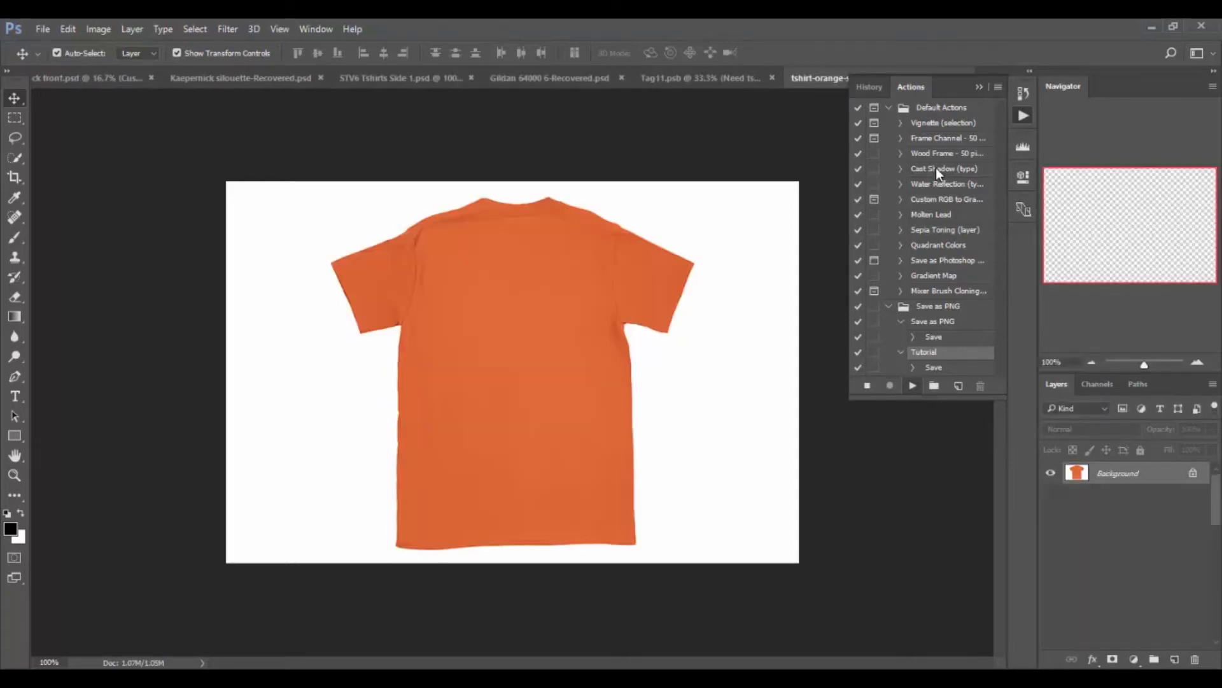
- Let the batch run through all the shirt images with the Tutorial action
{"action": "left_click", "coordinate": [401, 77]}
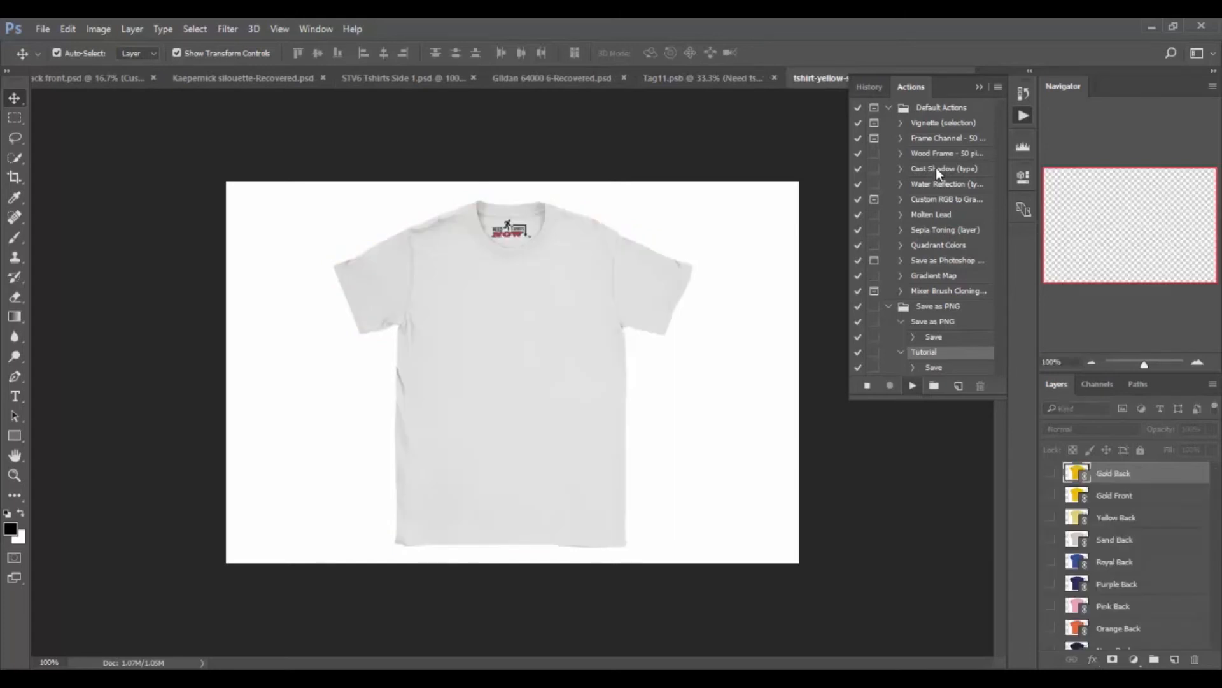
{"action": "left_click", "coordinate": [405, 78]}
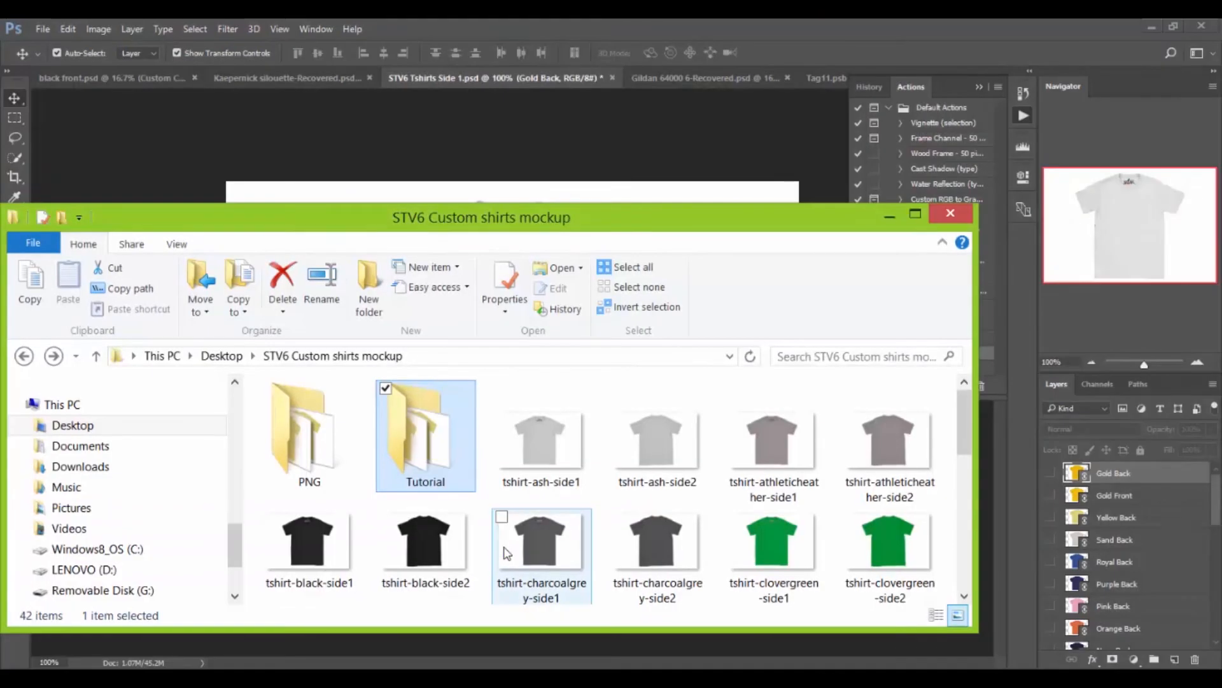
- Browse the 38 converted shirt images in the Tutorial folder, then close File Explorer
{"action": "double_click", "coordinate": [425, 434]}
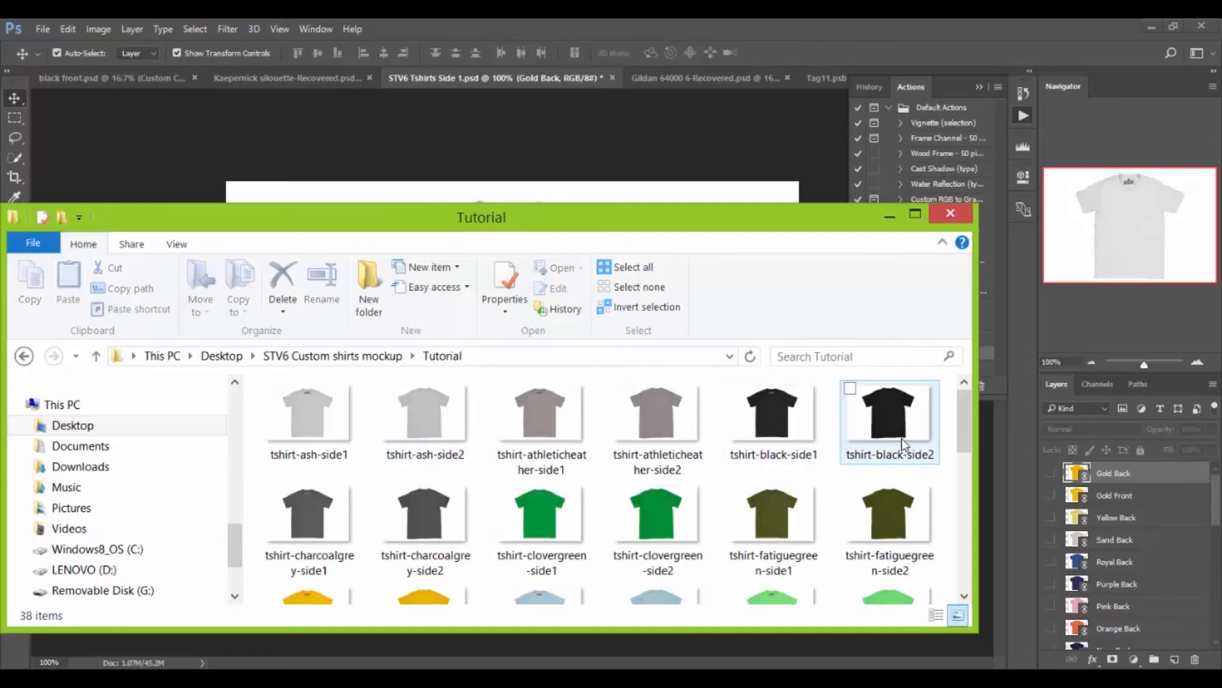
{"action": "mouse_move", "coordinate": [904, 444]}
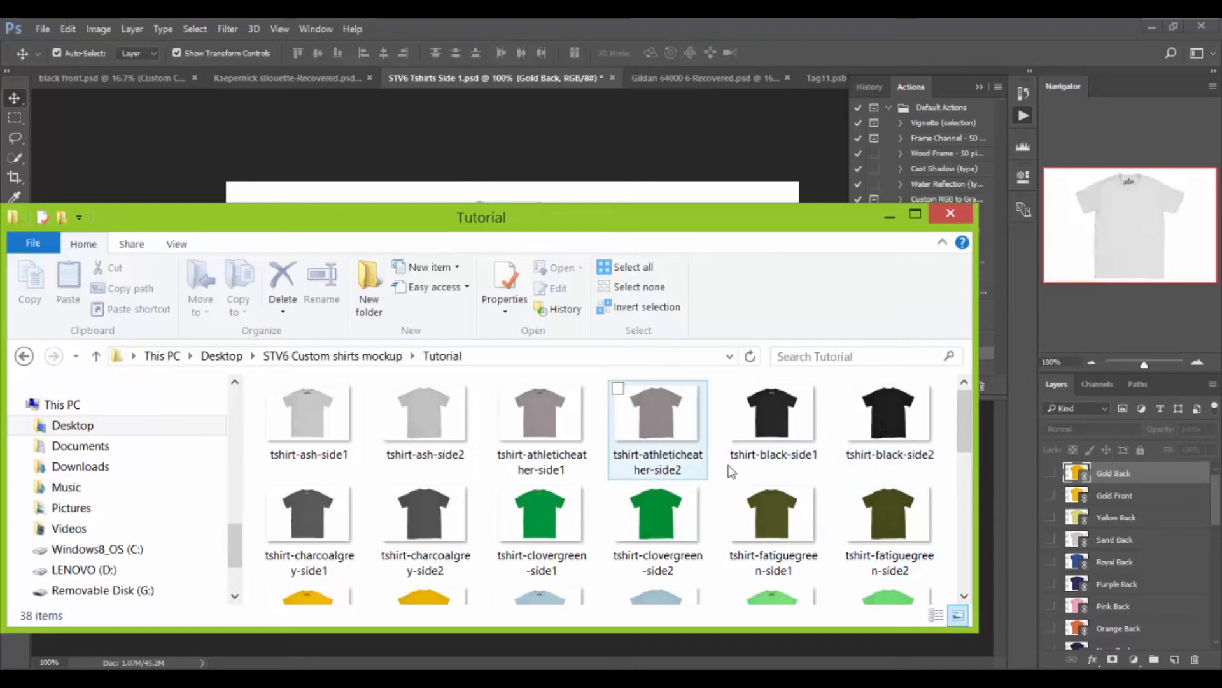
{"action": "left_click", "coordinate": [772, 422]}
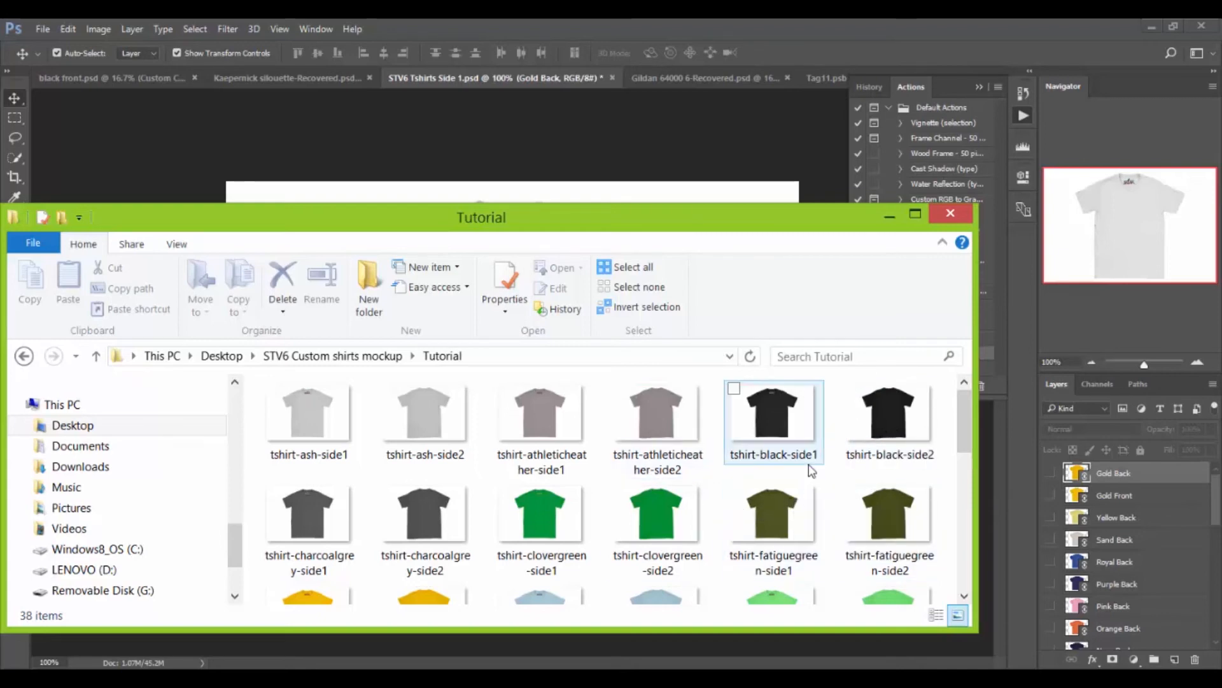
{"action": "left_click", "coordinate": [889, 412]}
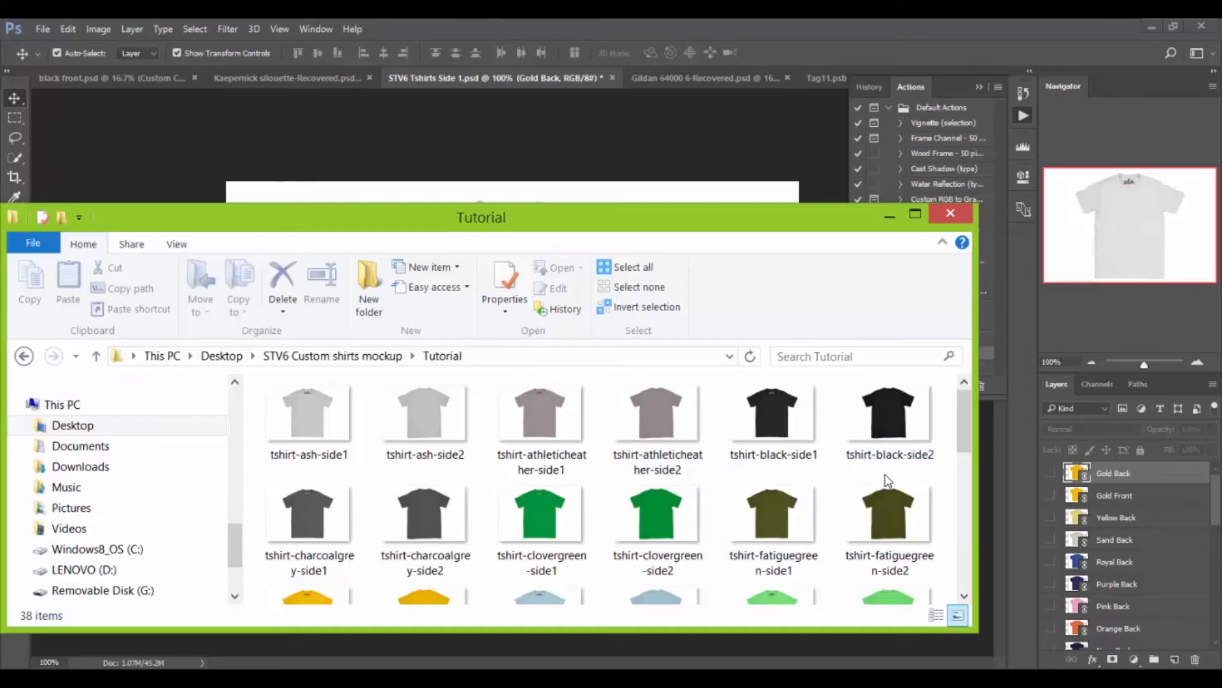
{"action": "scroll", "scroll_direction": "down", "scroll_amount": 3}
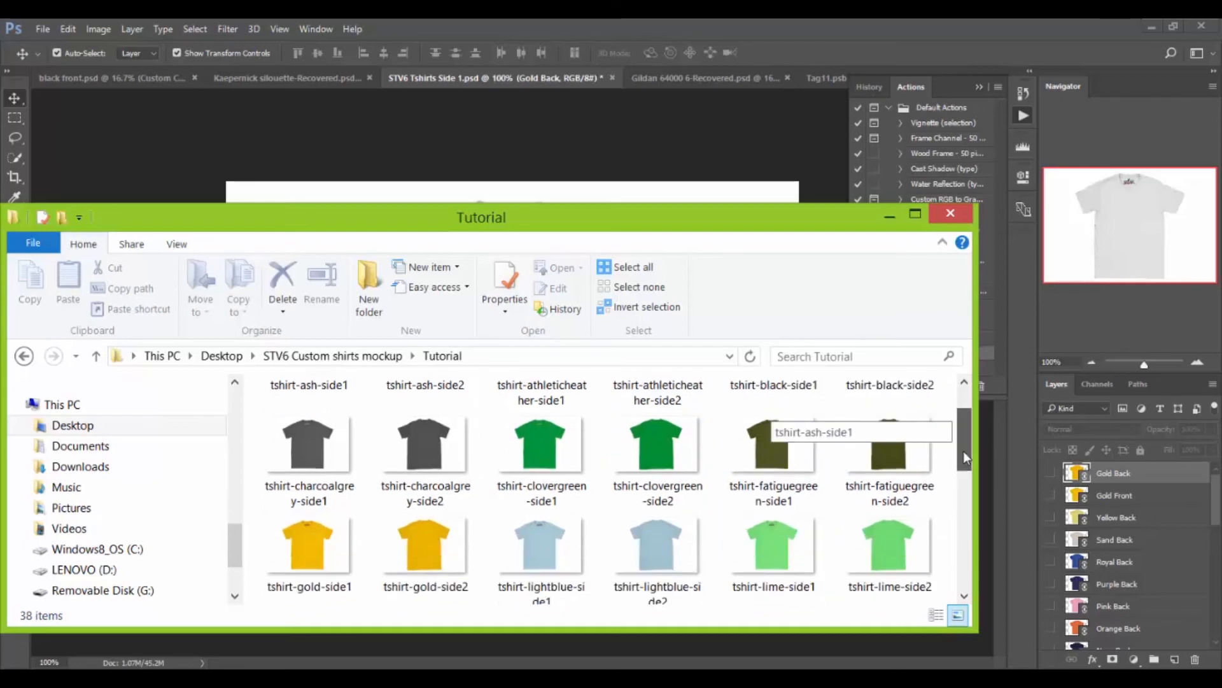
{"action": "scroll", "scroll_direction": "down", "scroll_amount": 3}
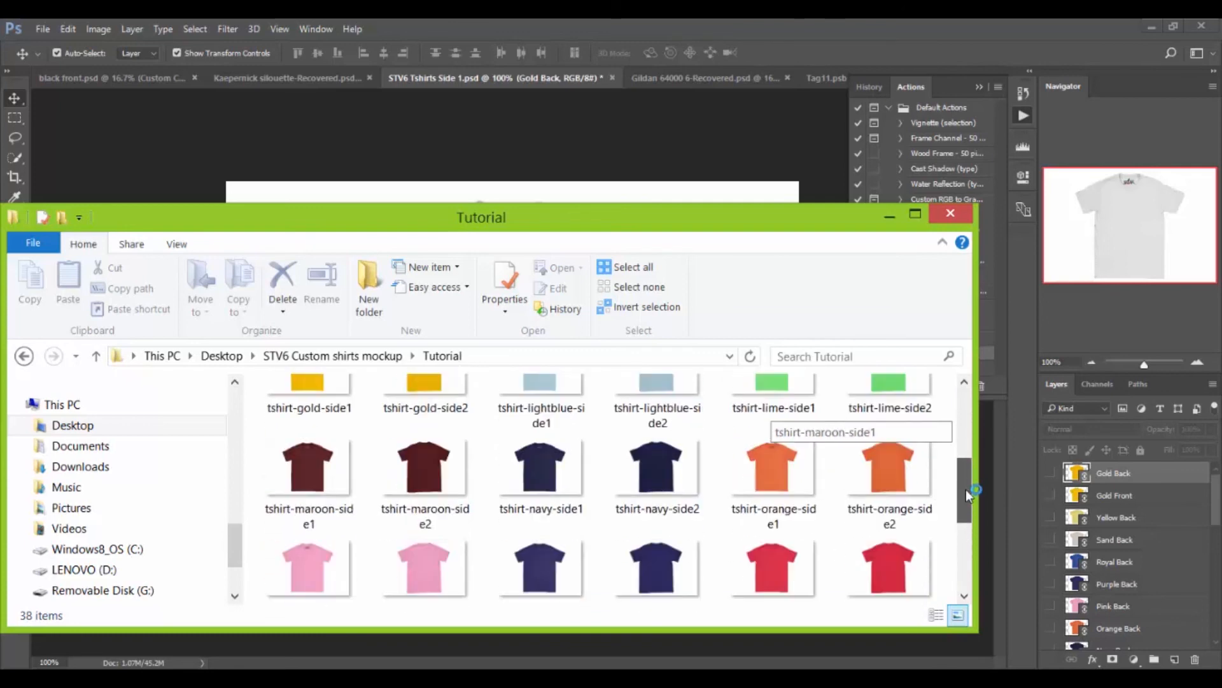
{"action": "scroll", "scroll_direction": "up", "scroll_amount": 3}
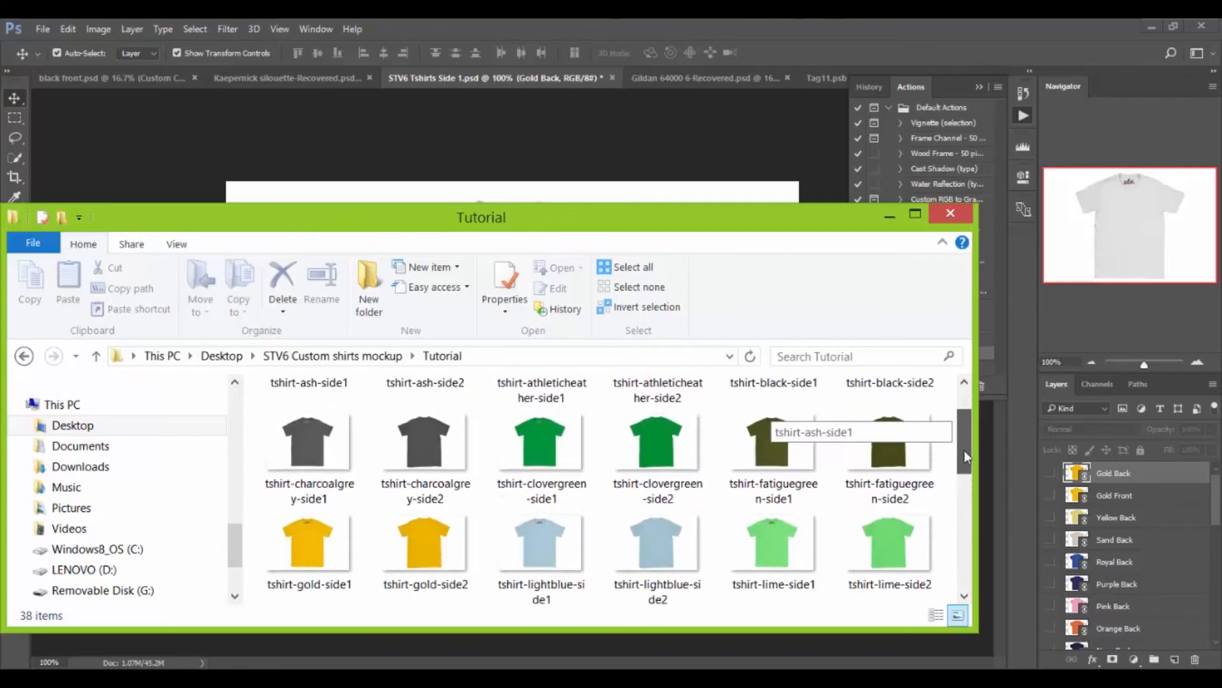
{"action": "left_click", "coordinate": [950, 213]}
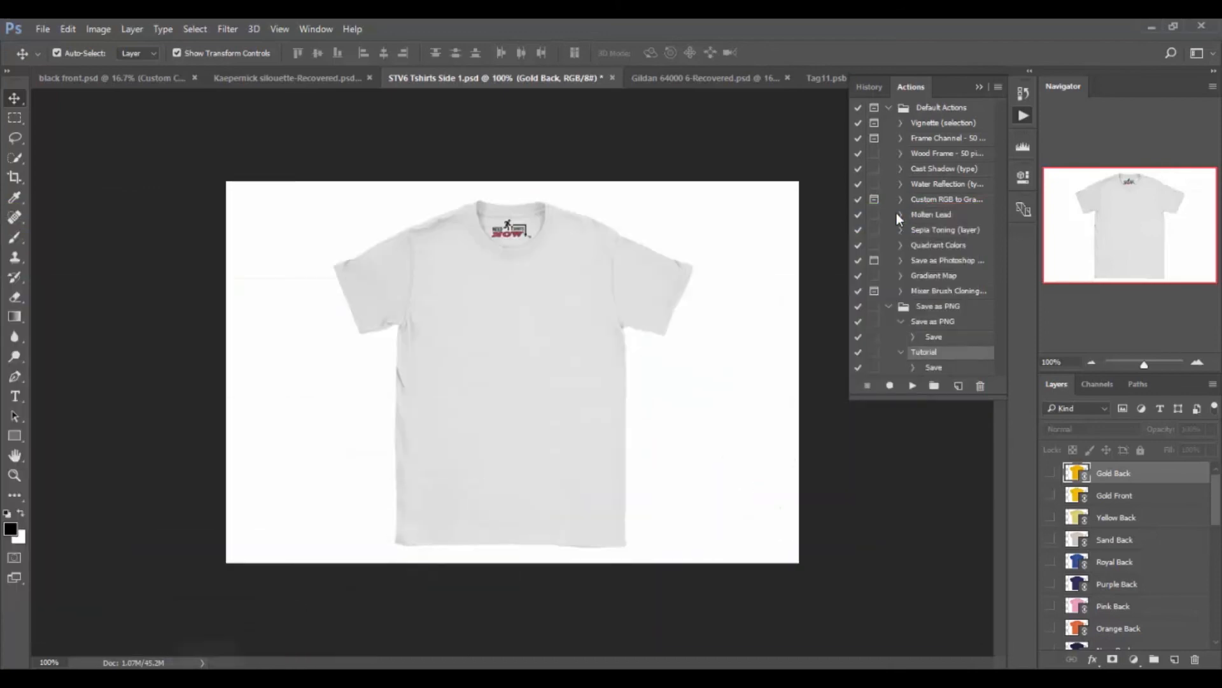